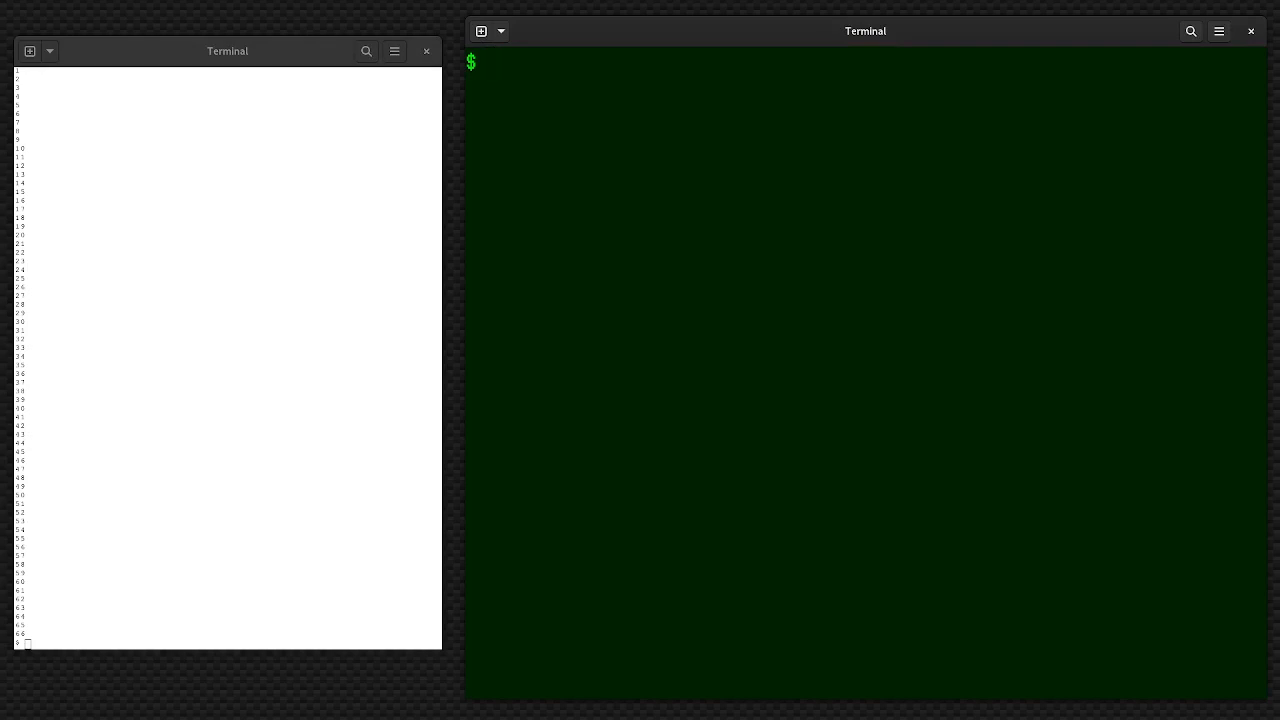
Start the new file sample in vi with the line "This is a sample document."
type("vi")
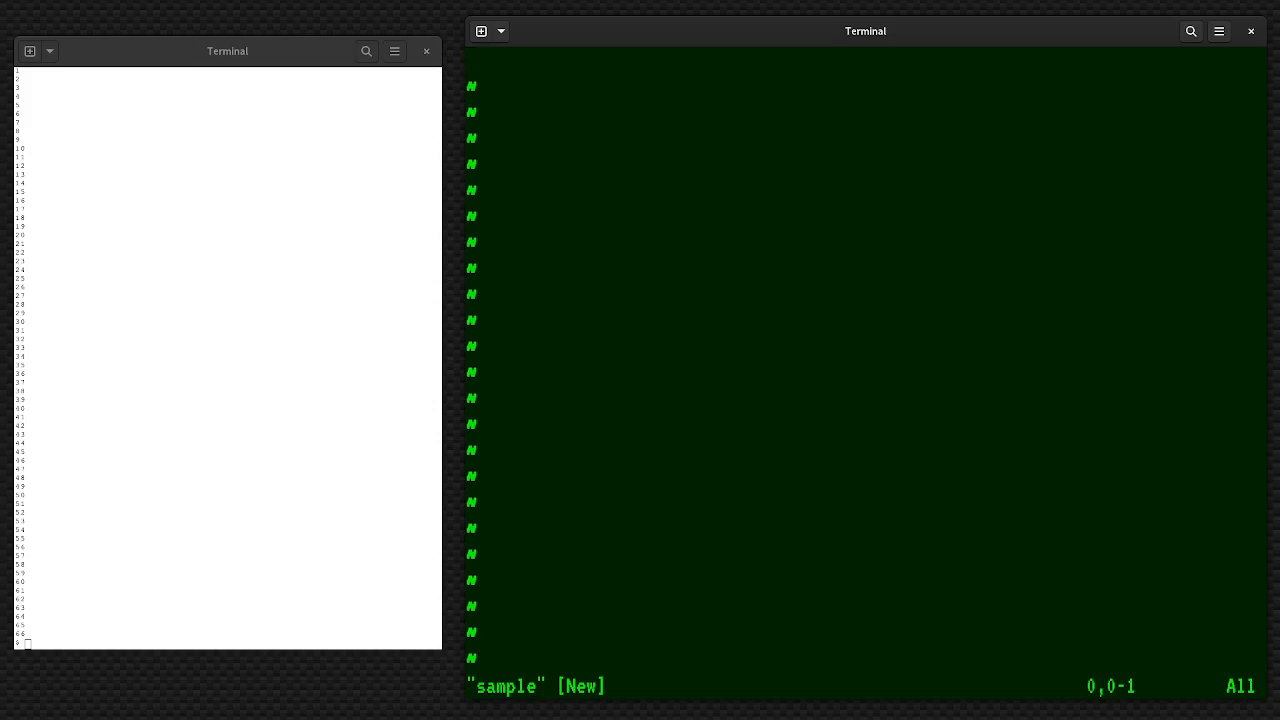
key("i")
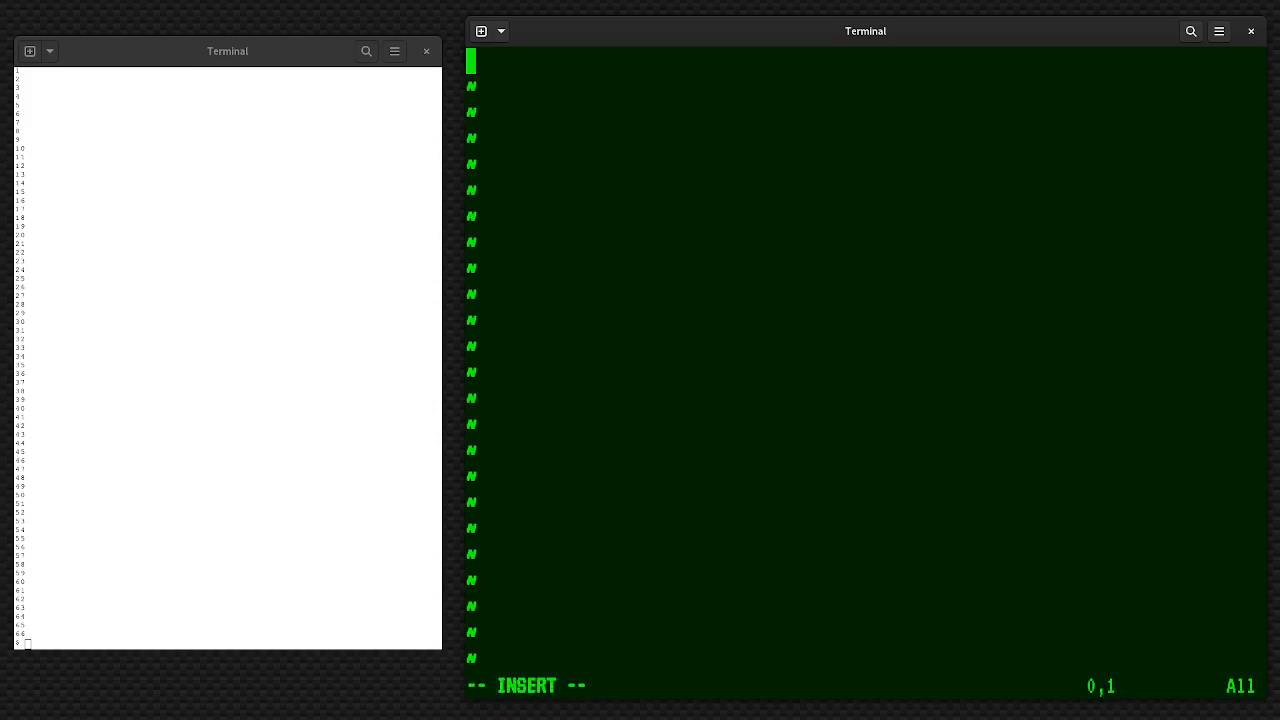
type("This is a sa")
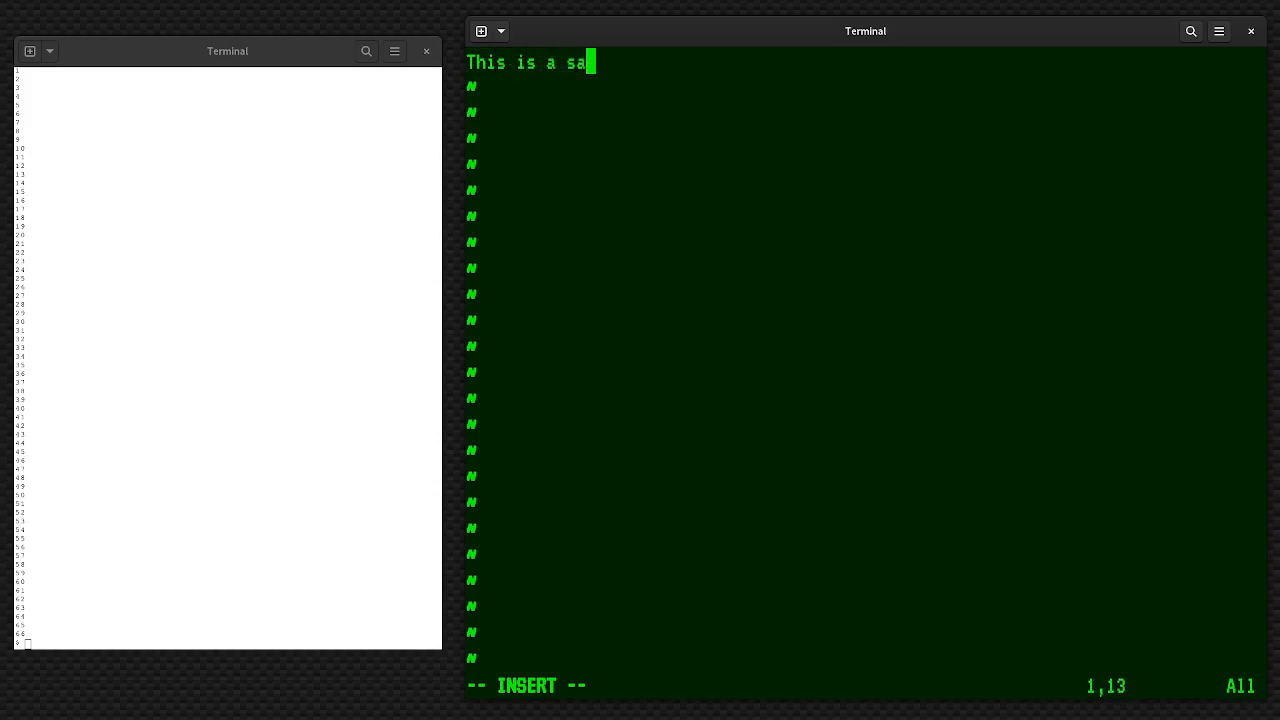
type("mple")
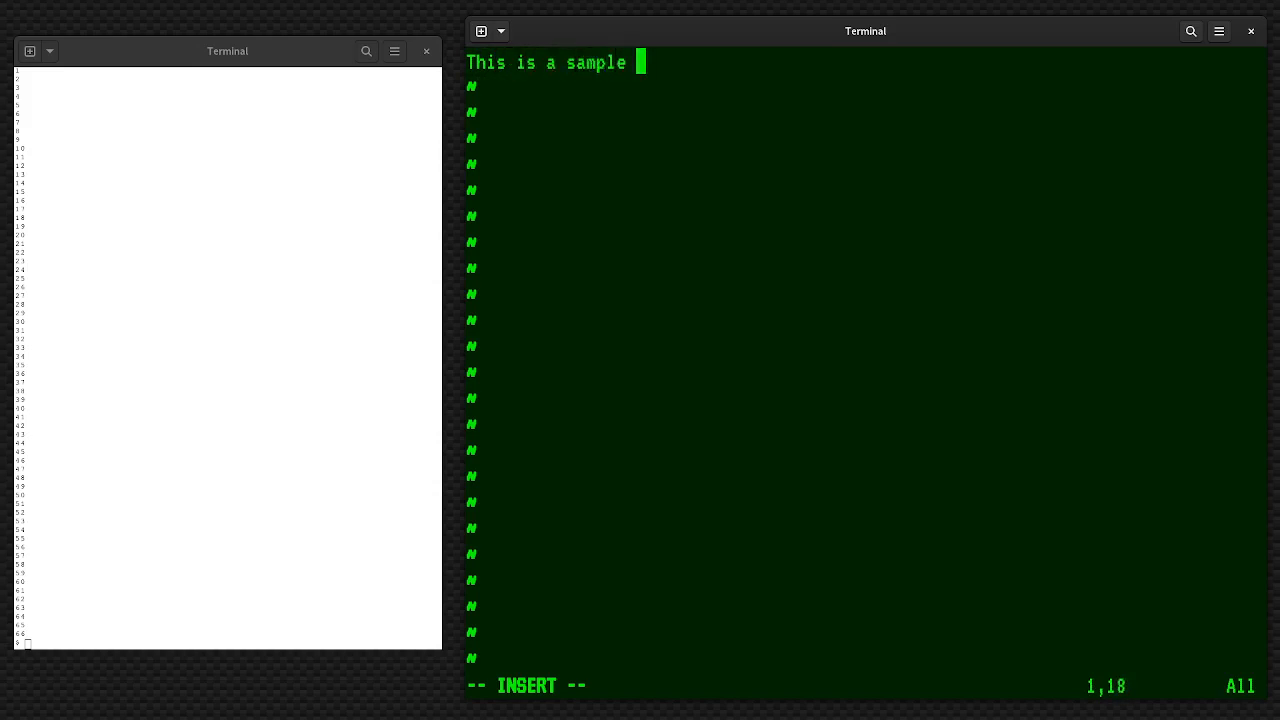
type("document.")
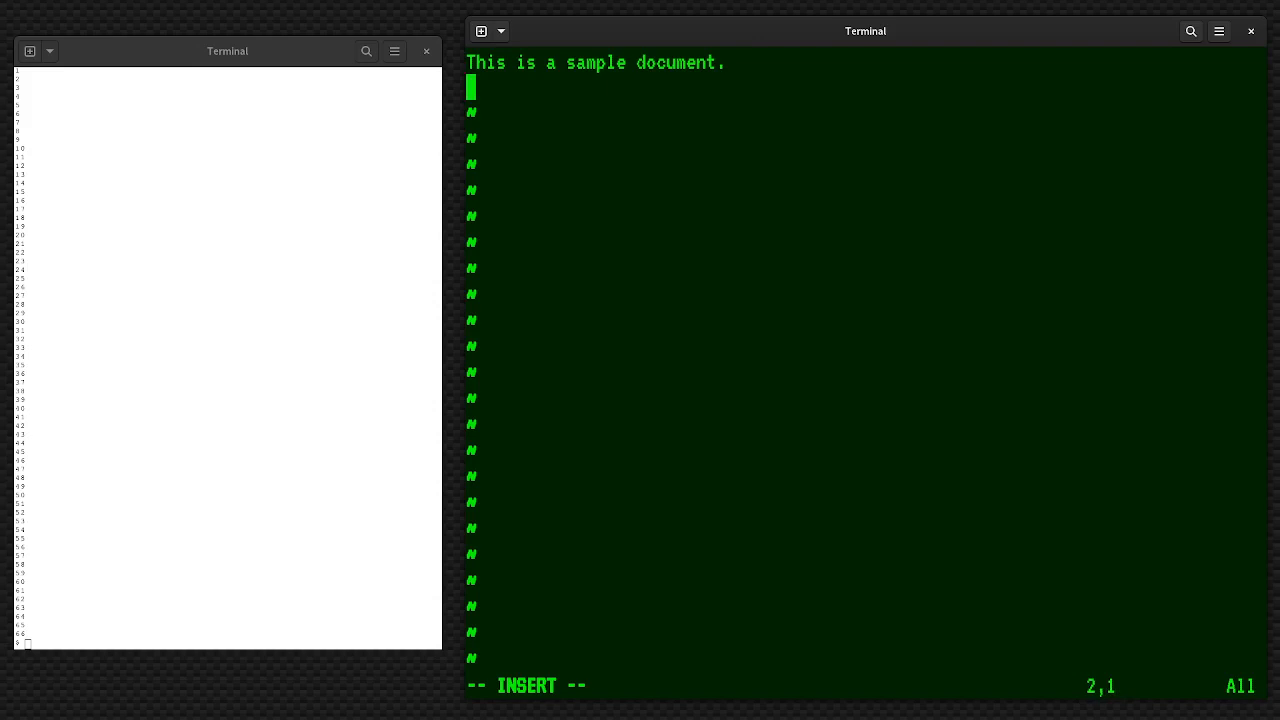
Add lines on typing freely while roff collects words, then a blank line and "This is a new paragraph."
type("Just type youyr")
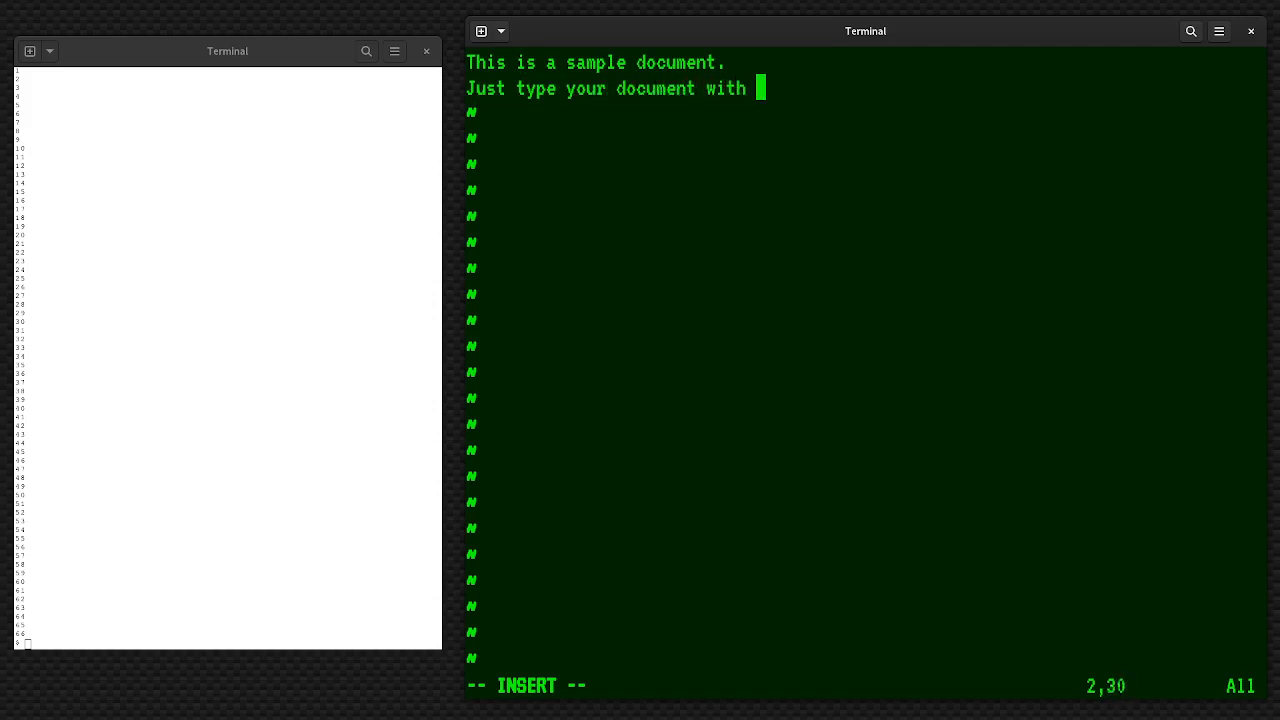
type("lines however you need them.")
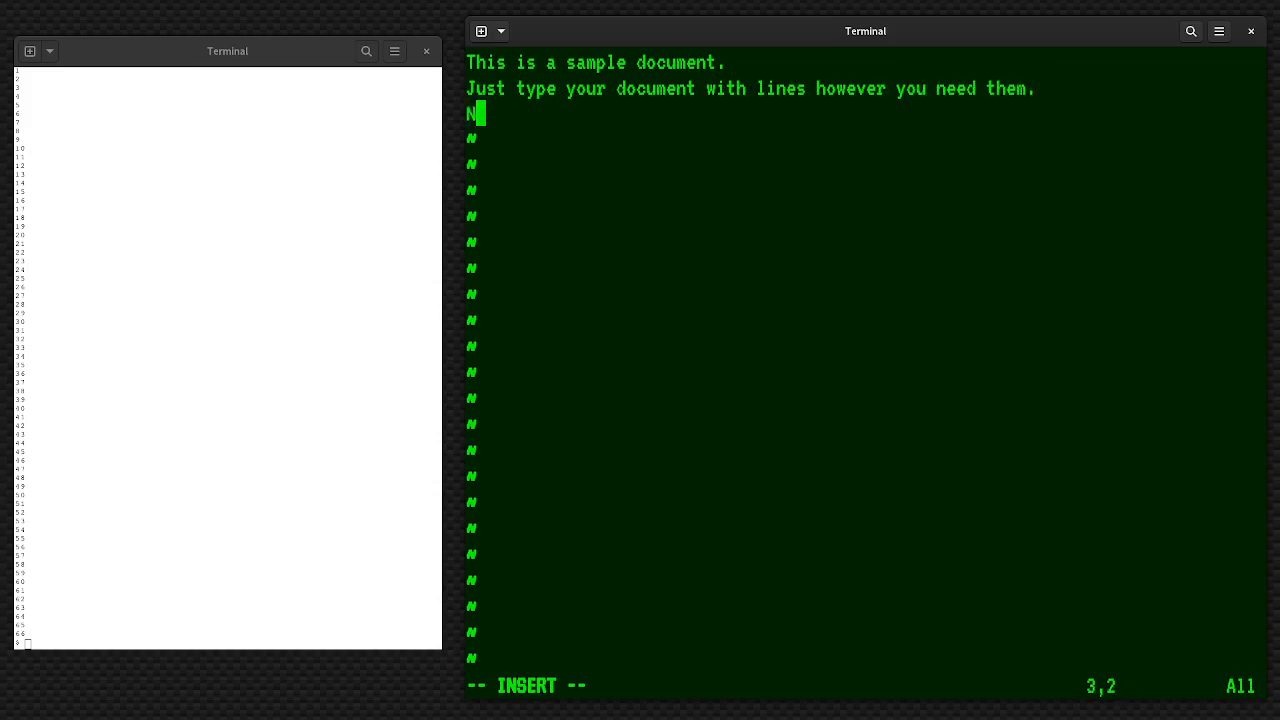
type("roff will")
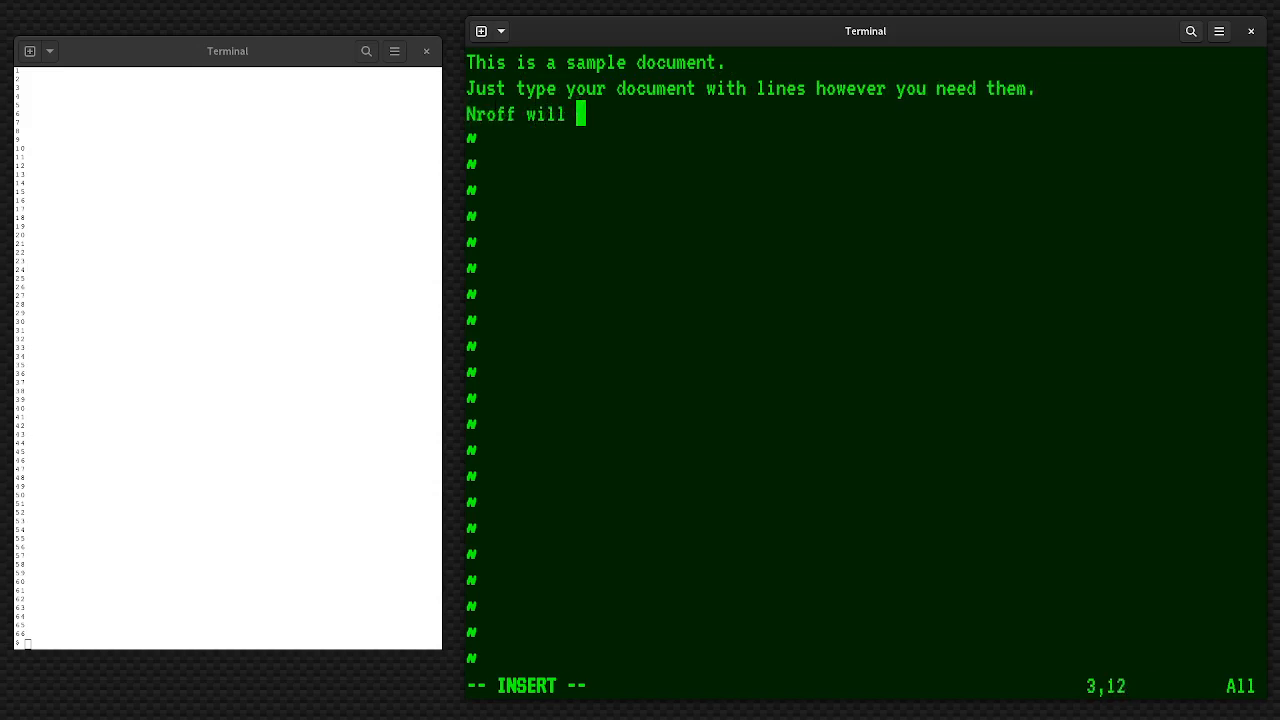
type("collect")
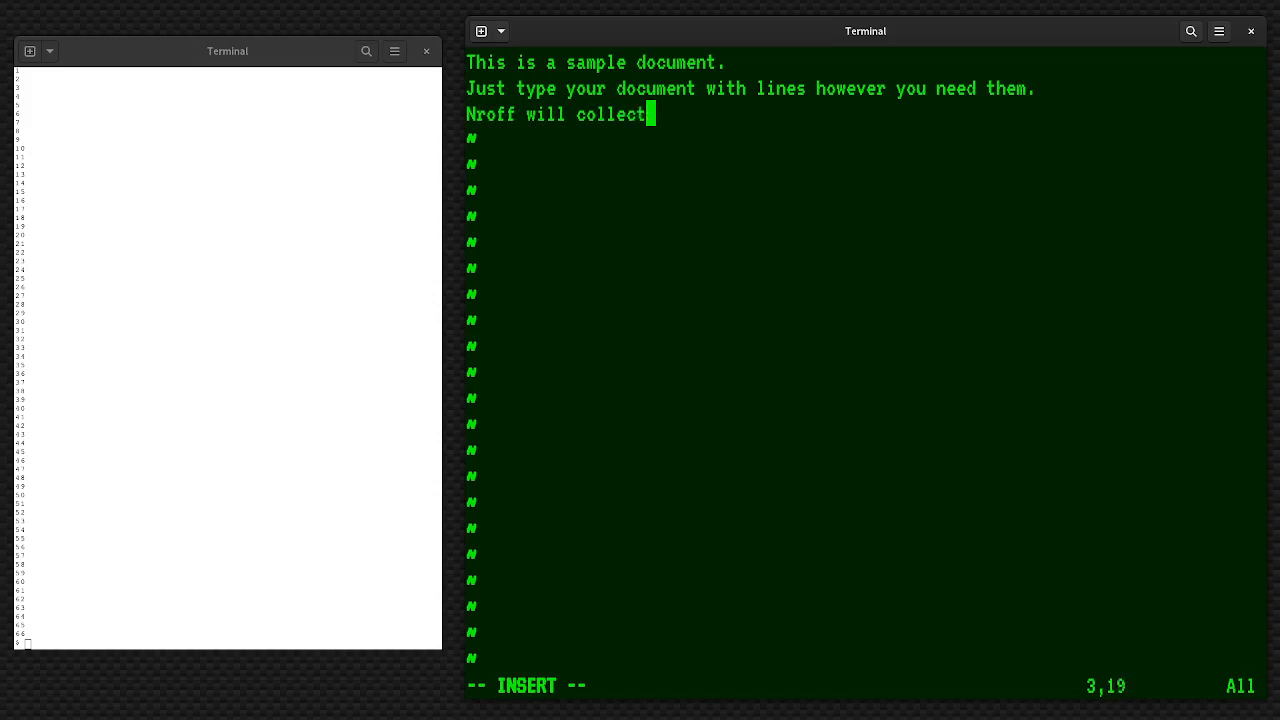
type("words and fill paragrap")
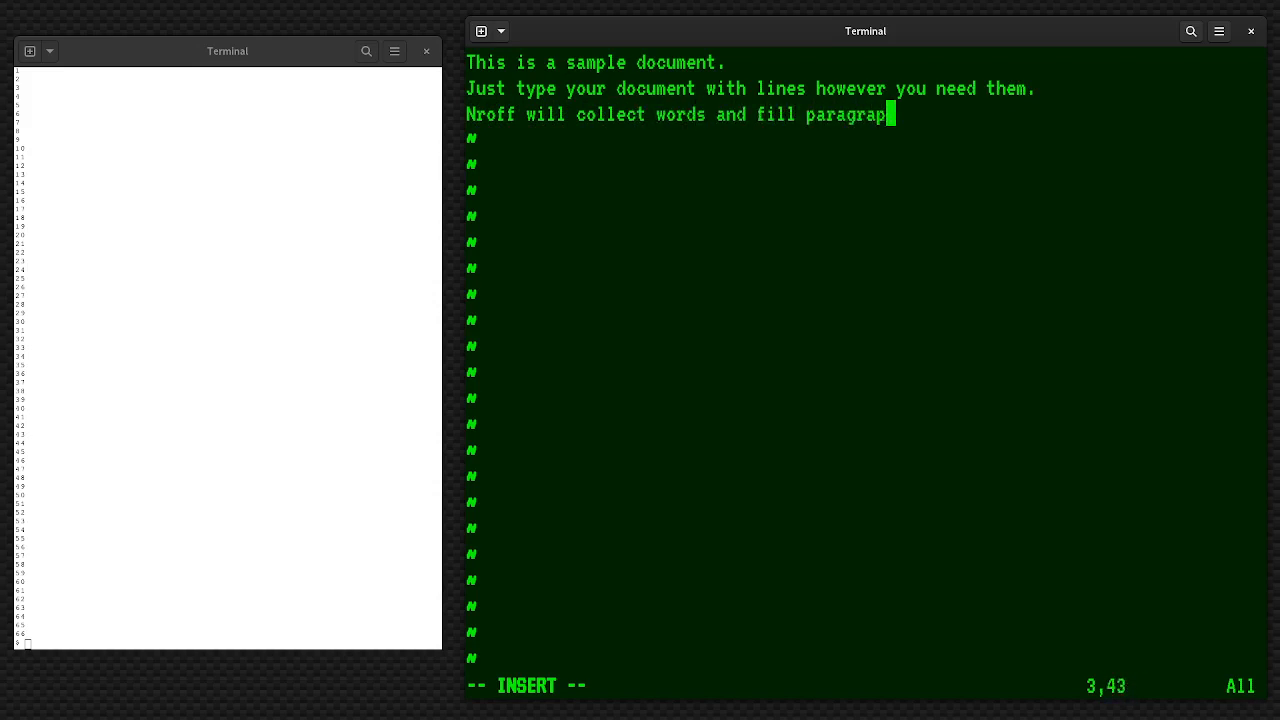
type("s.")
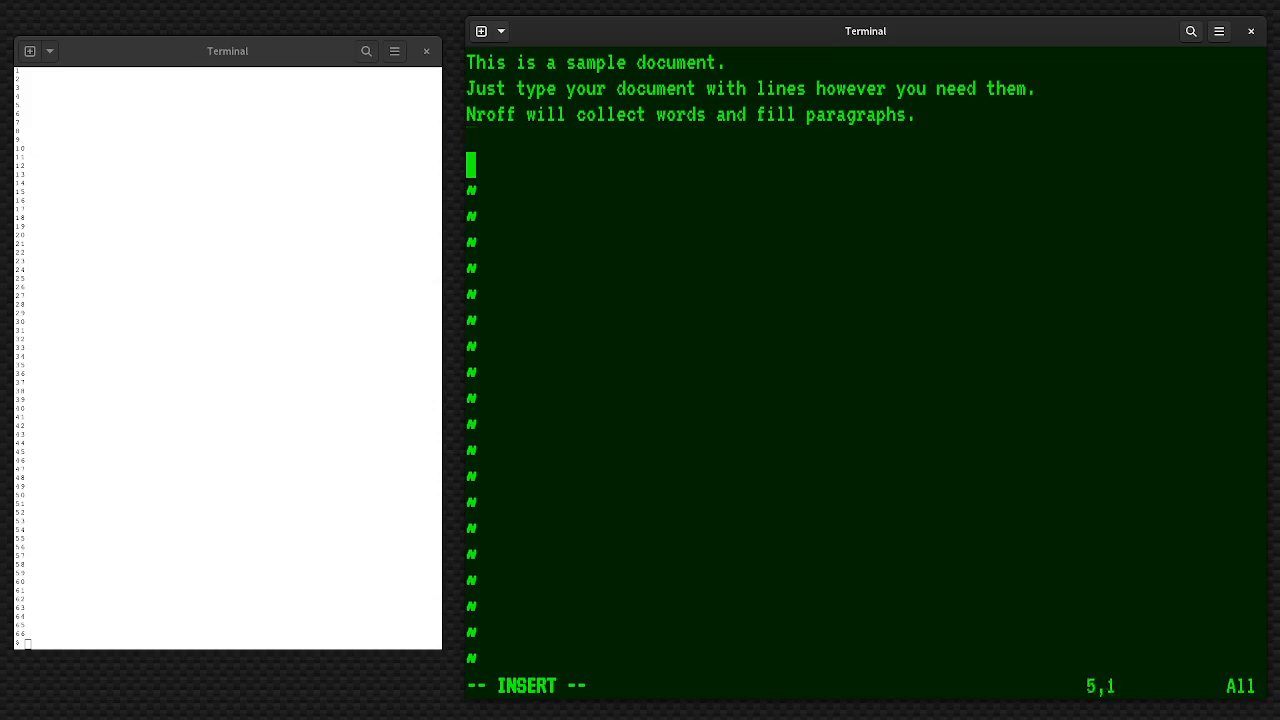
type("This is a n")
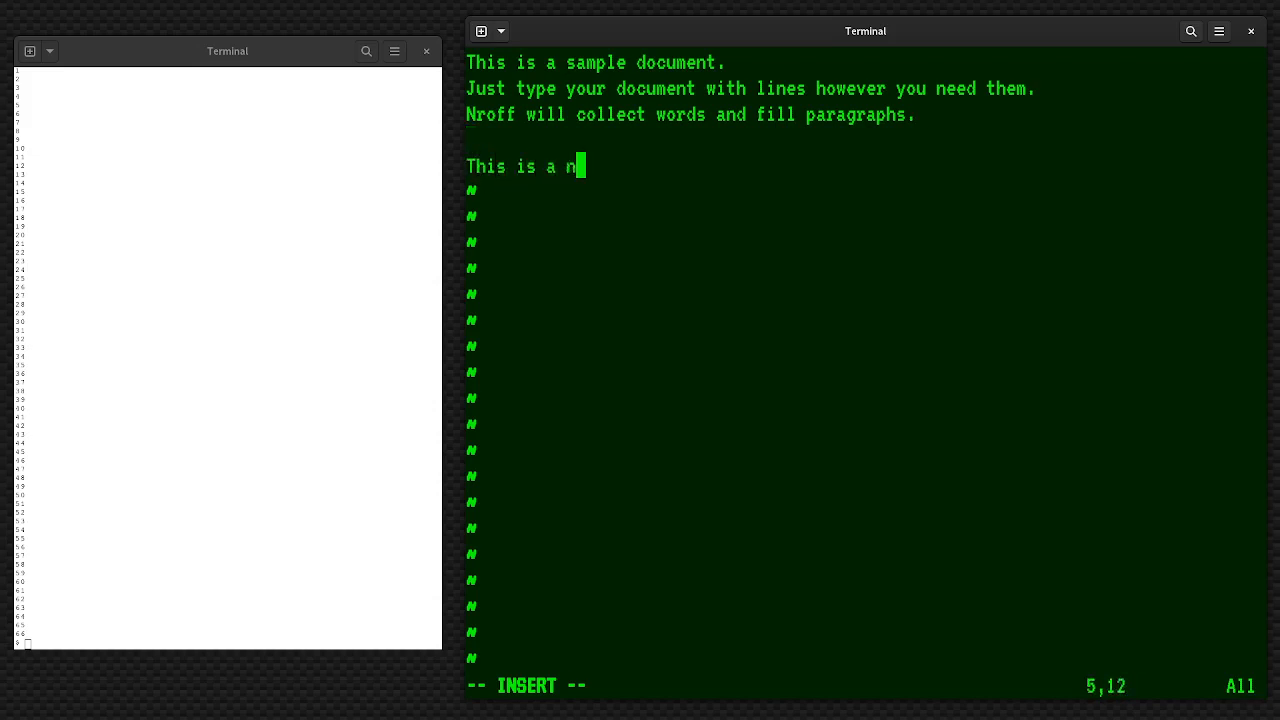
type("ew paragraph.")
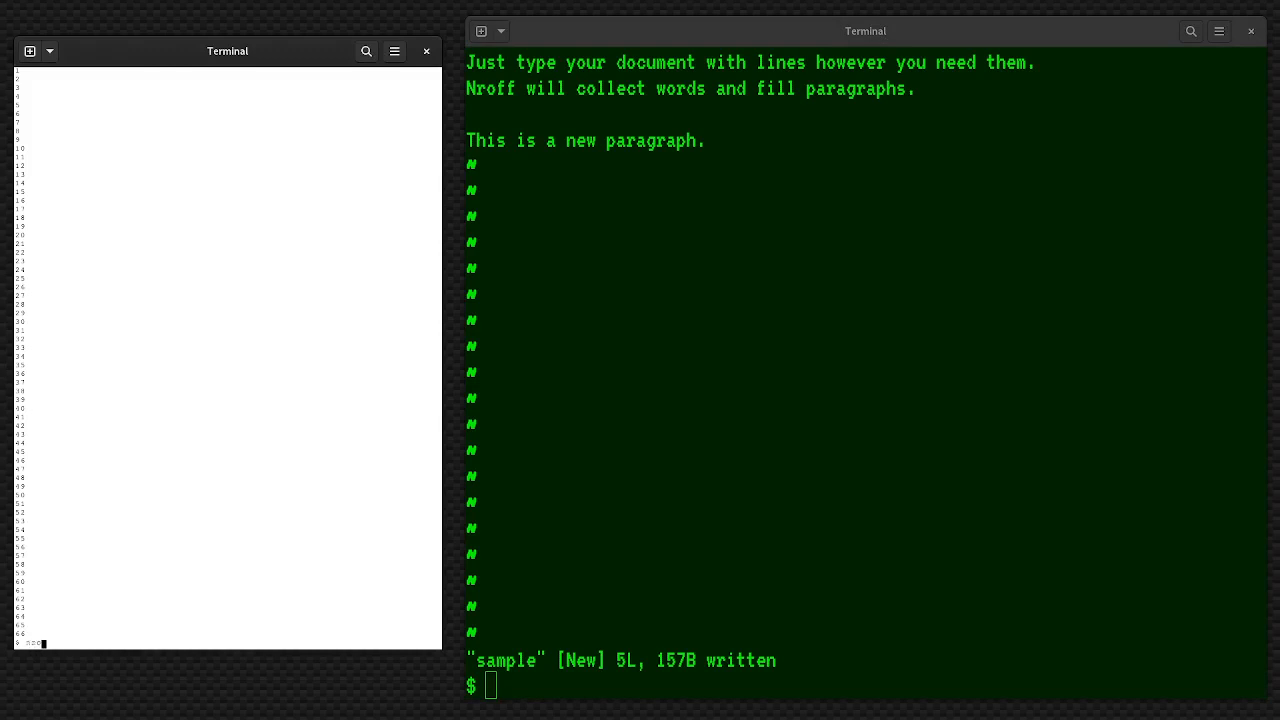
Run nroff sample to see the filled paragraphs, then start vi on a new pagemargins file
type("nroff sample")
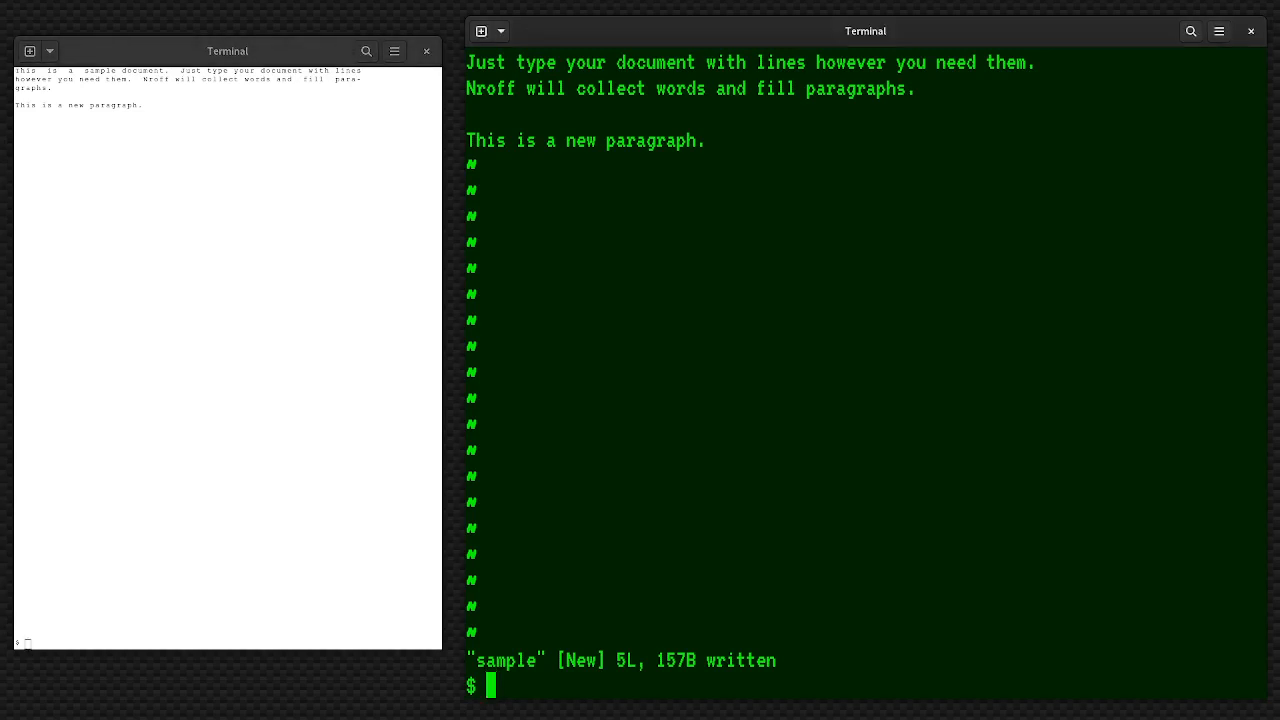
type("vi")
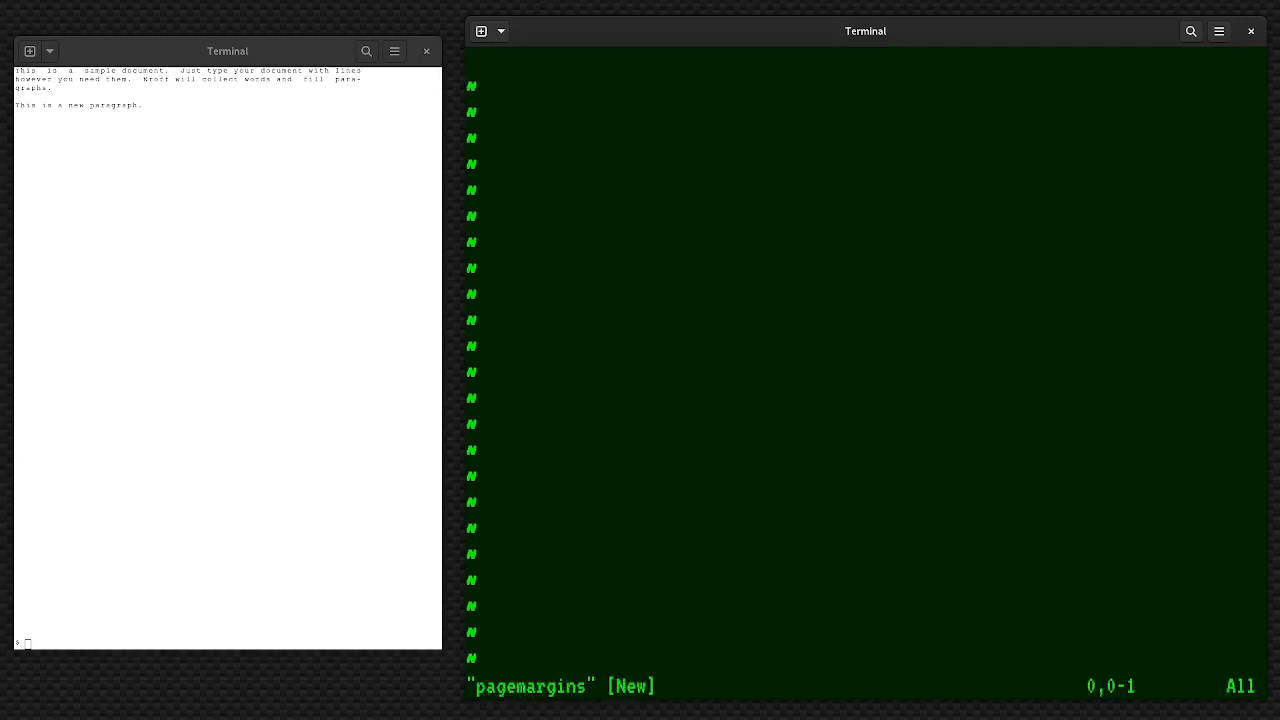
Enter the requests .ll 60 and .po 10 in pagemargins and save it
key("i")
type(".ll")
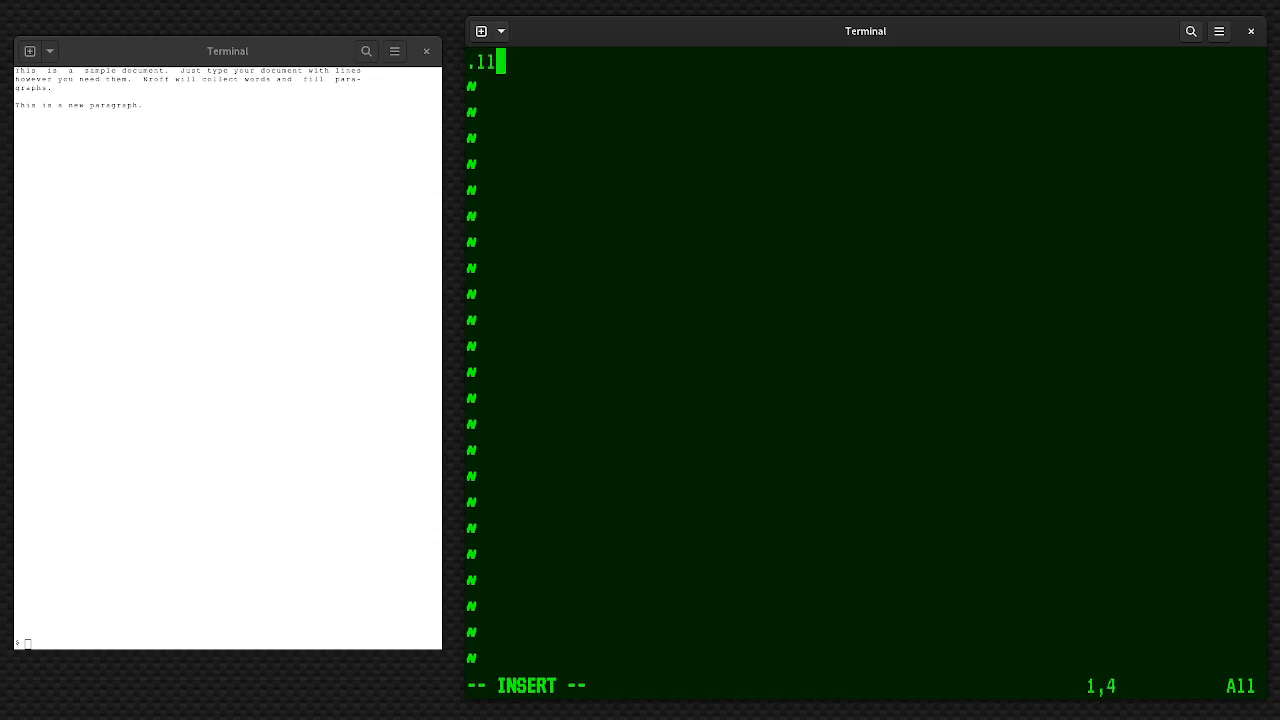
type("60")
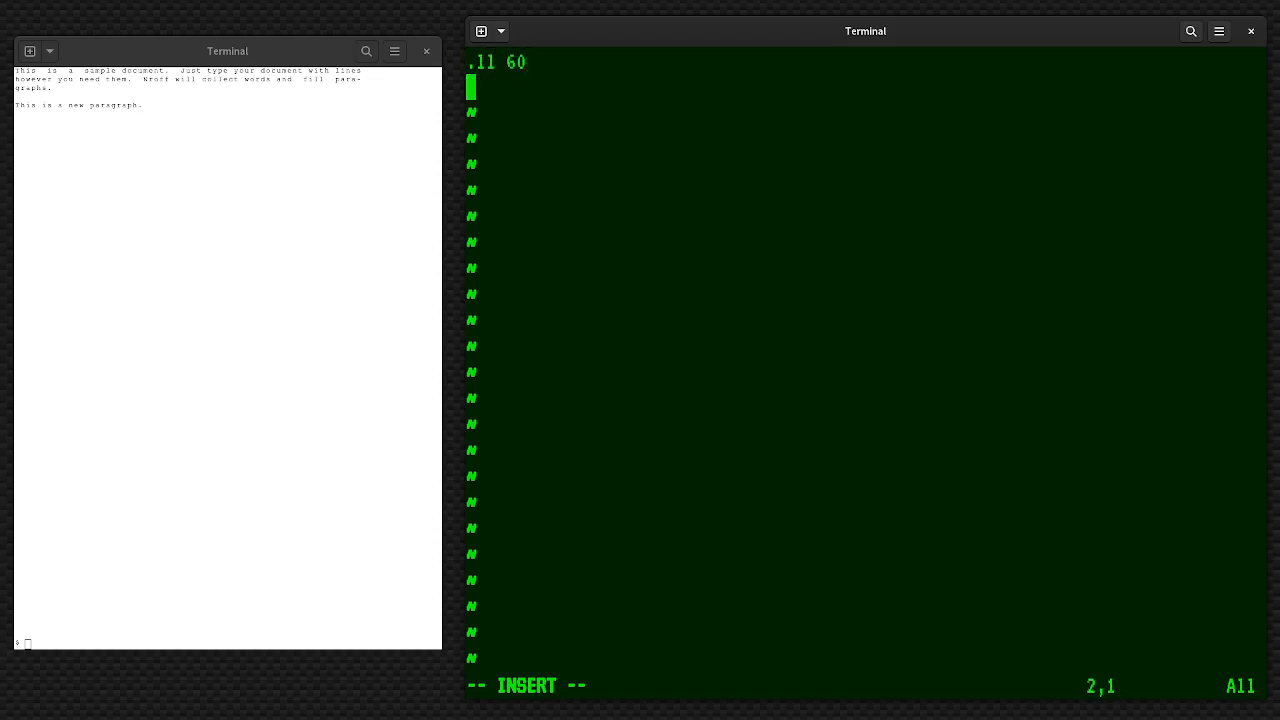
type(".po 1")
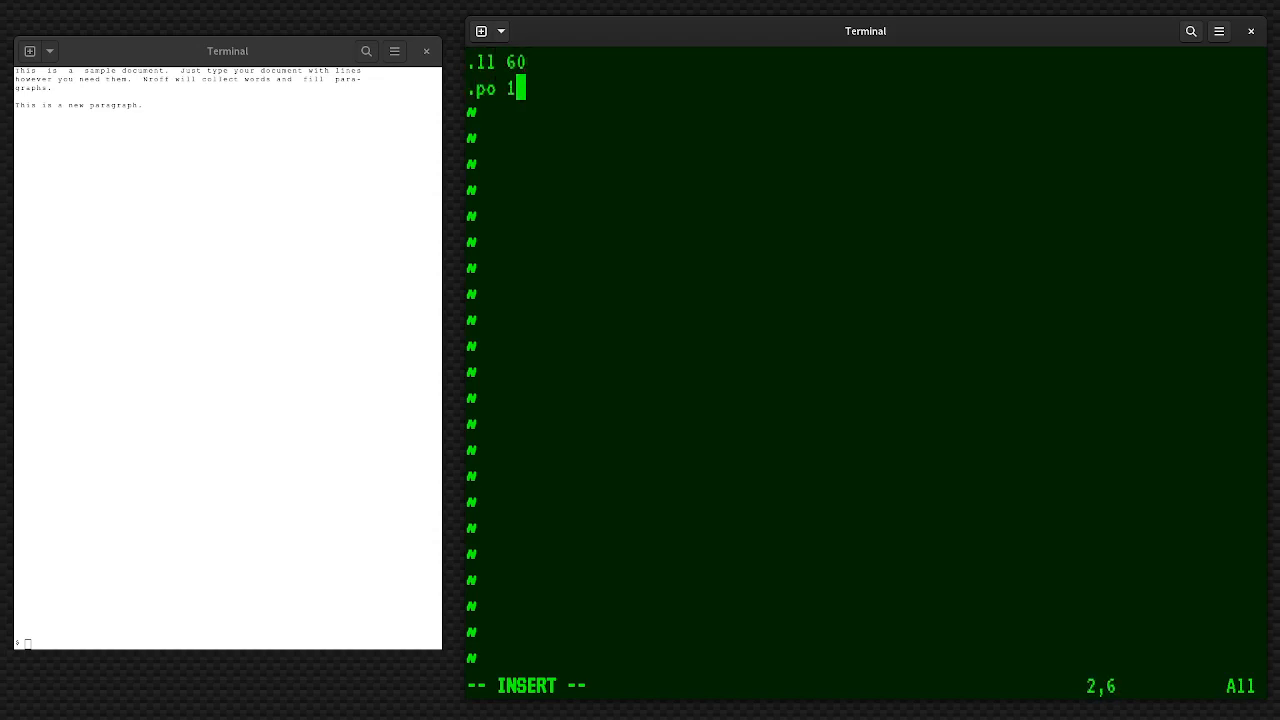
type("0")
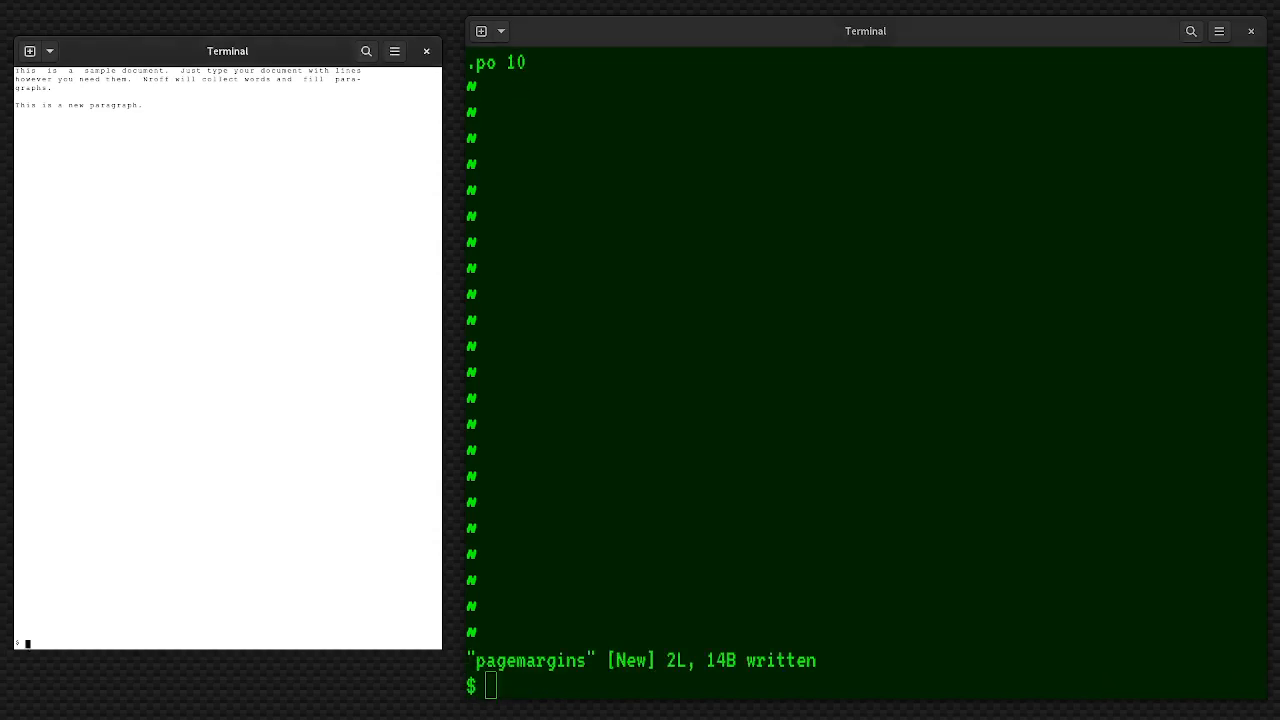
Run nroff pagemargins sample to get indented, narrower output, then reopen sample in vi
type("nroff")
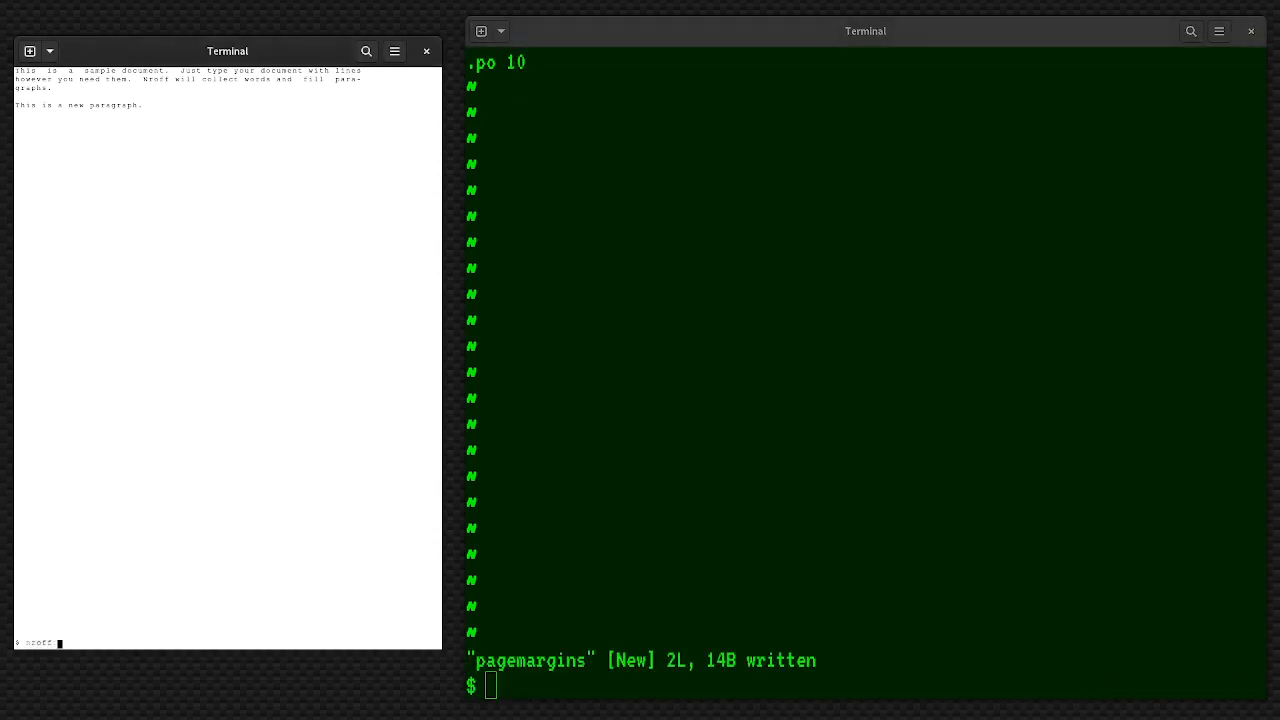
type("pagemargins s")
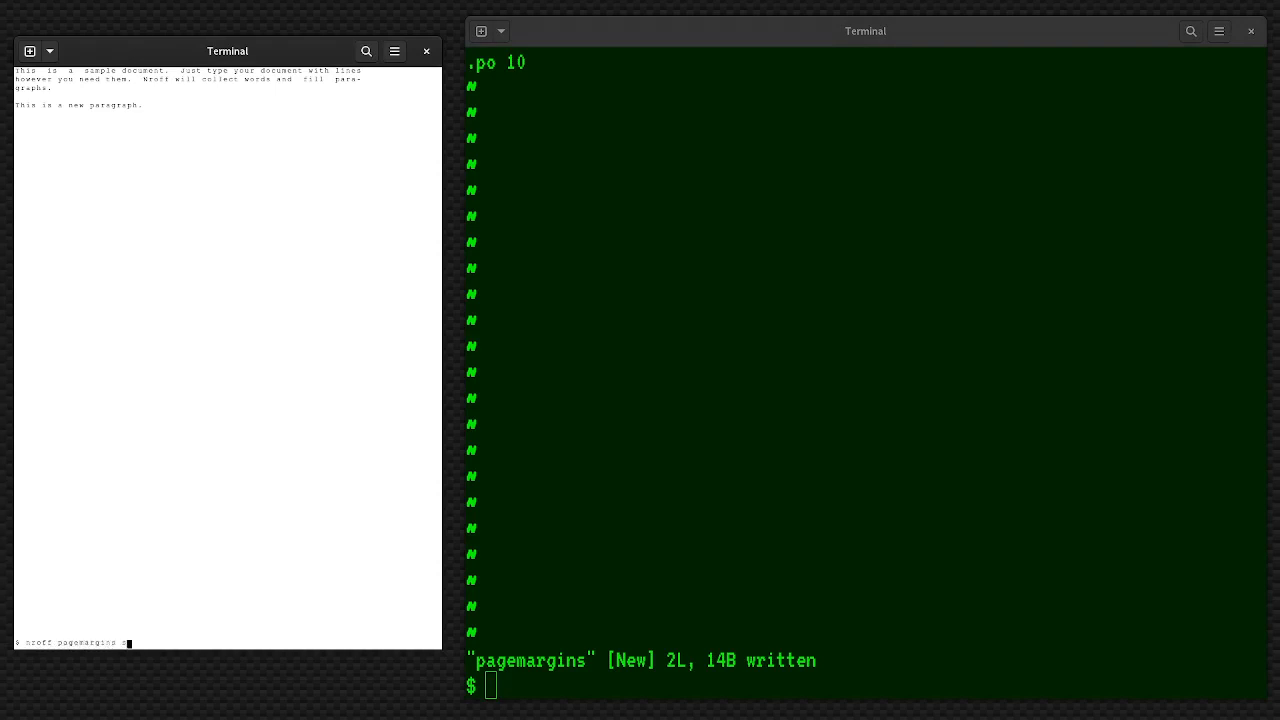
key("Return")
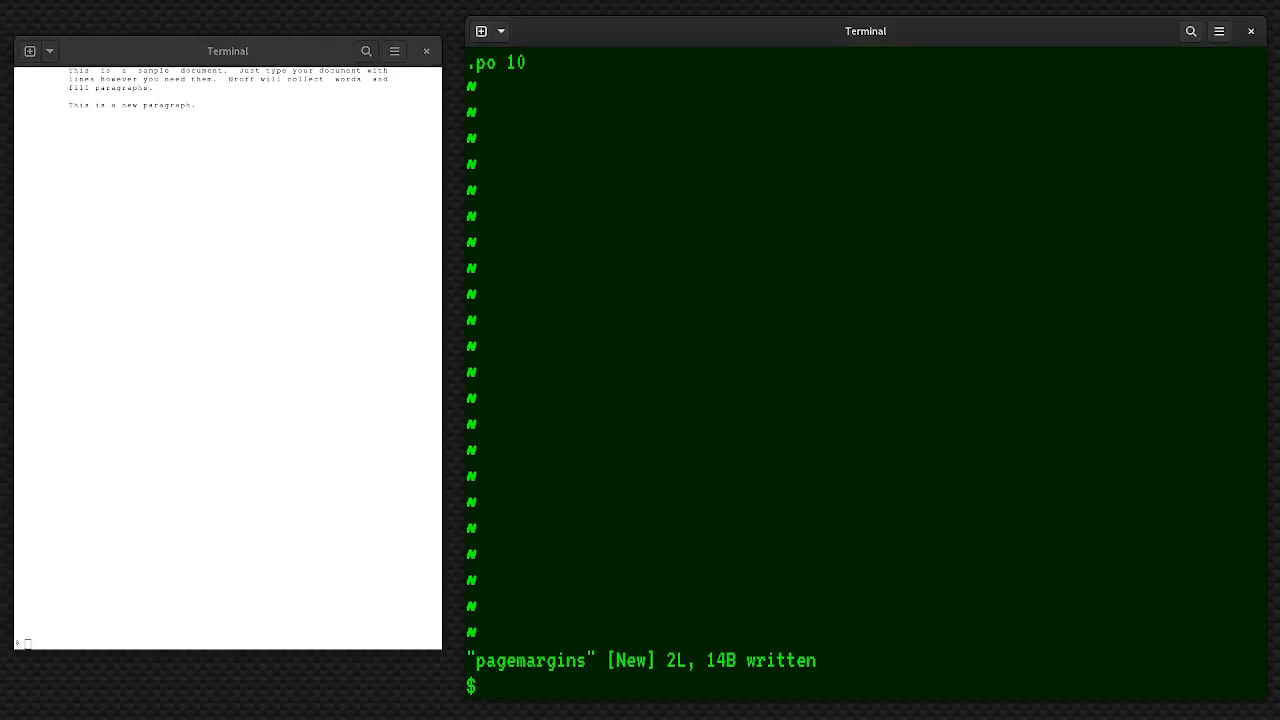
type("vi s")
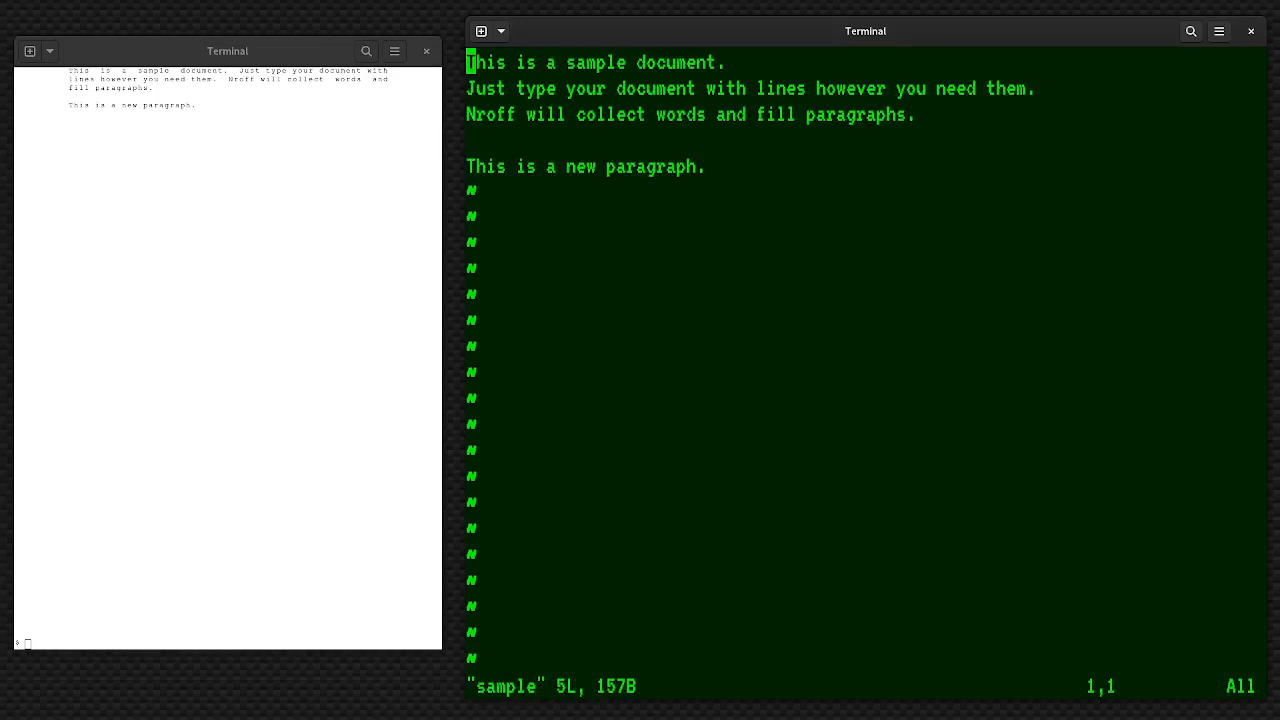
Insert .sp and .ti 5 requests before the first paragraph of sample
key("i")
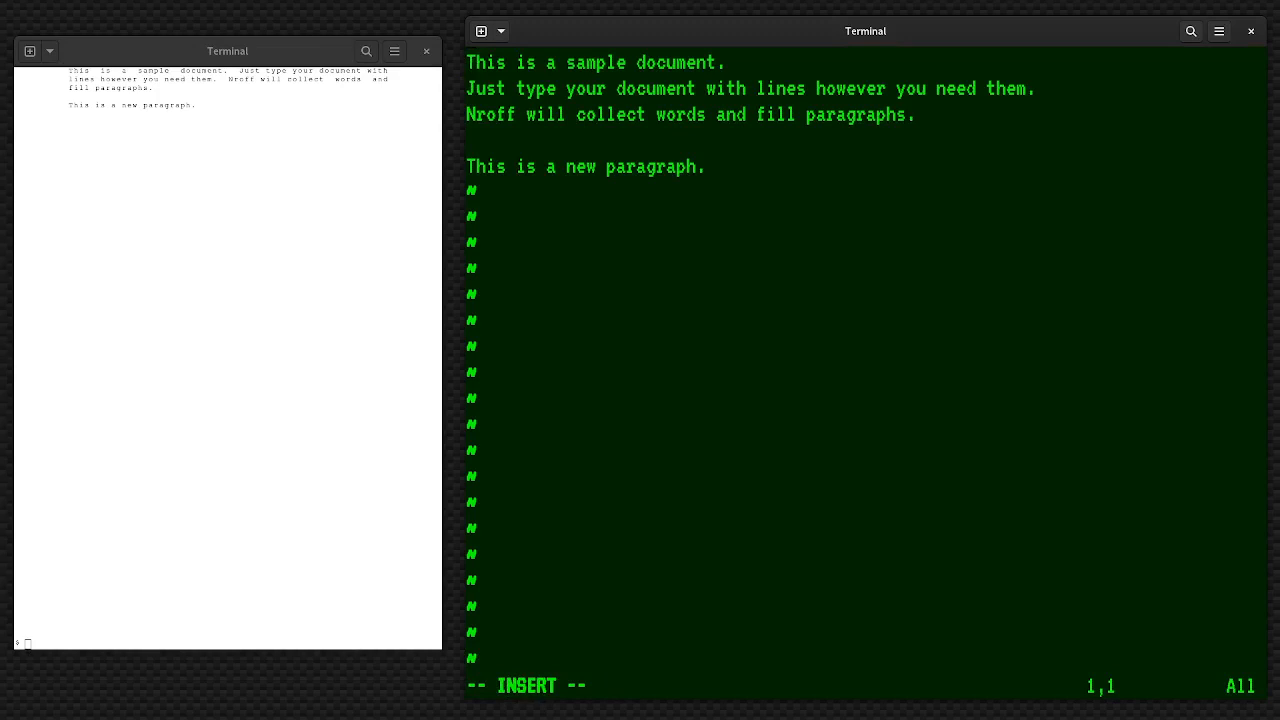
type(".")
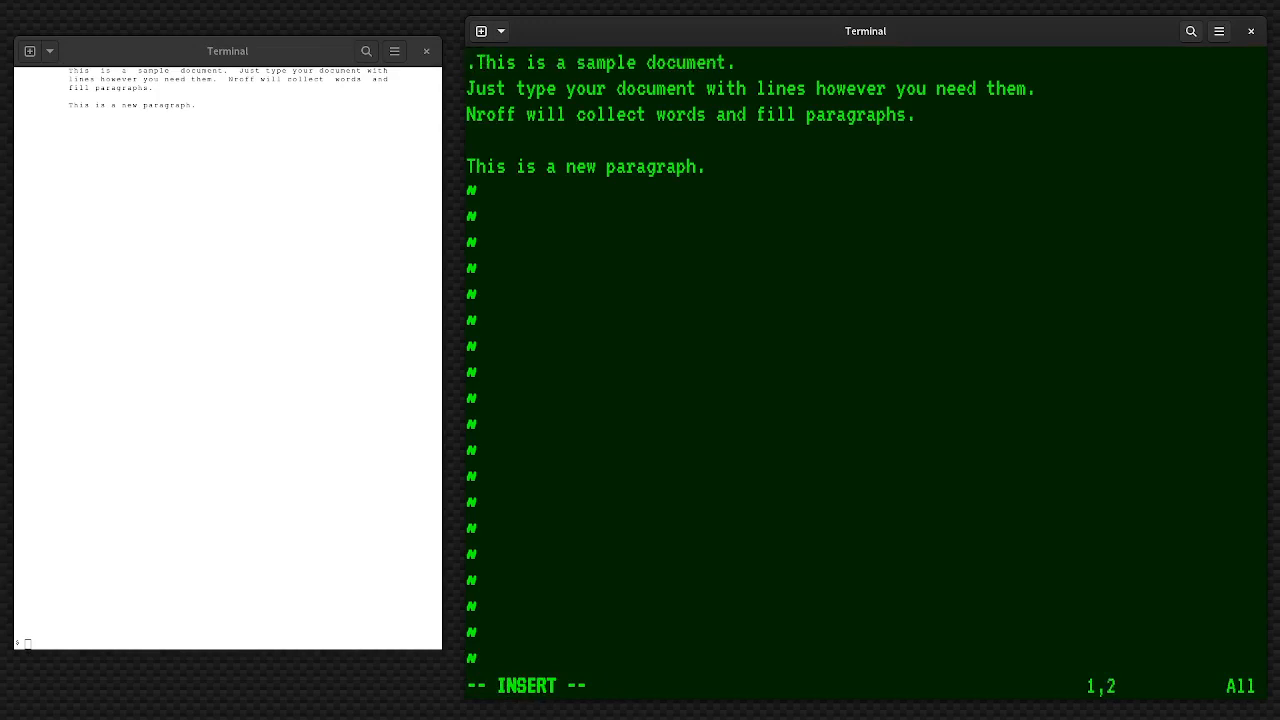
type("sp 6")
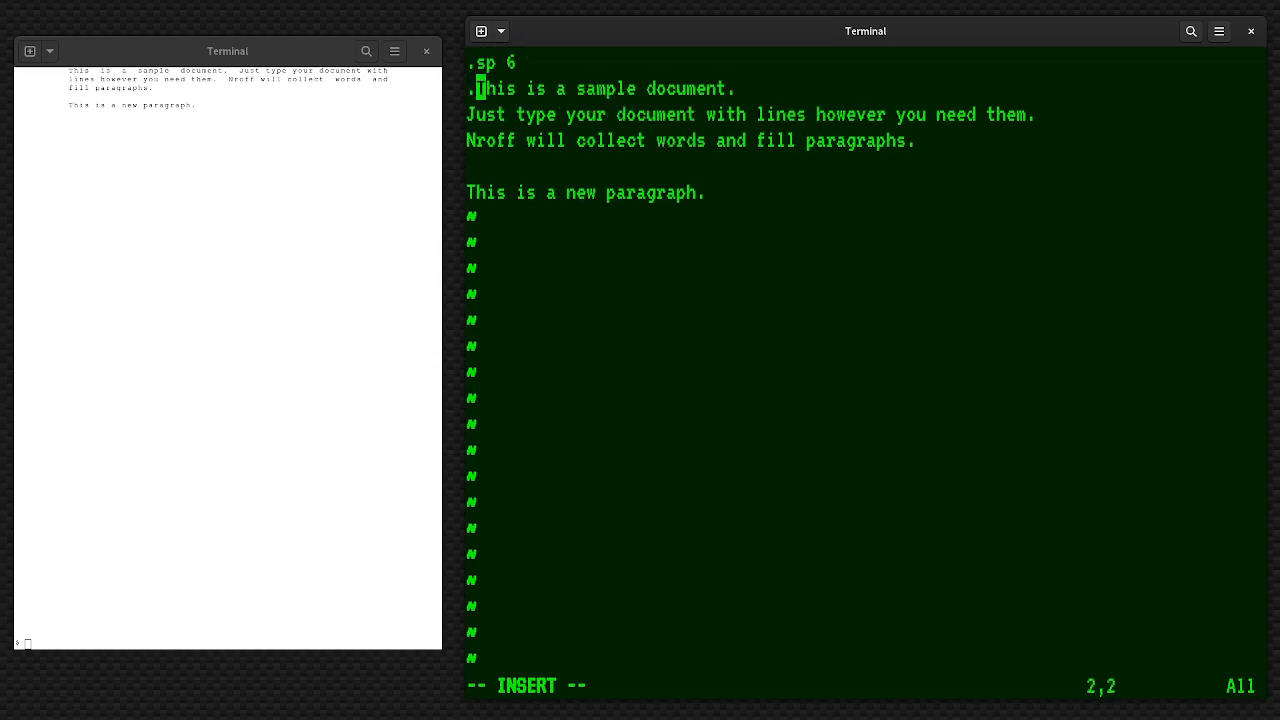
type("ti 5")
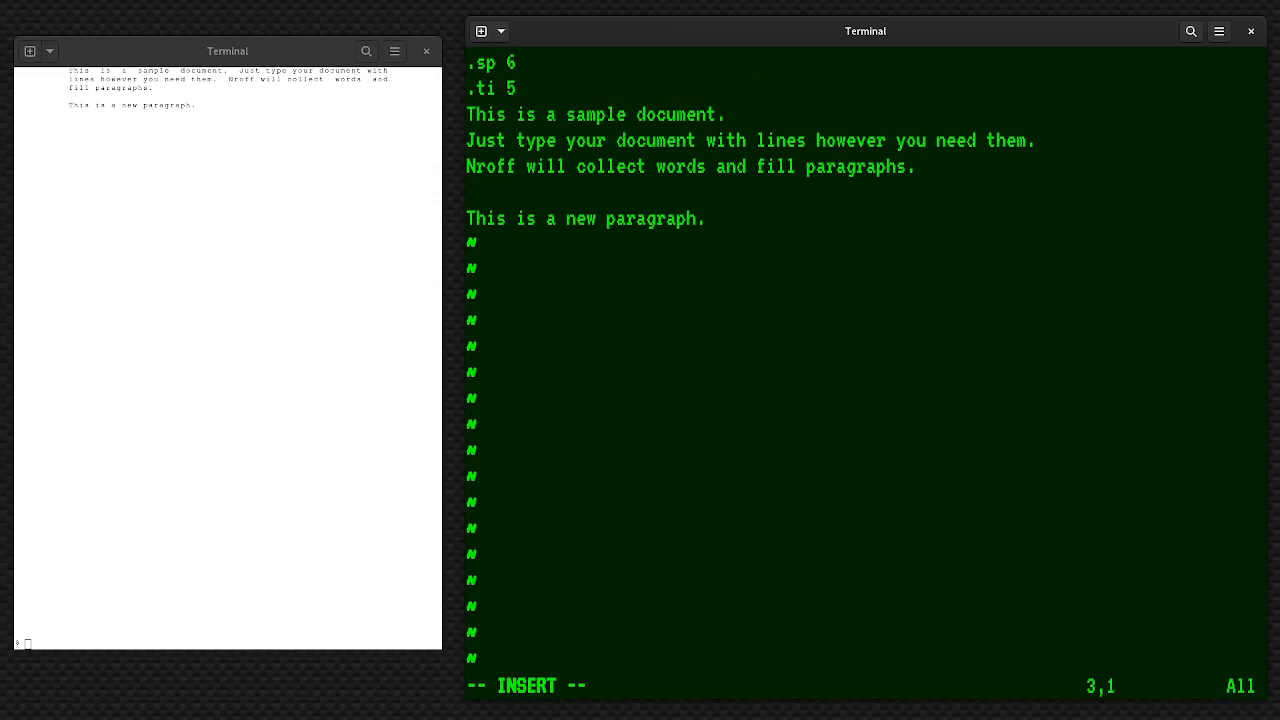
Insert .sp and .ti 5 before the second paragraph, save sample, and begin the next vi command
type(".")
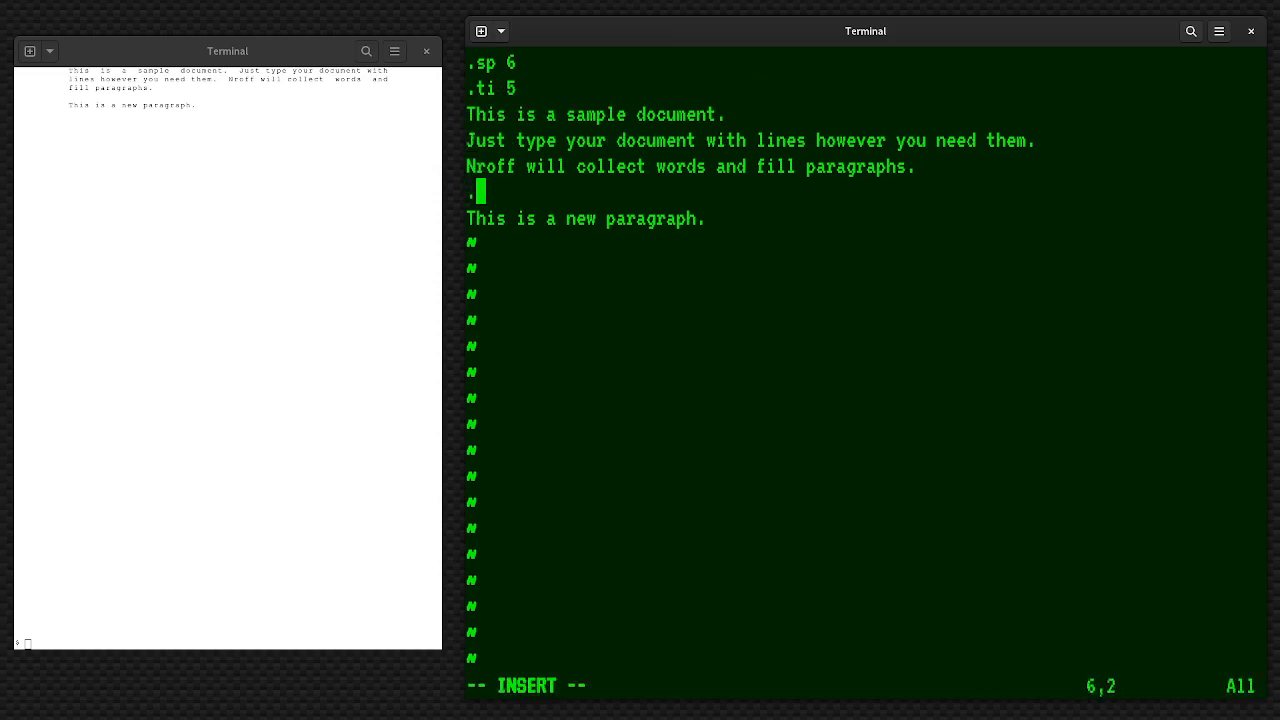
type("sp")
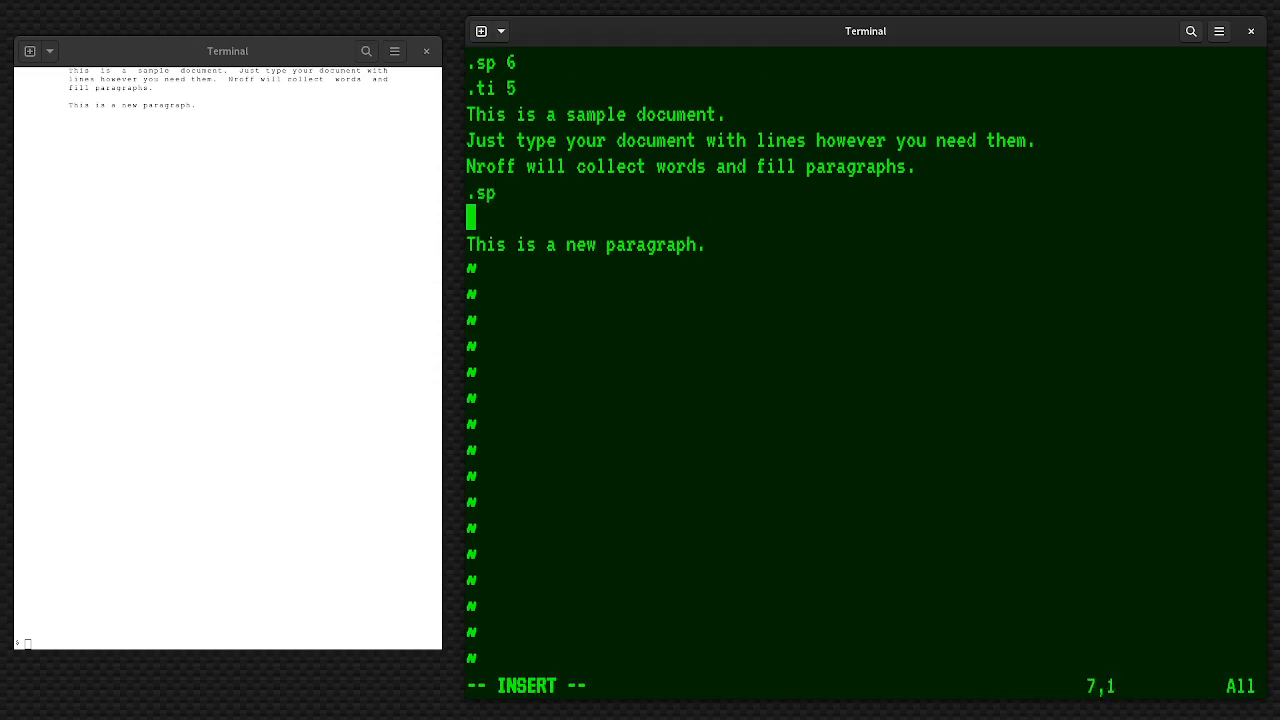
type(".ti")
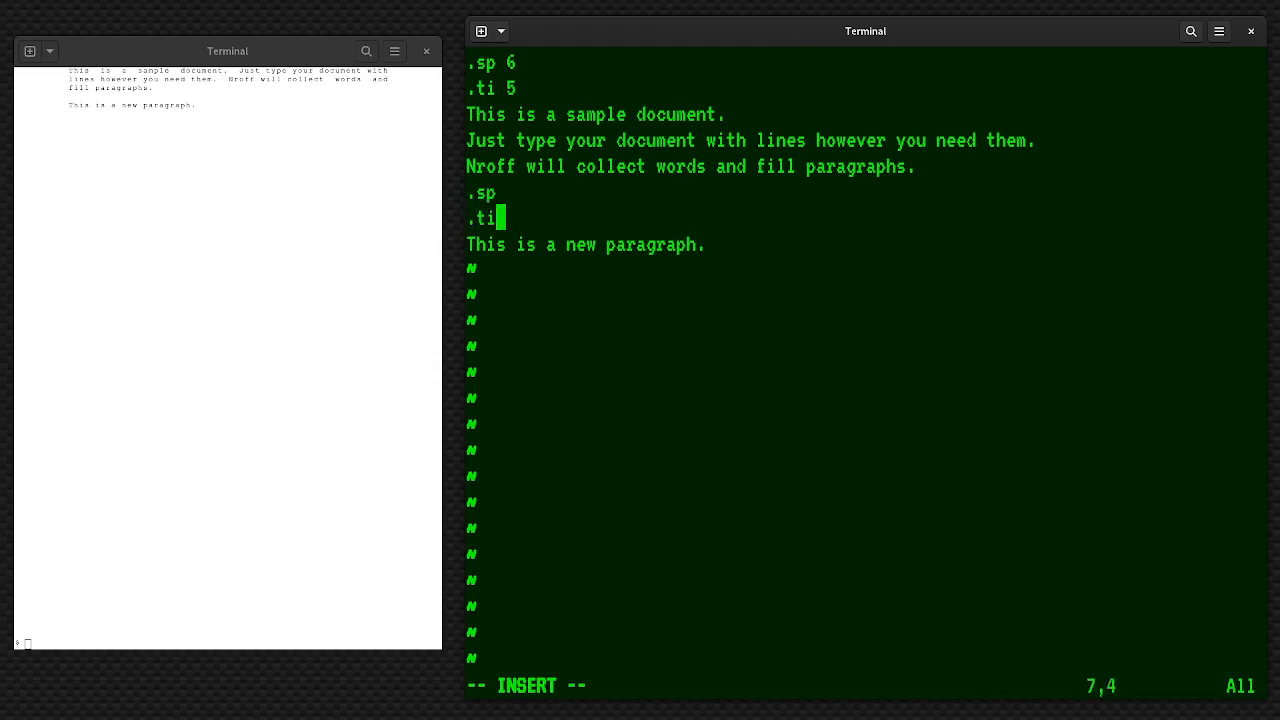
type("5")
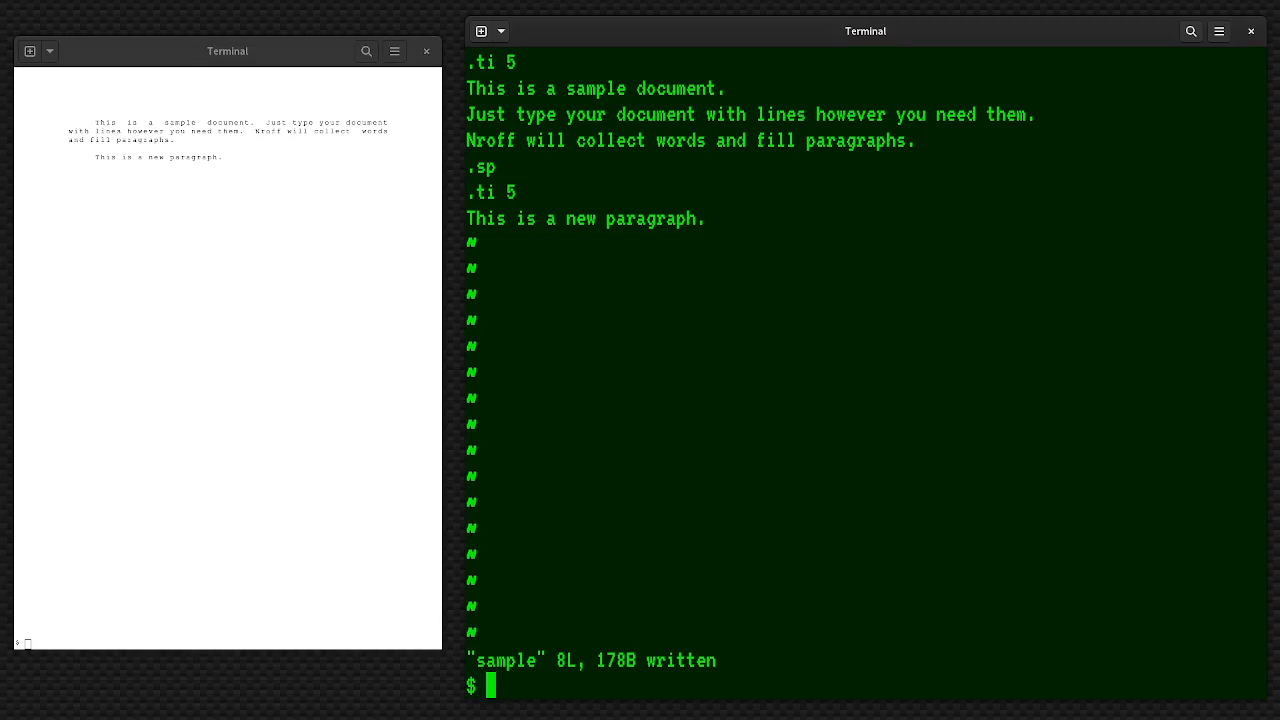
type("vi")
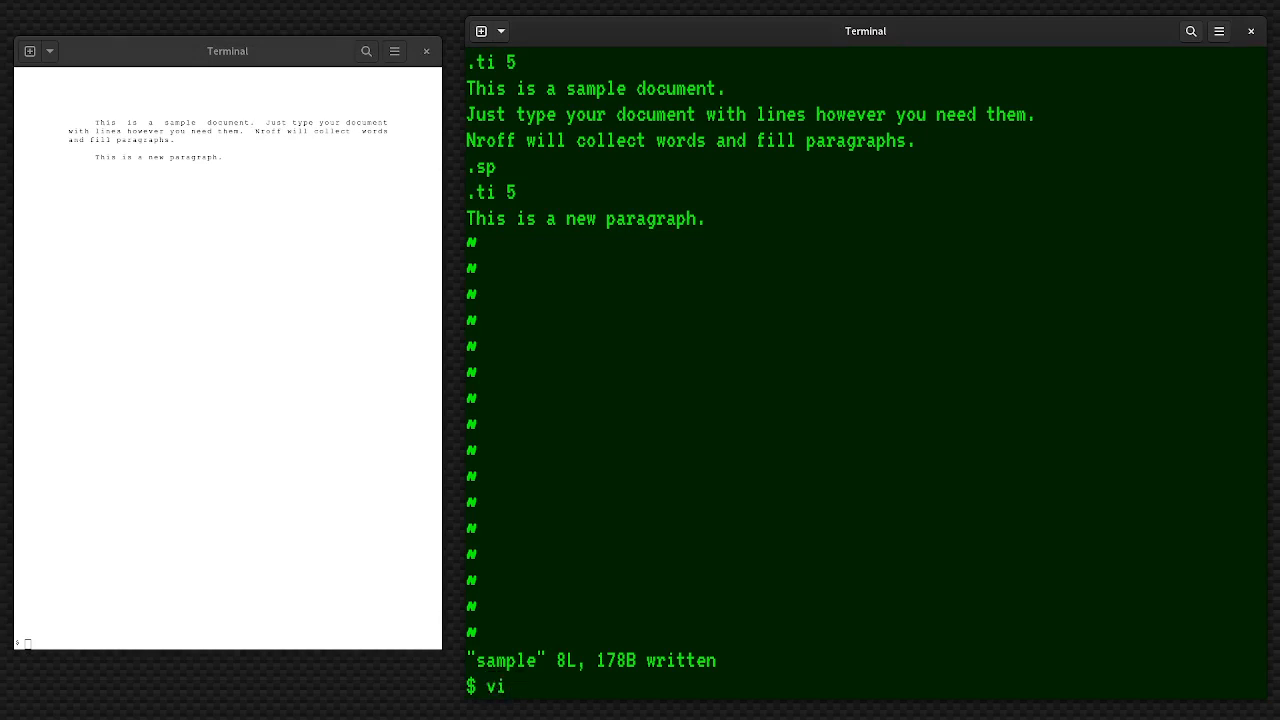
Begin paper.me in vi with the section heading .sh 1 Introduction
type("paper.")
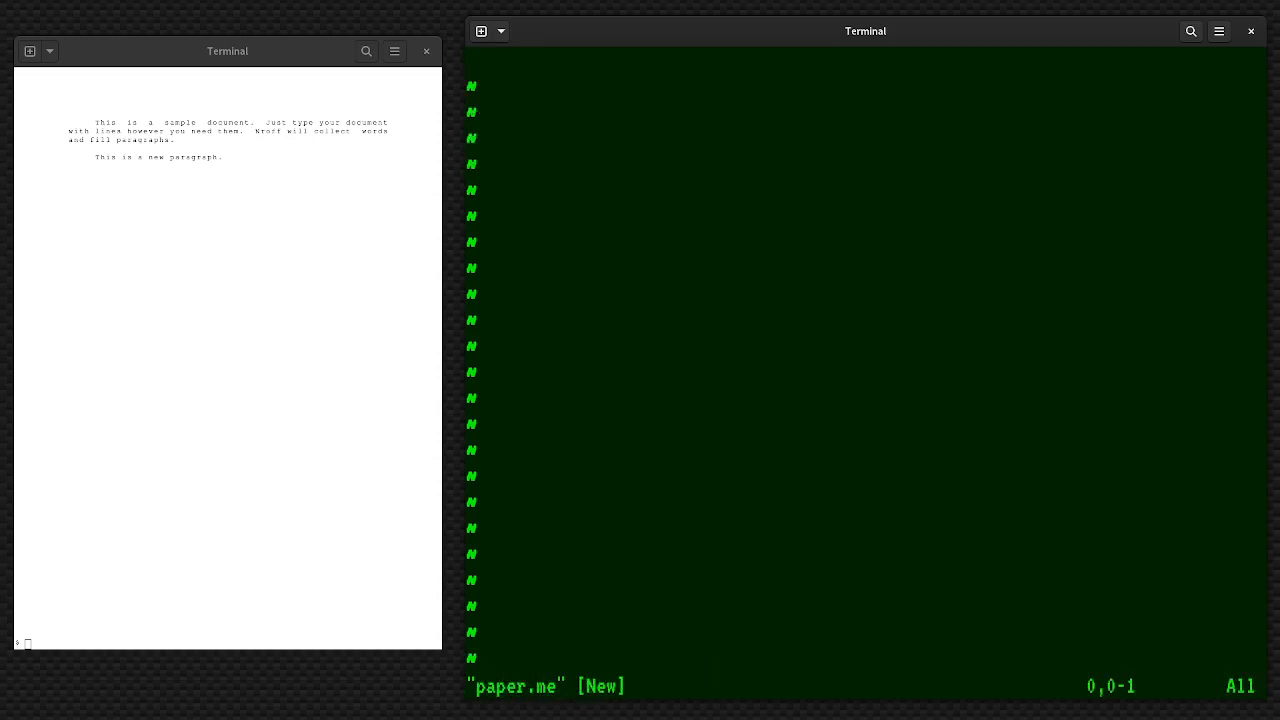
key("i")
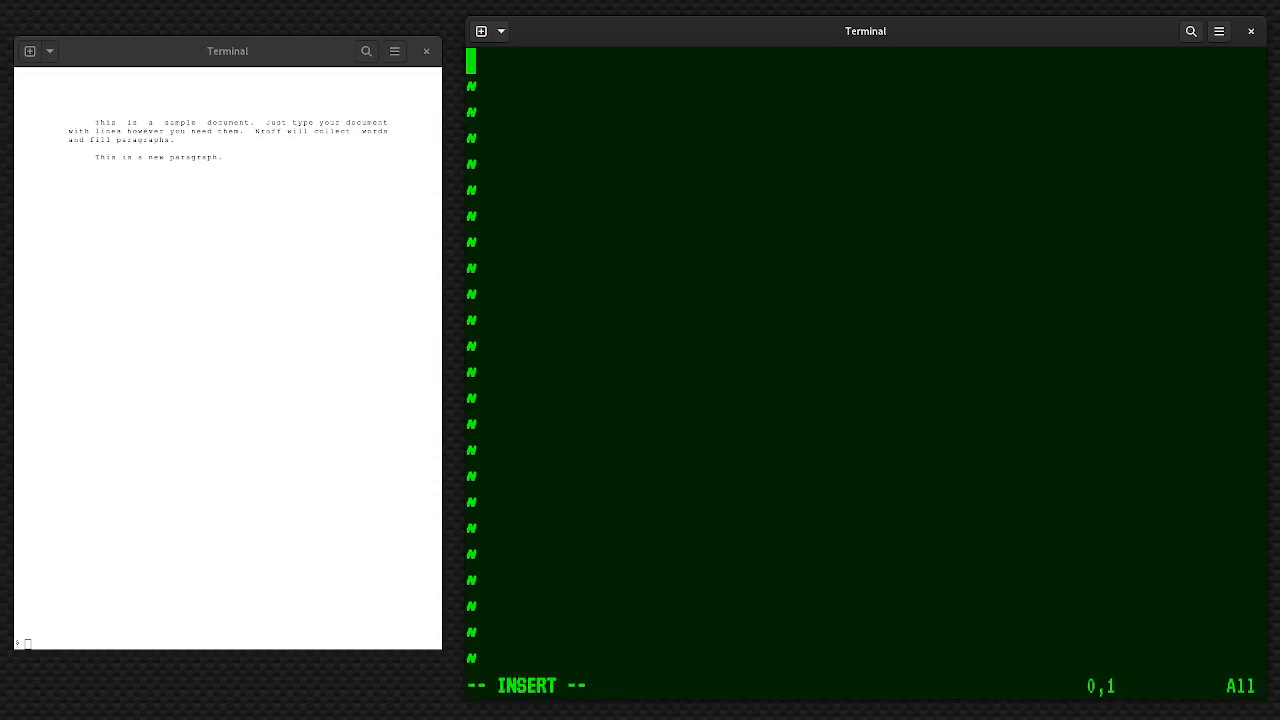
type(".sh")
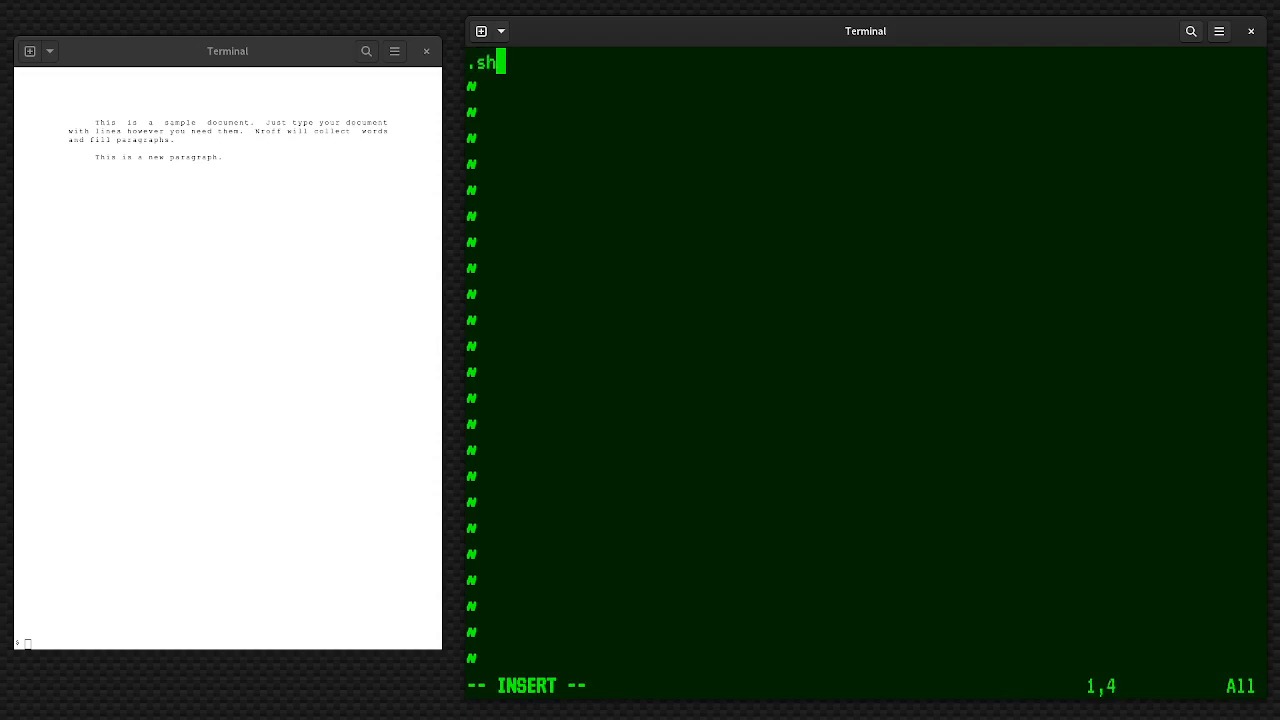
type("1")
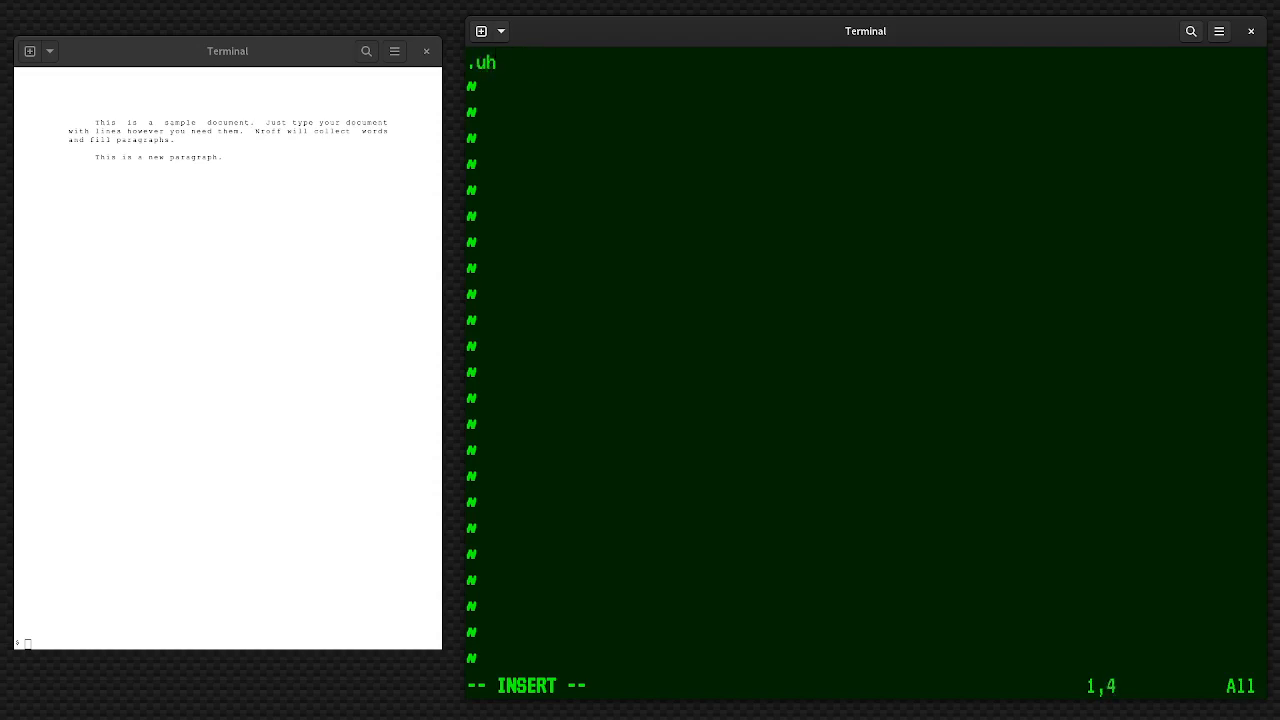
type("sh")
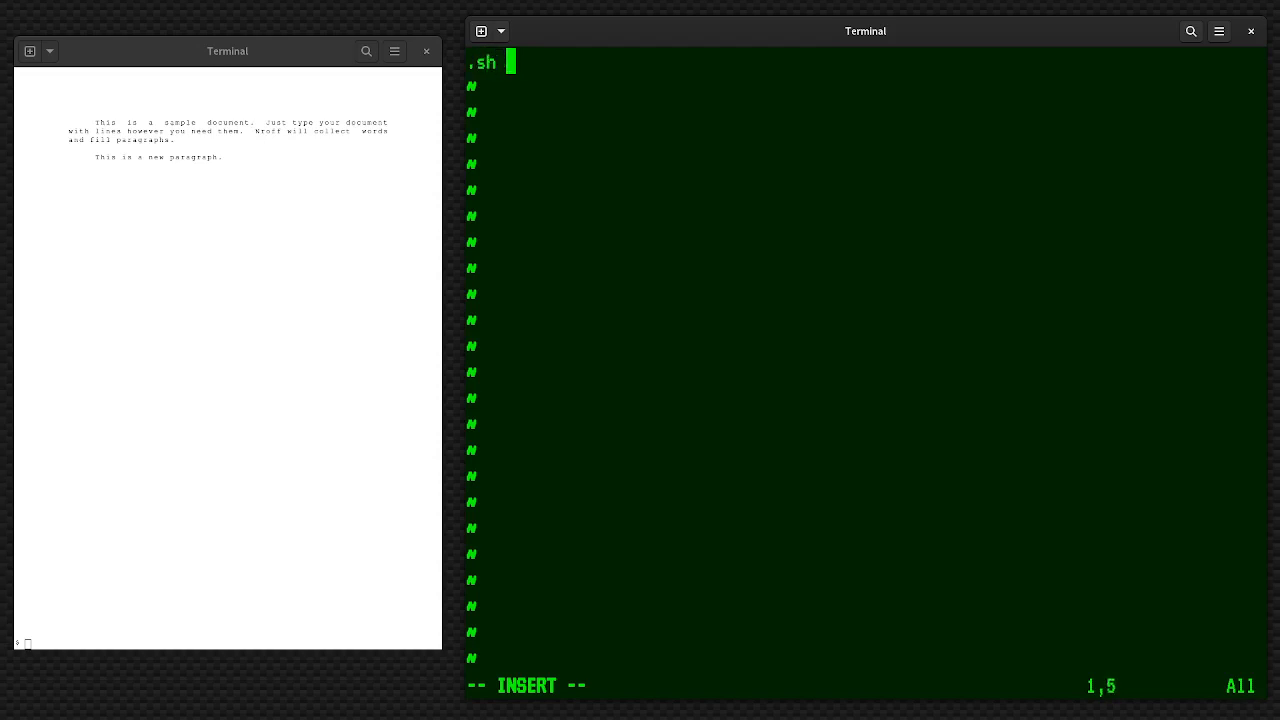
type("1")
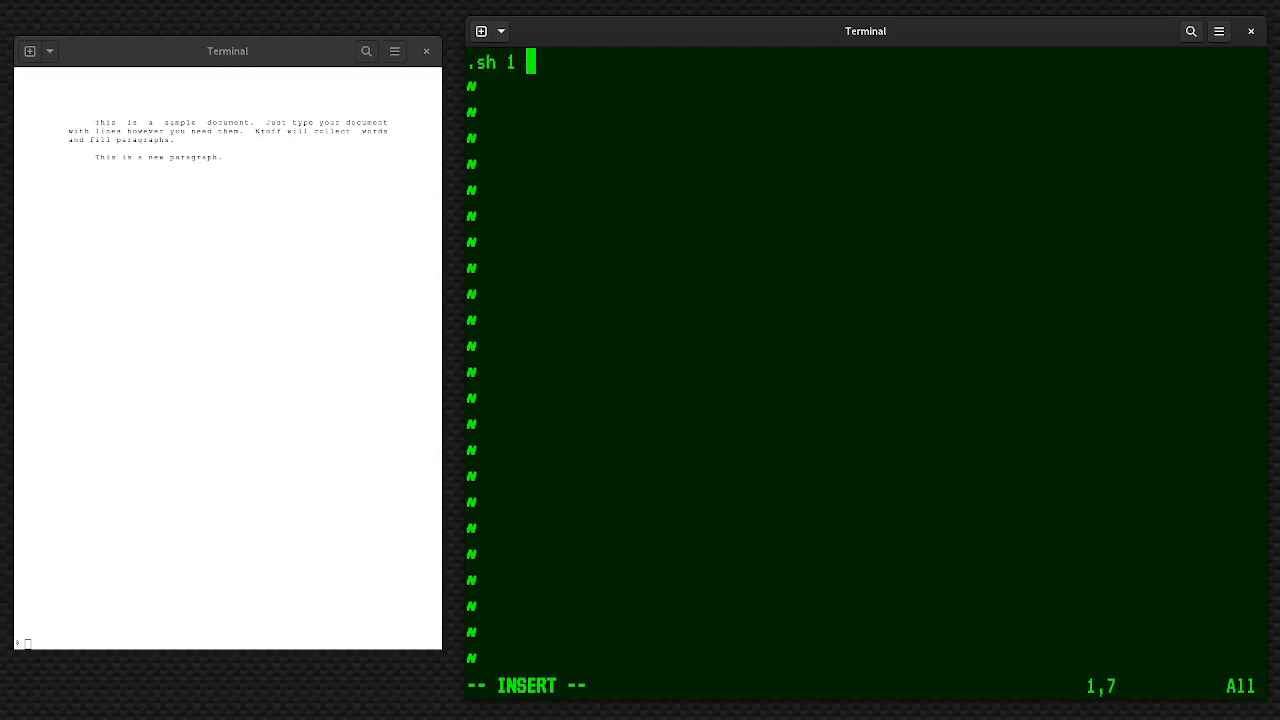
type("I")
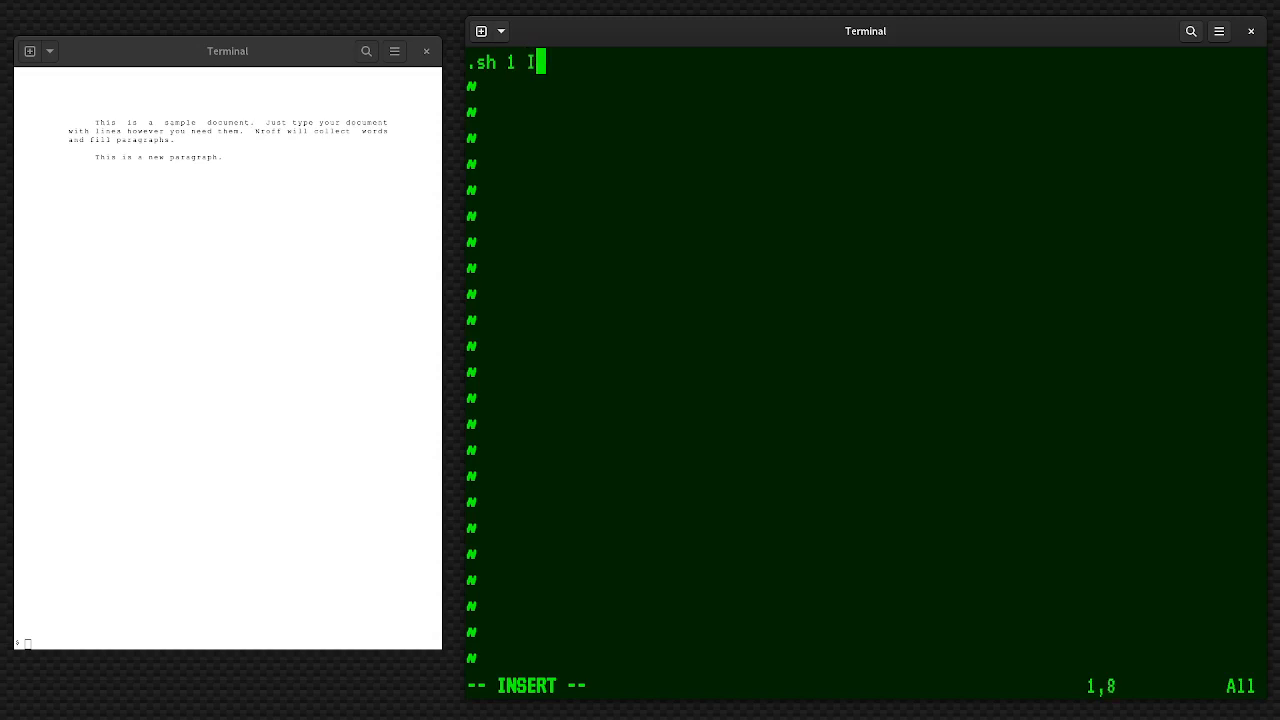
type("ntroduction")
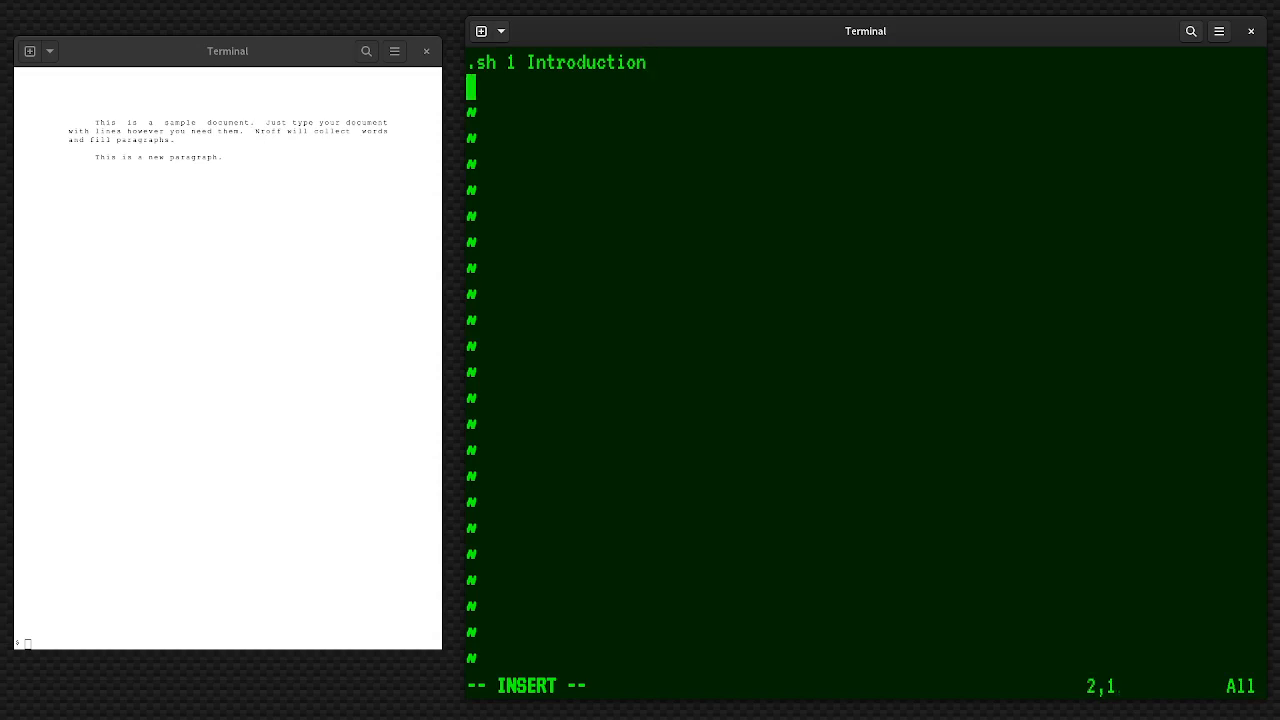
Add a .pp paragraph on how Unix became a document processing system when the team wanted a new computer
type(".pp")
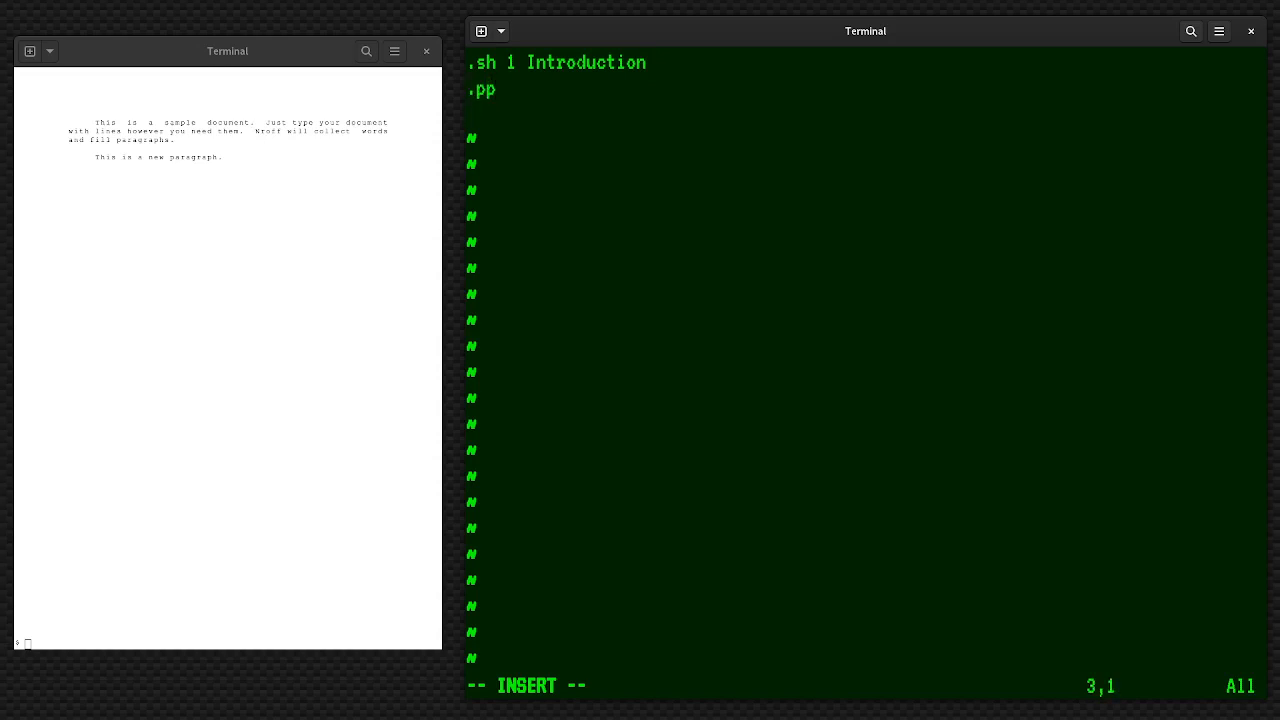
type("One cool th")
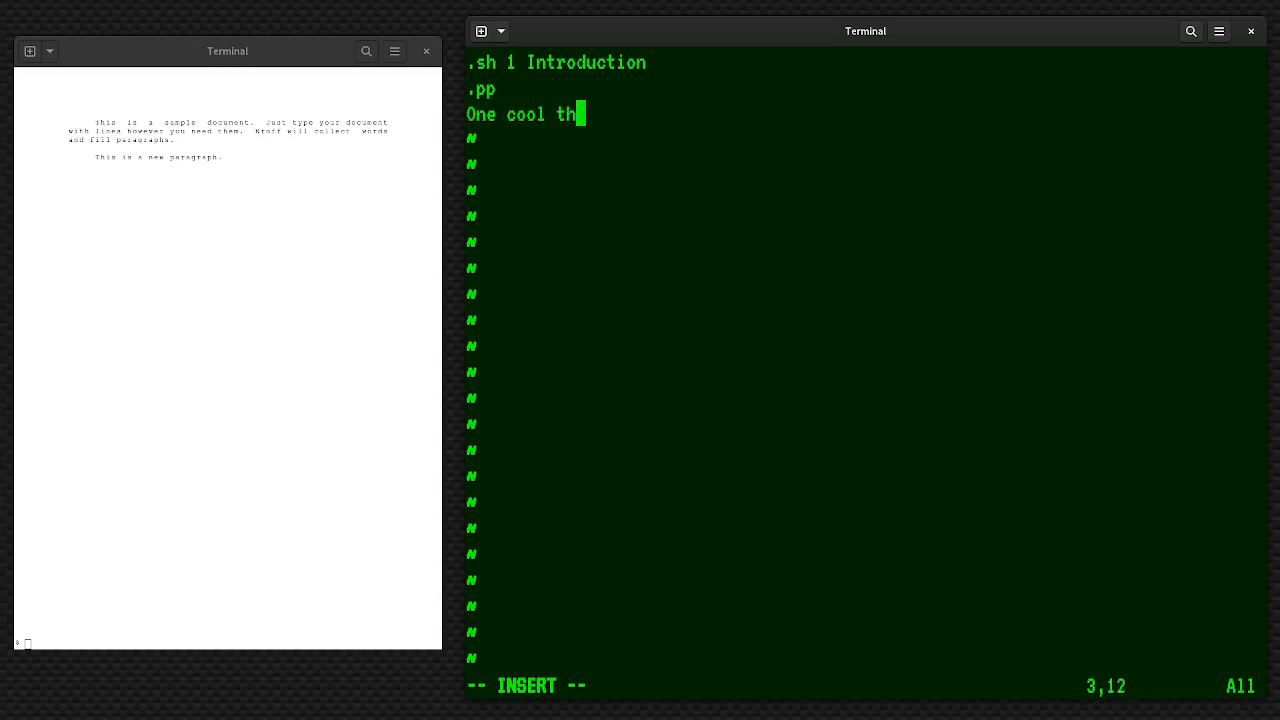
type("ing I like about the")
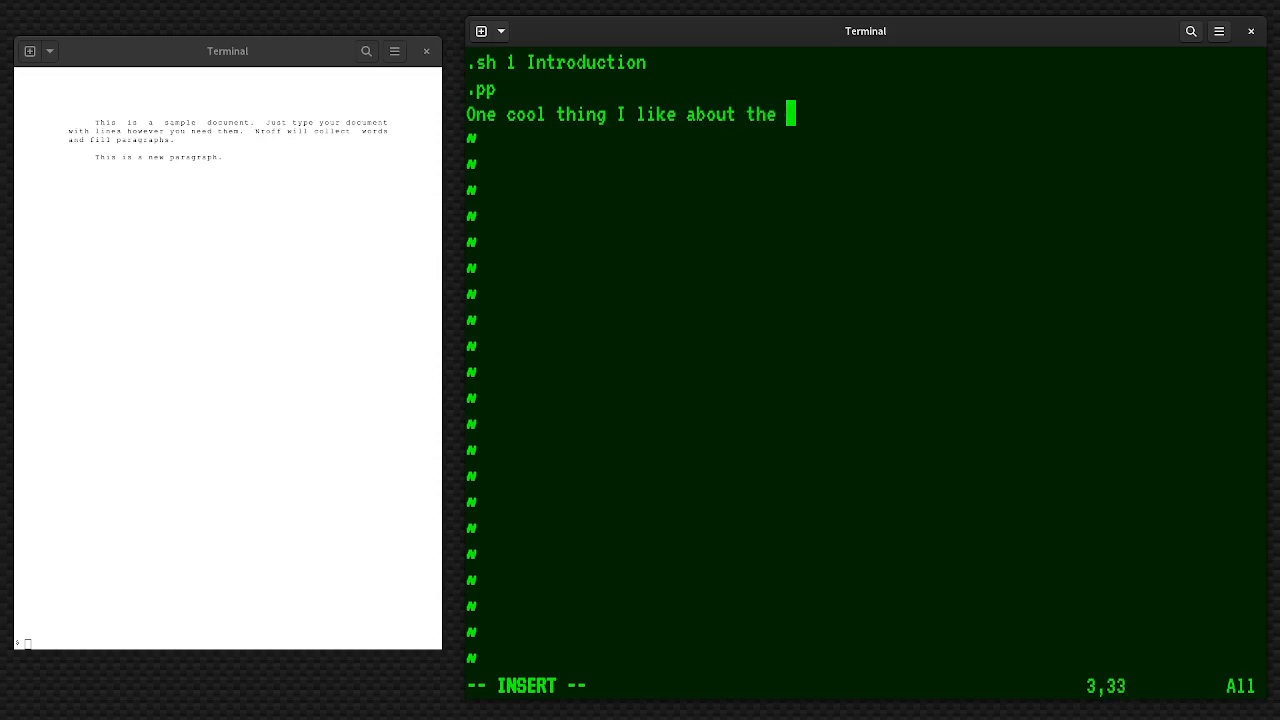
type("history of Unix is how")
type("Unix developed")
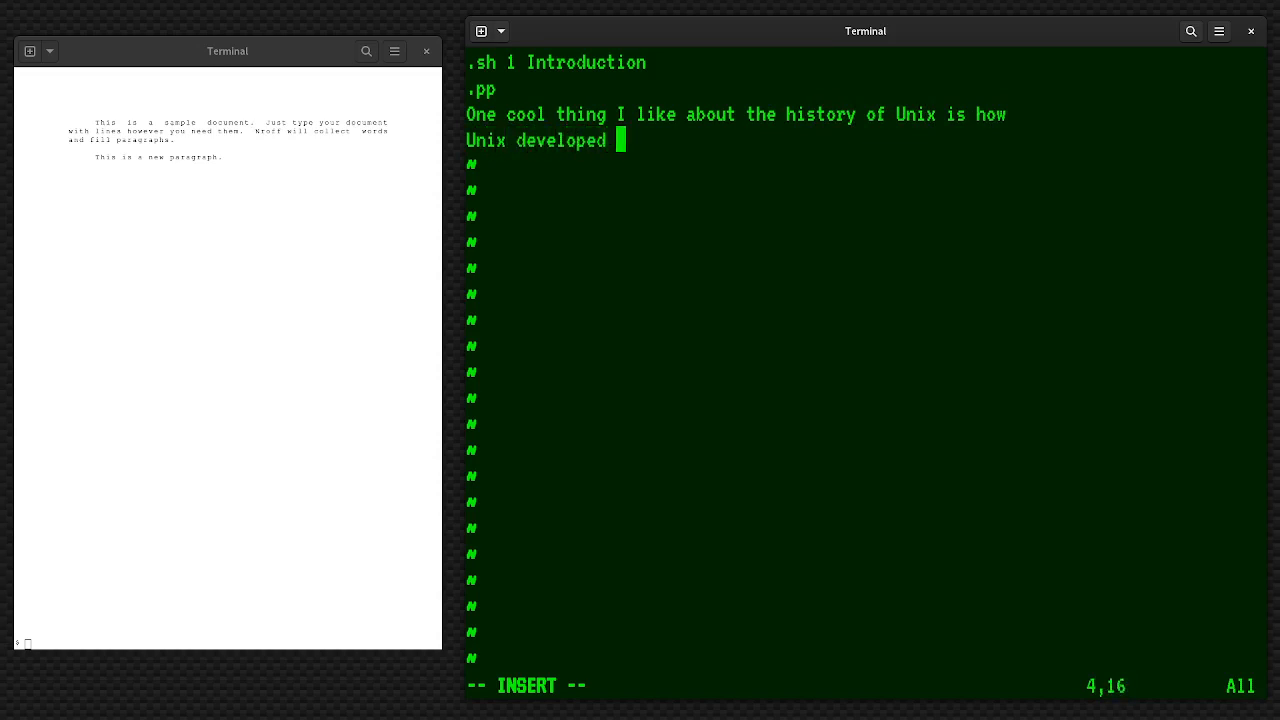
type("into a documen")
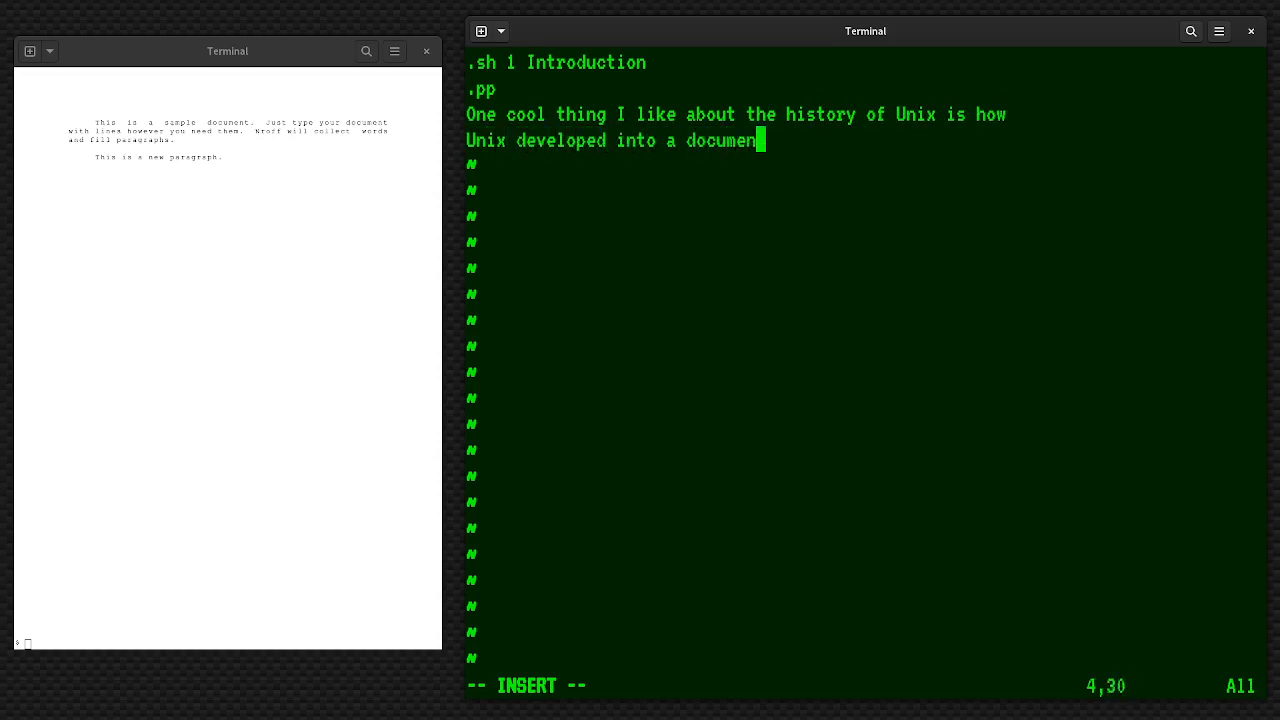
type("processing system.")
left_click(866, 166)
type("The short history of that is")
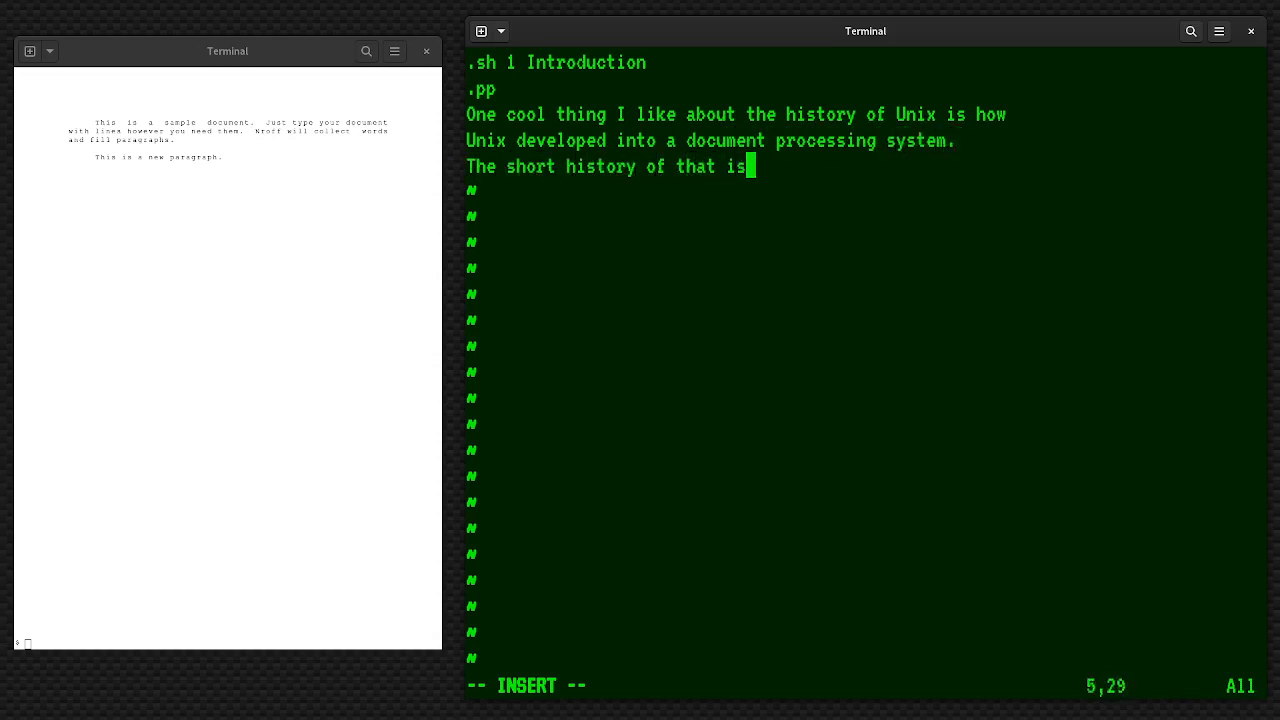
type("the Unix team need")
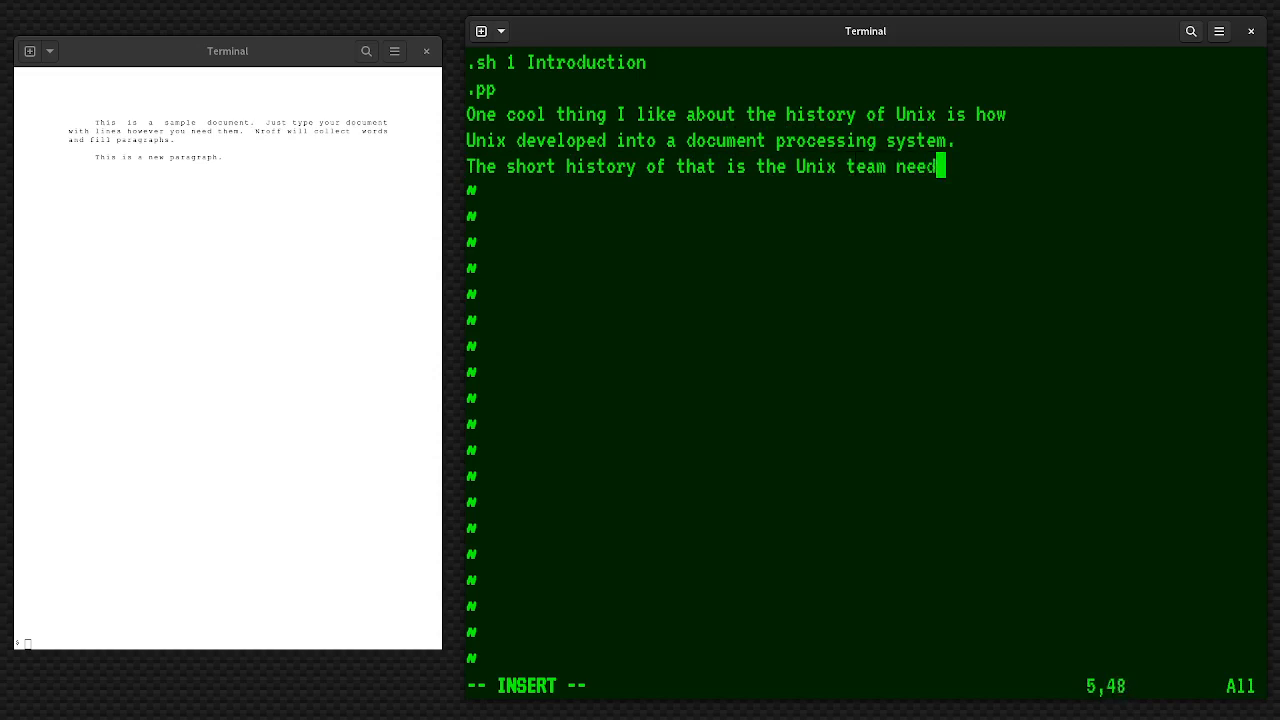
type("wanted to")
type("purchase a")
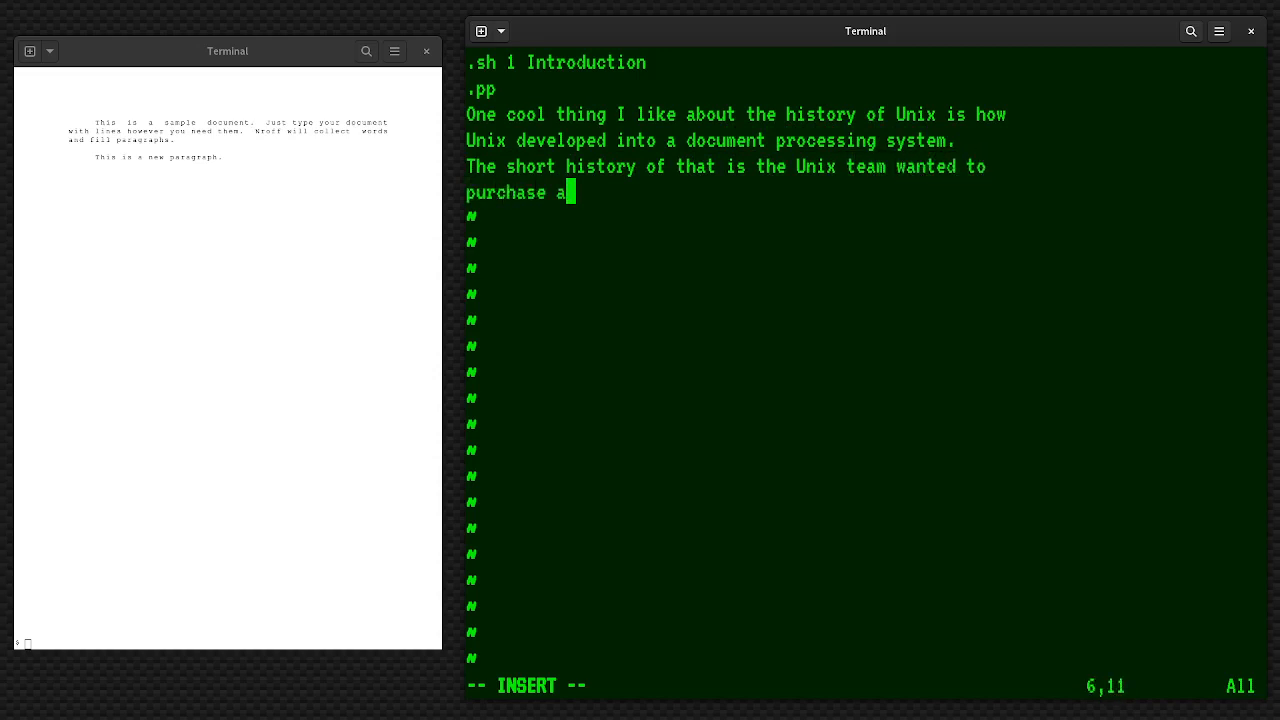
type("new computer to keep worki")
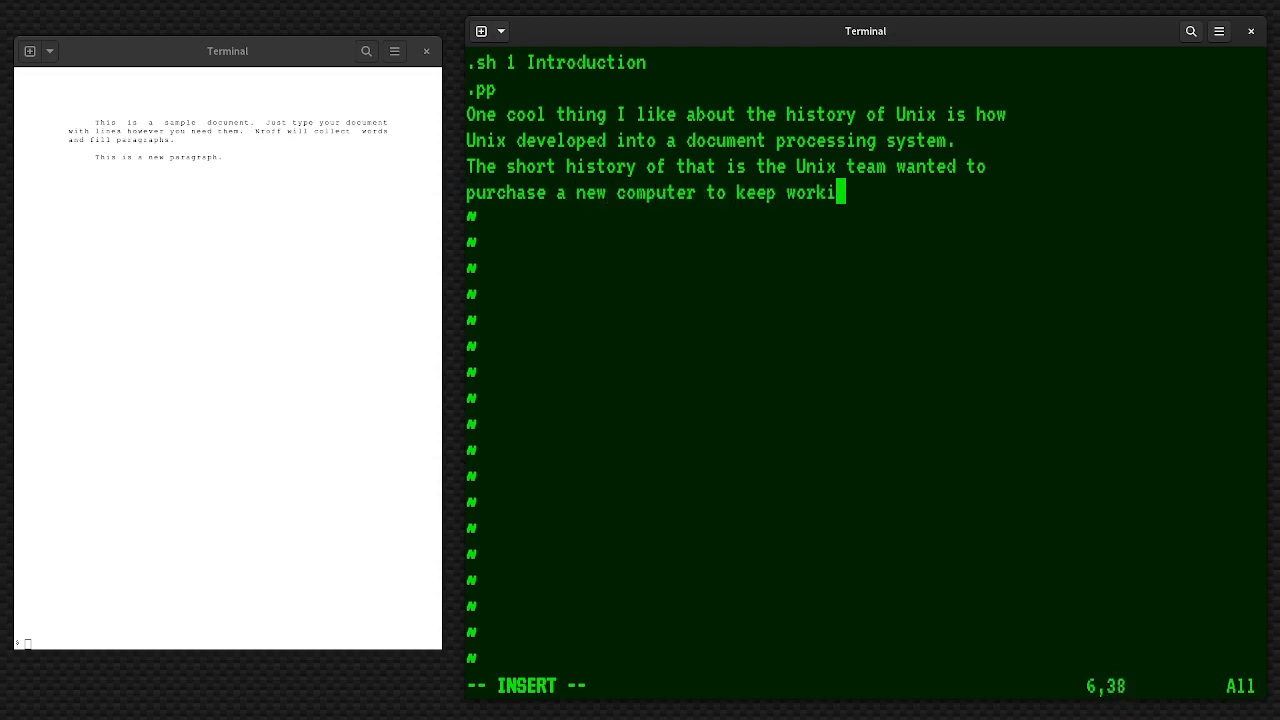
type("ng on Linux")
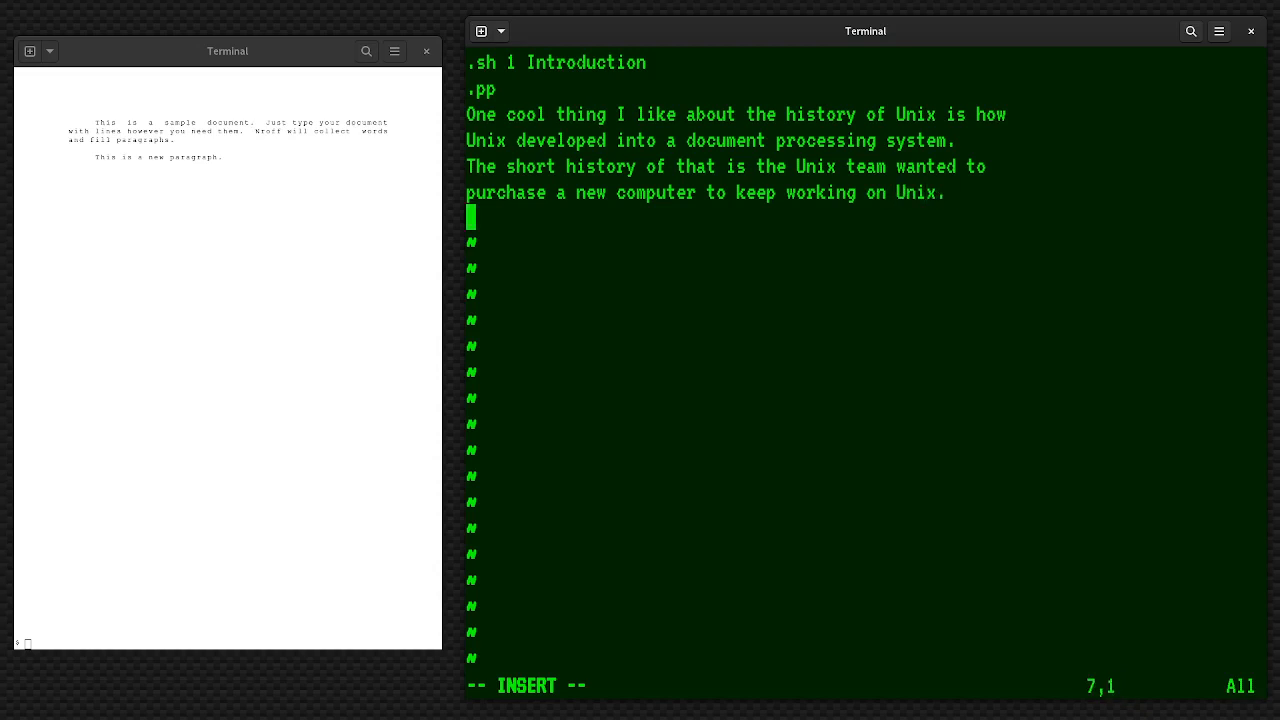
Write that management's answer to the request was a quoted "No."
type("Butmanagement said")
type(".q")
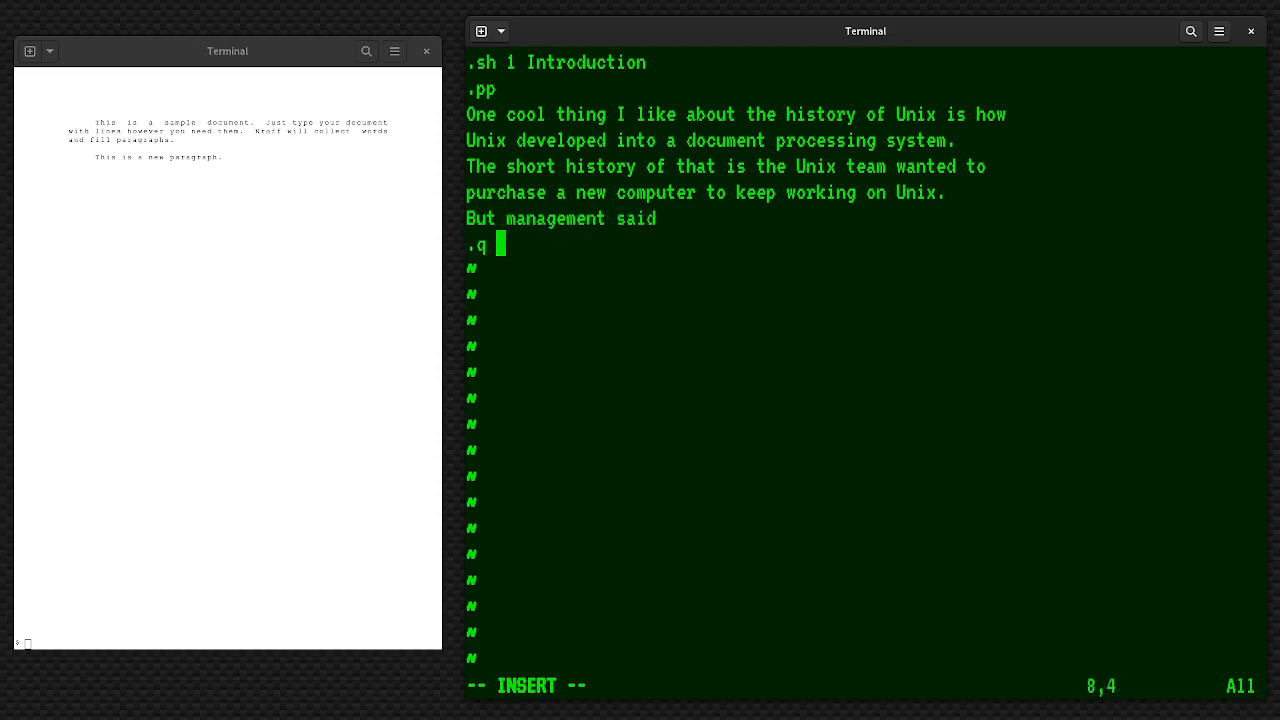
type("No.")
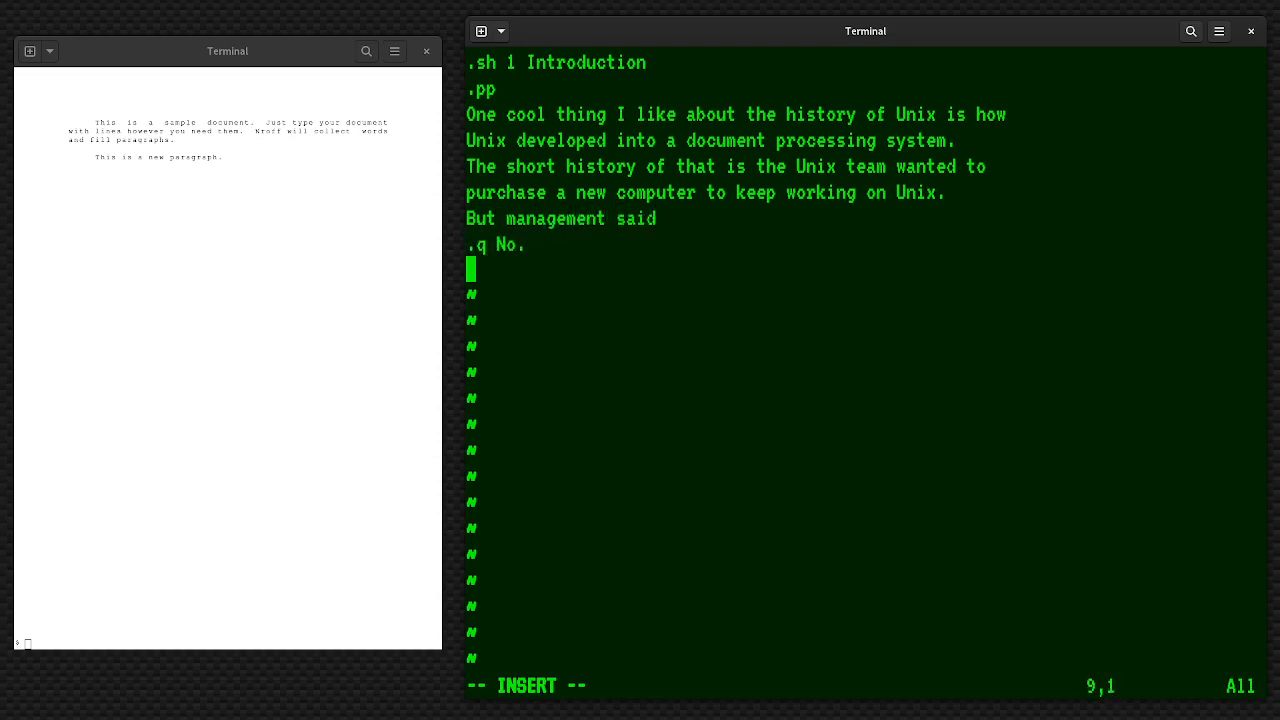
type(".pp")
type("Around that same tim")
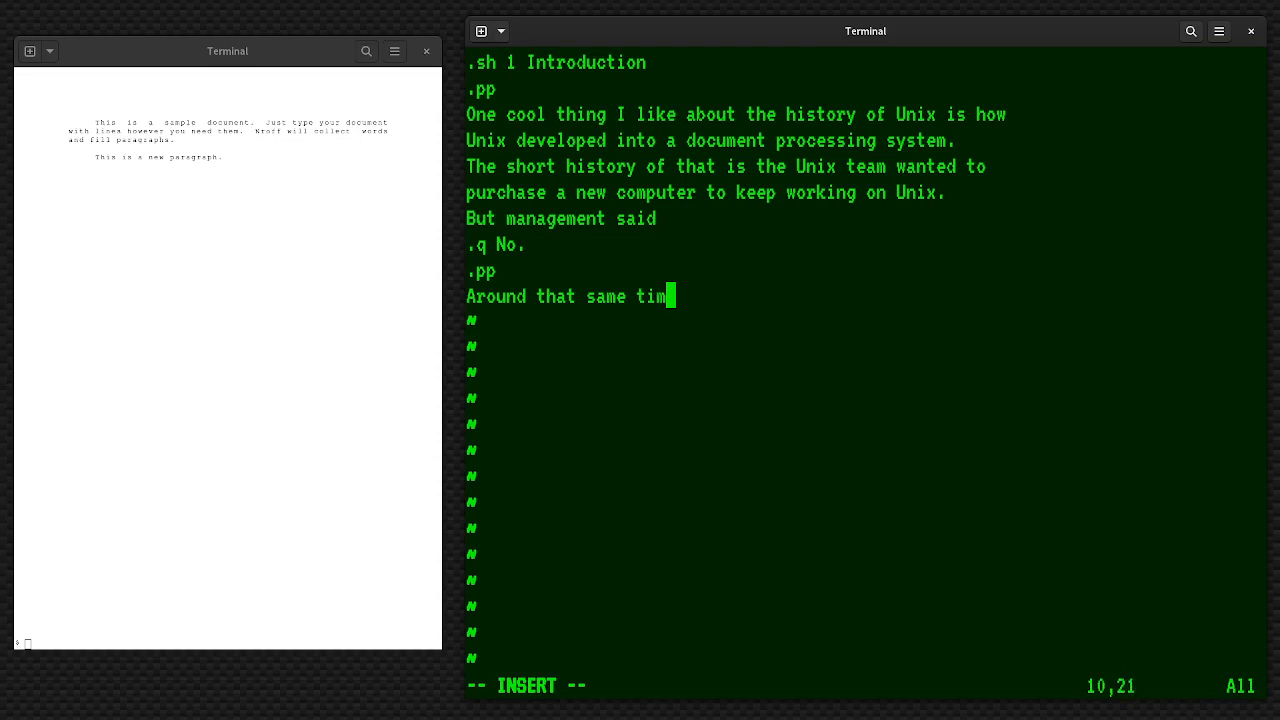
Write the Patents team paragraph about the vendor's unfinished software, ending "The Unix went to them and said:"
type("e, the Patents team wanted to buy a")
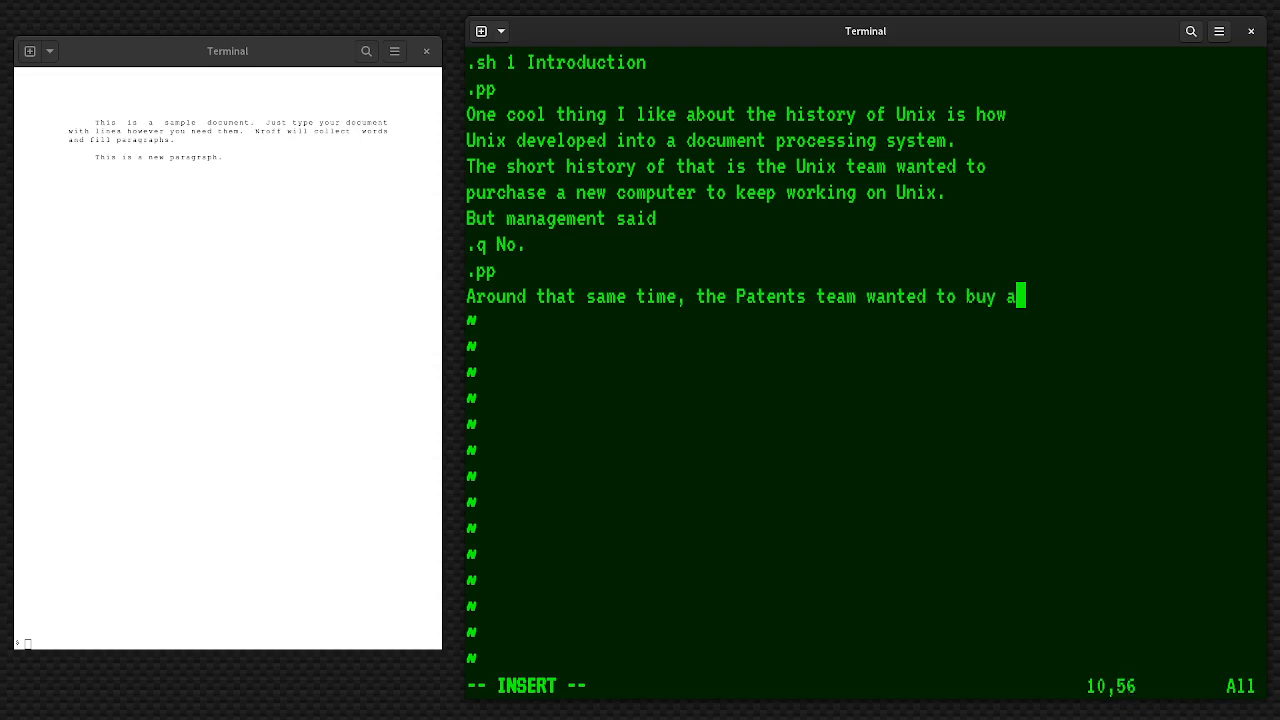
type("new coputer to")
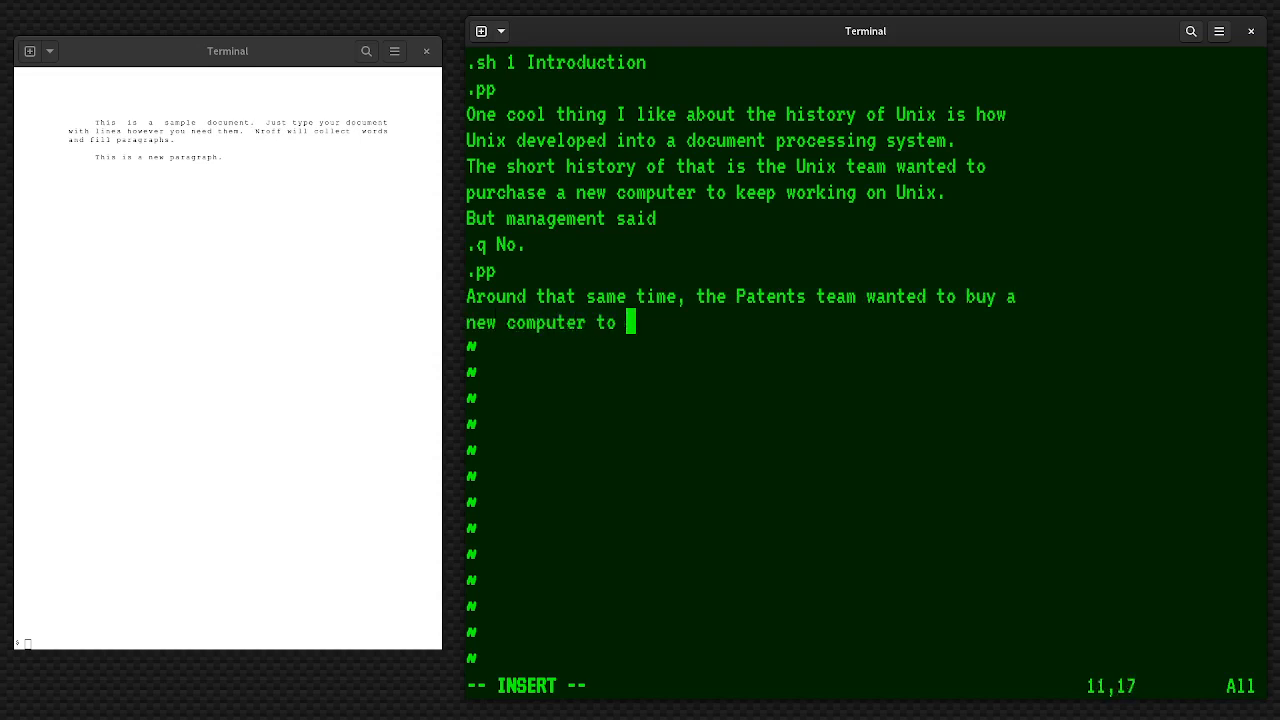
type("write patent applications")
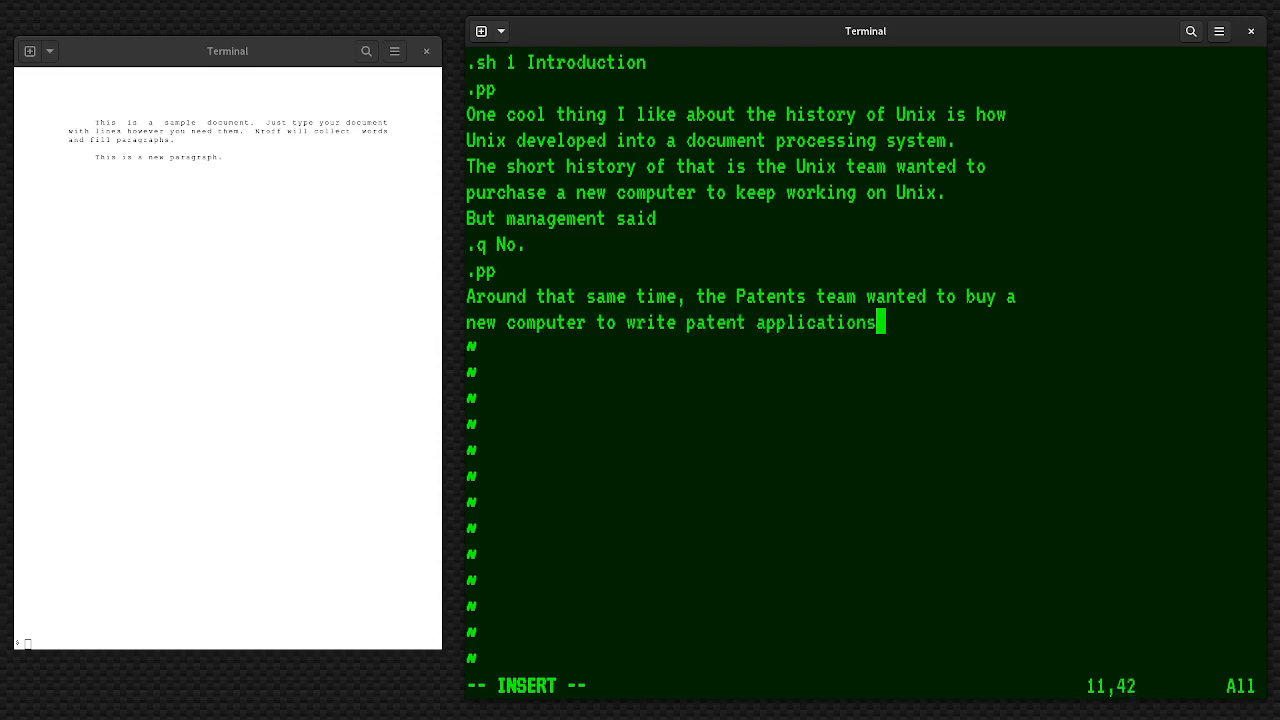
type(", but the")
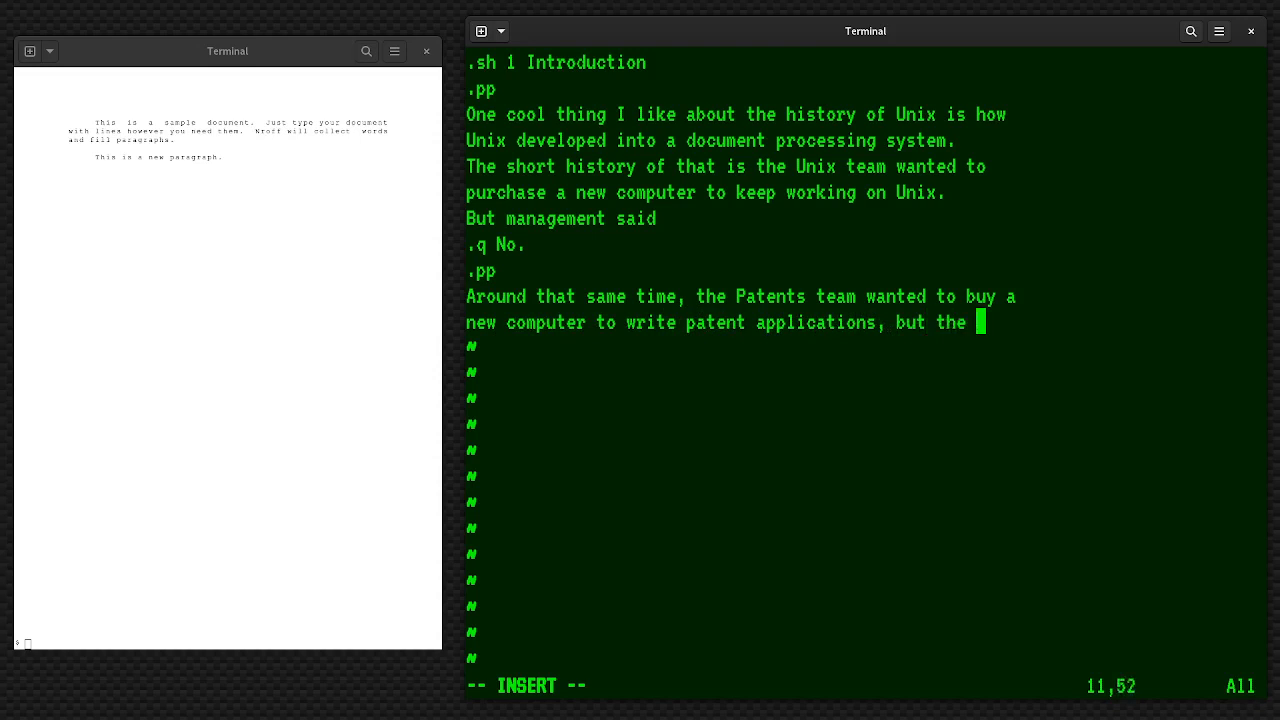
type("vendor hadn't")
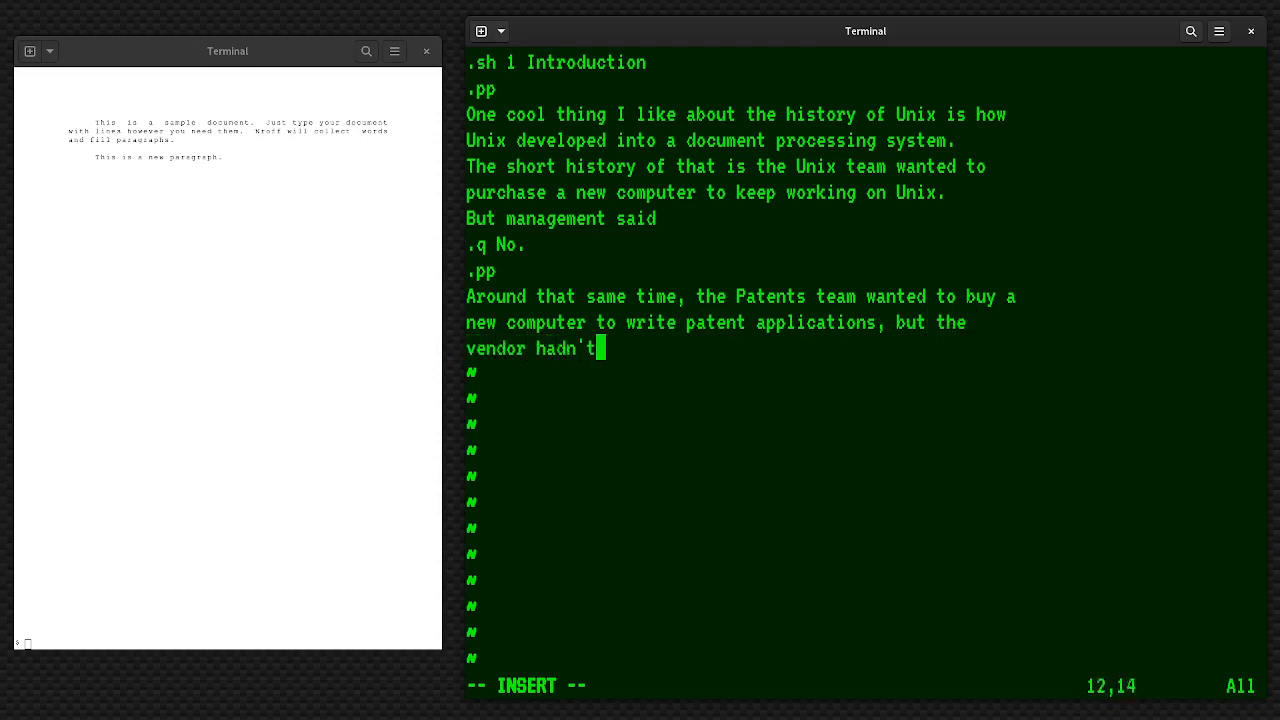
type("finished the software yet.")
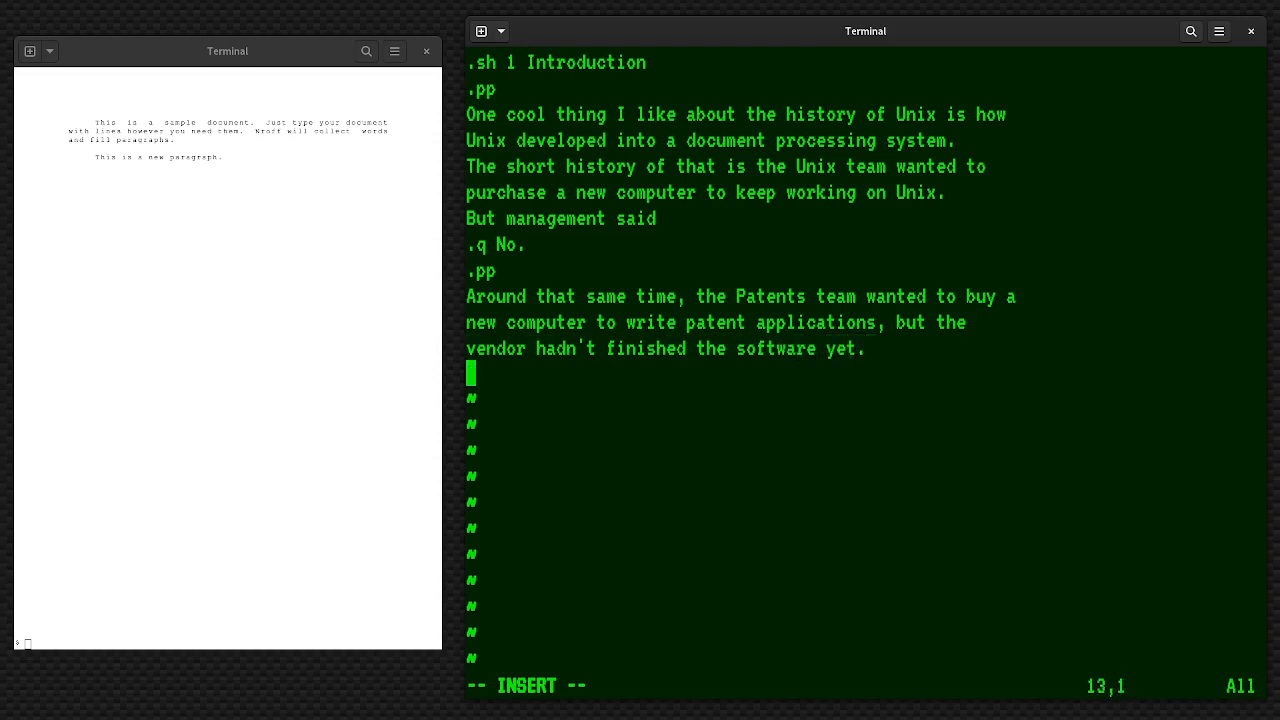
type("The u")
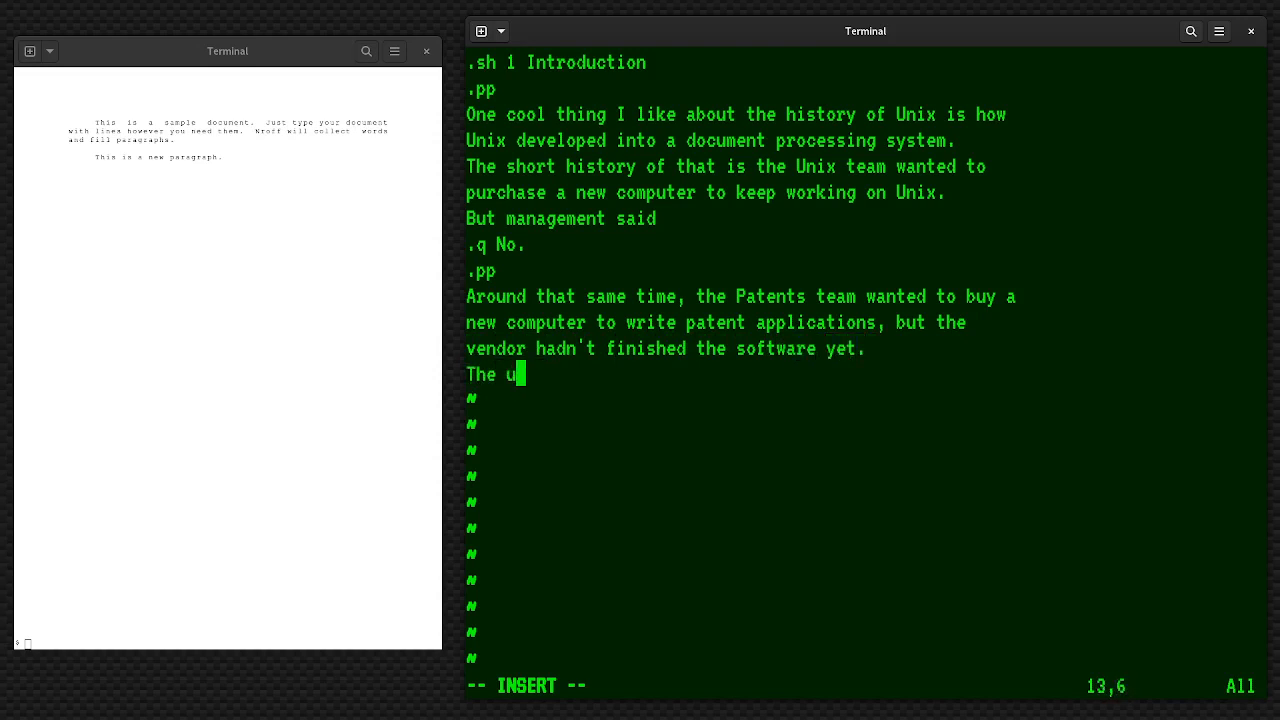
type("nix")
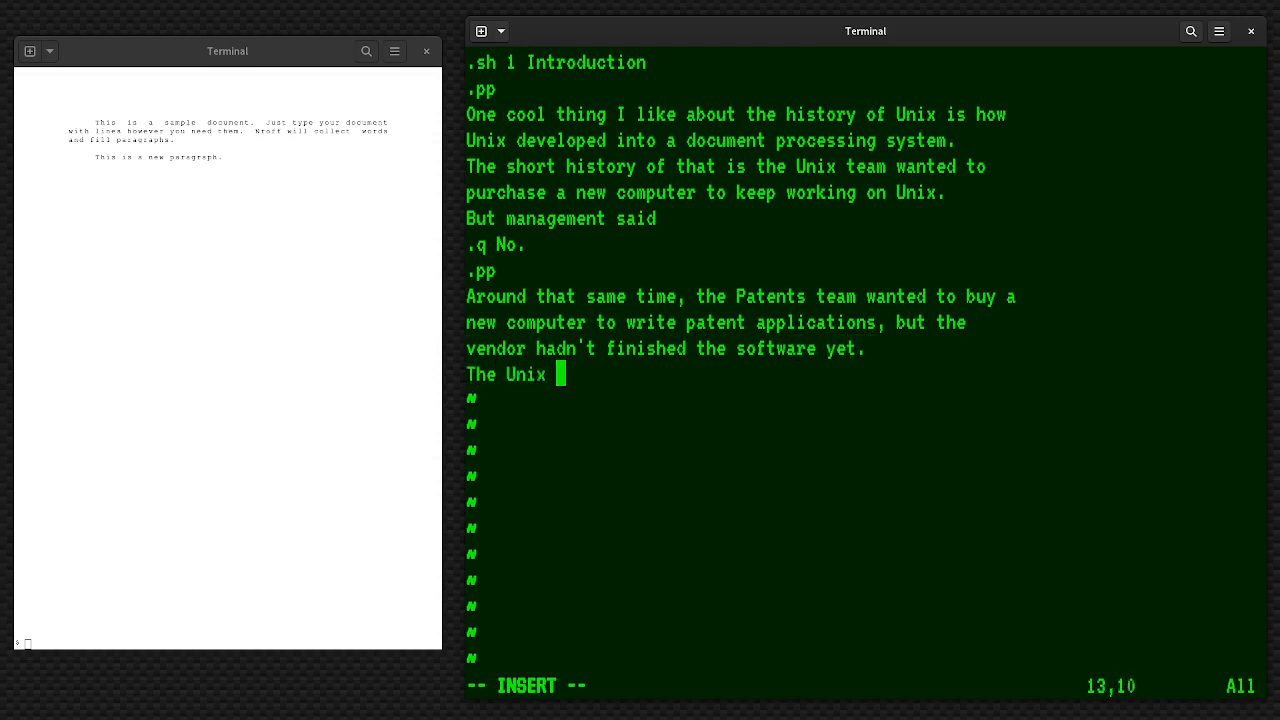
type("went")
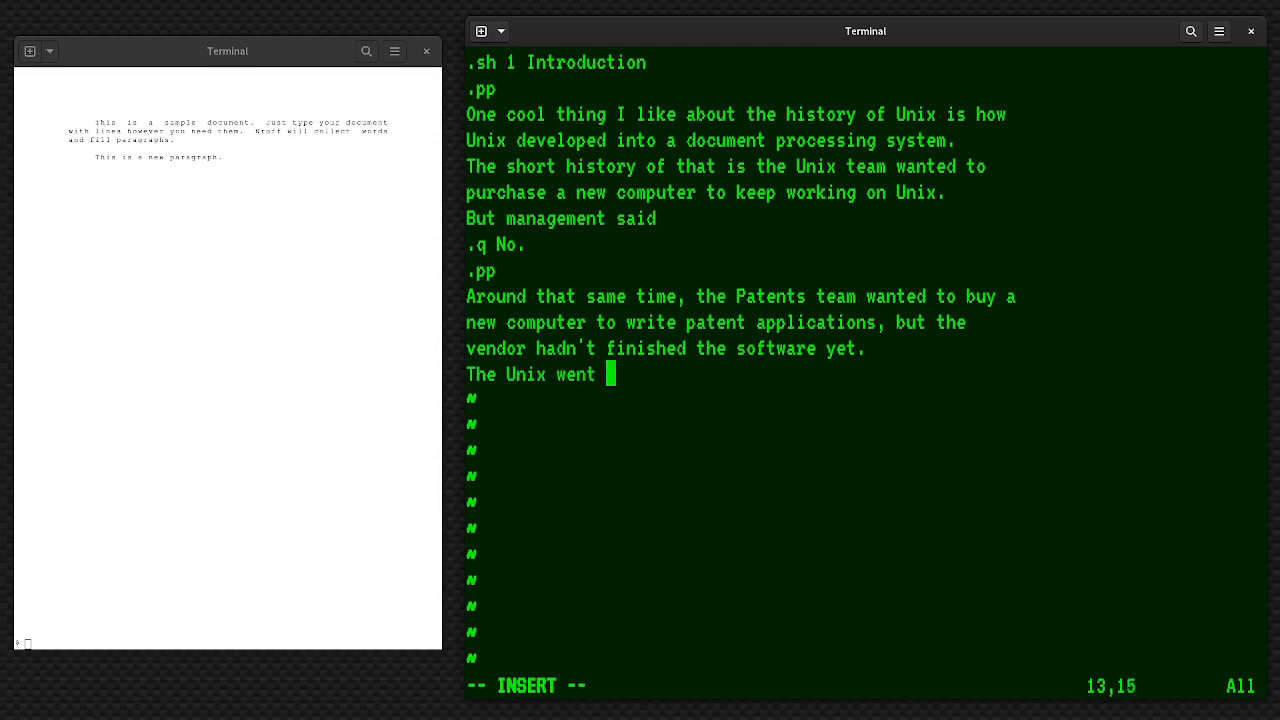
type("to them and ais")
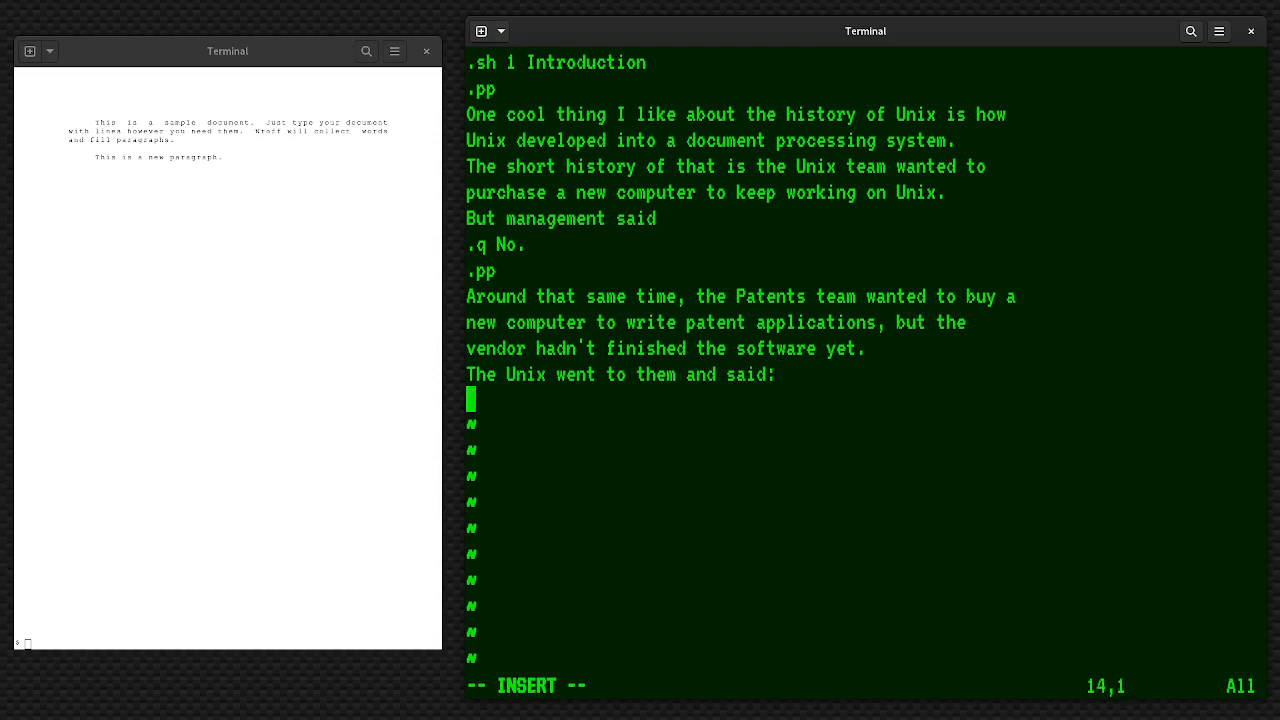
Add a .(q/.)q block quote offering to update the typesetting system for patent applications in exchange for a computer
type(".(")
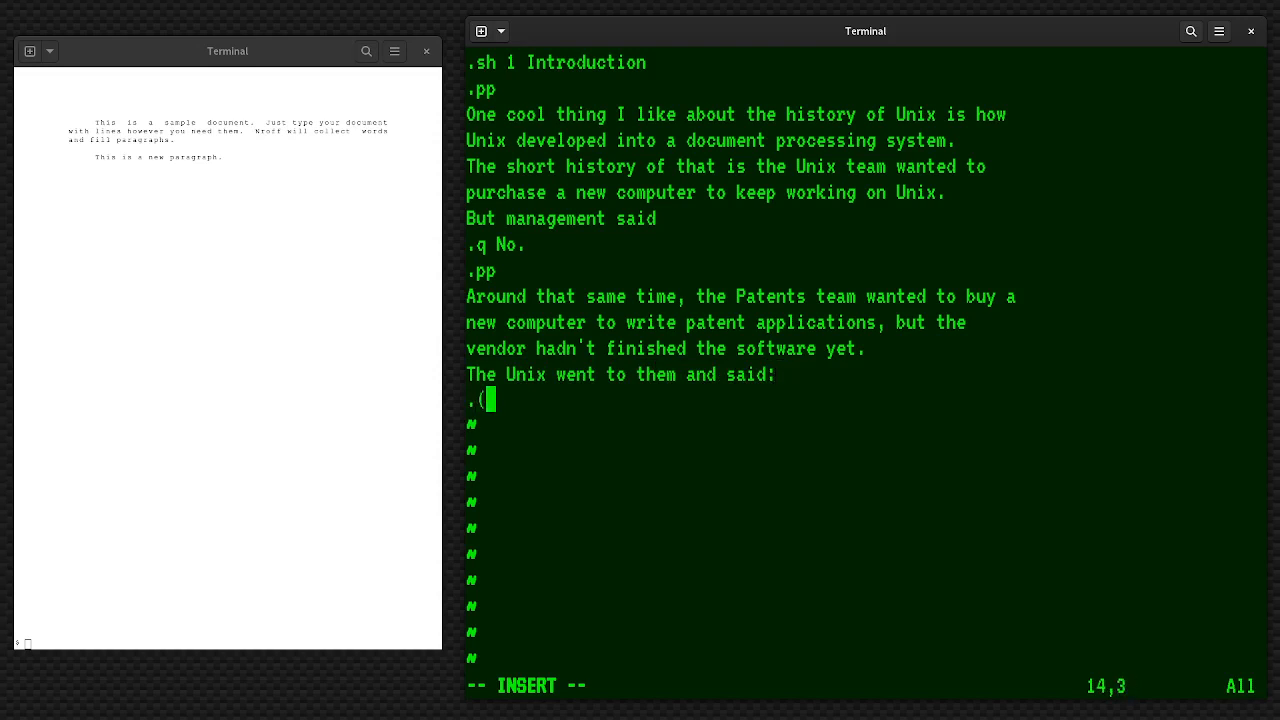
type("q")
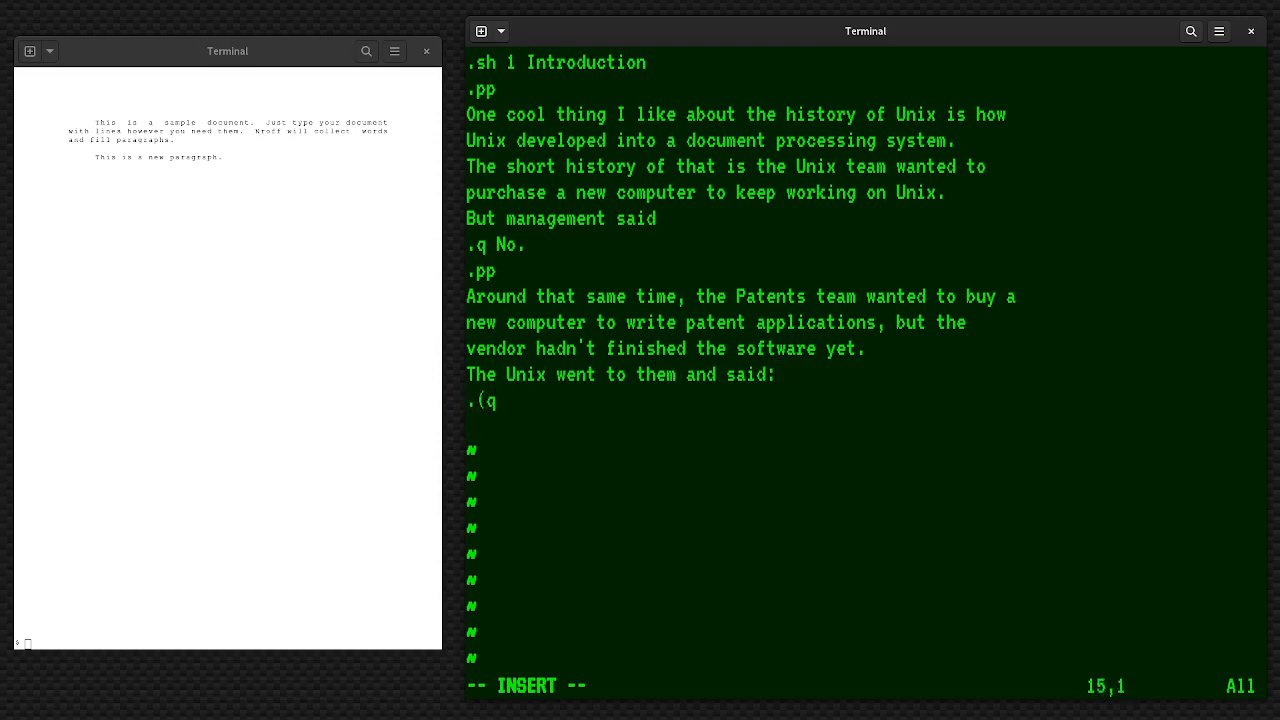
type("Hey, if you buy")
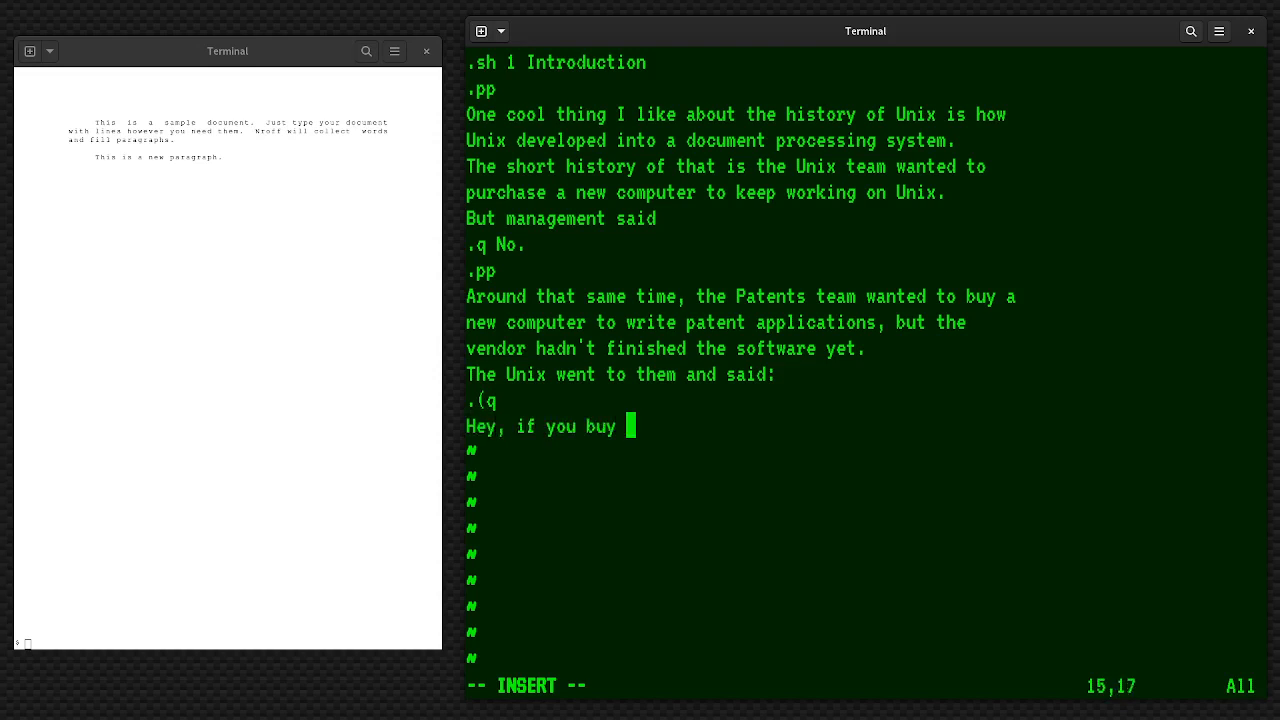
type("us a new compiuter,")
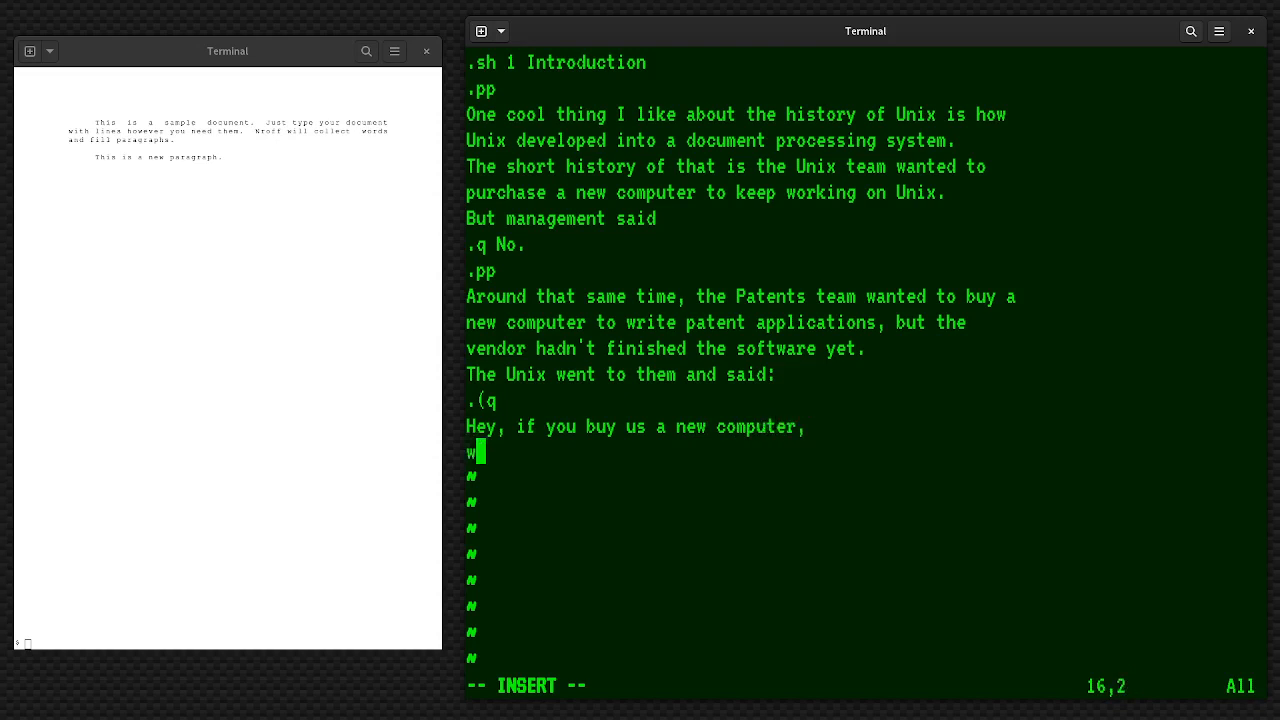
type("e'llupdate the existing")
type(".b roff")
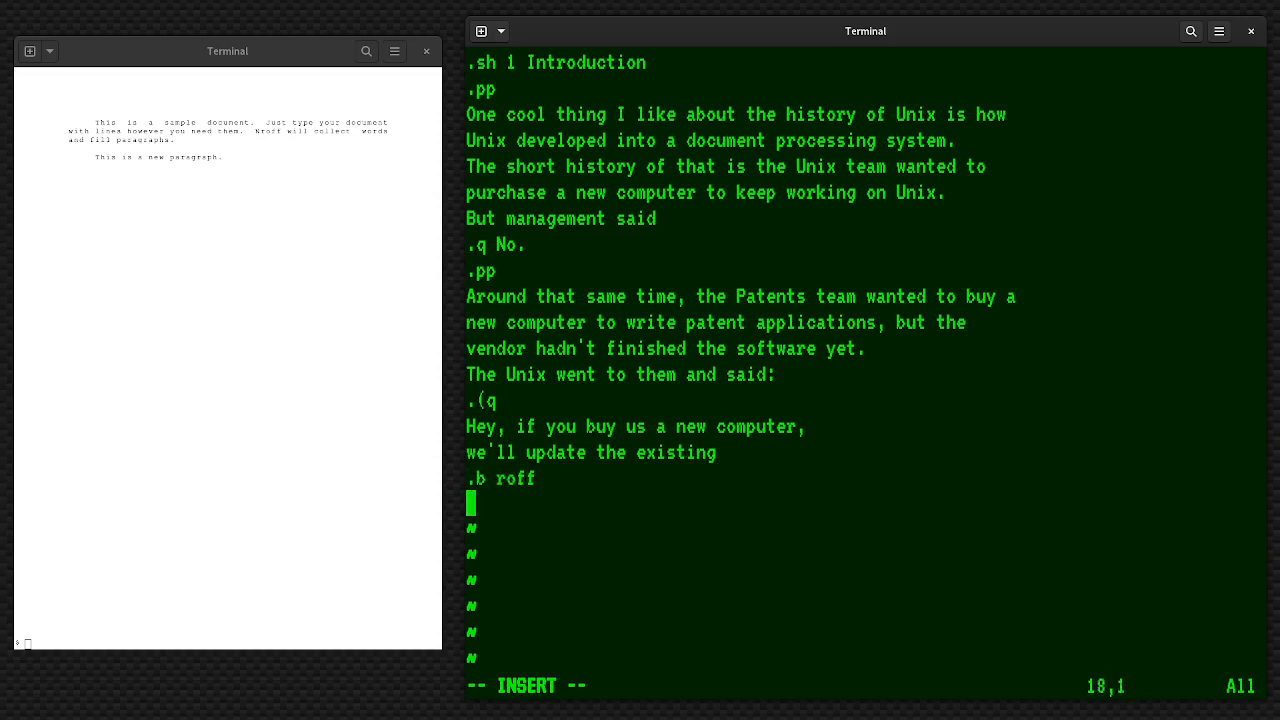
type("typesett")
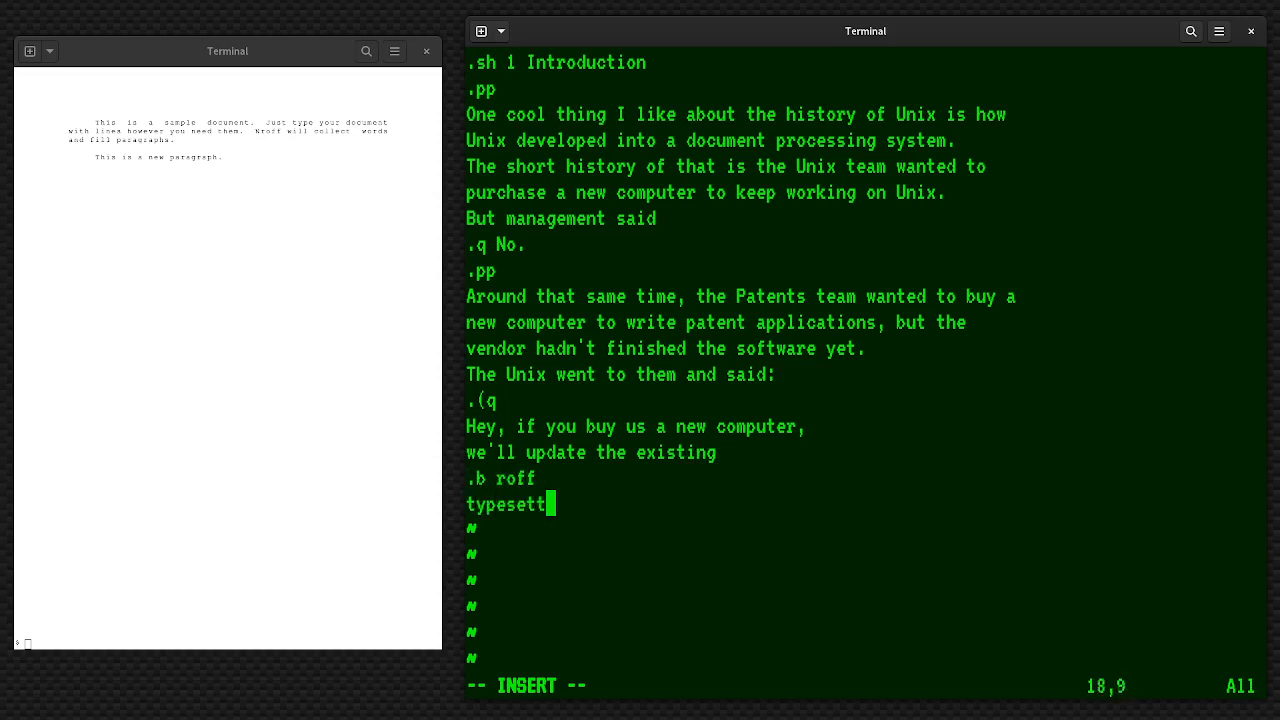
type("ing system so you can write p")
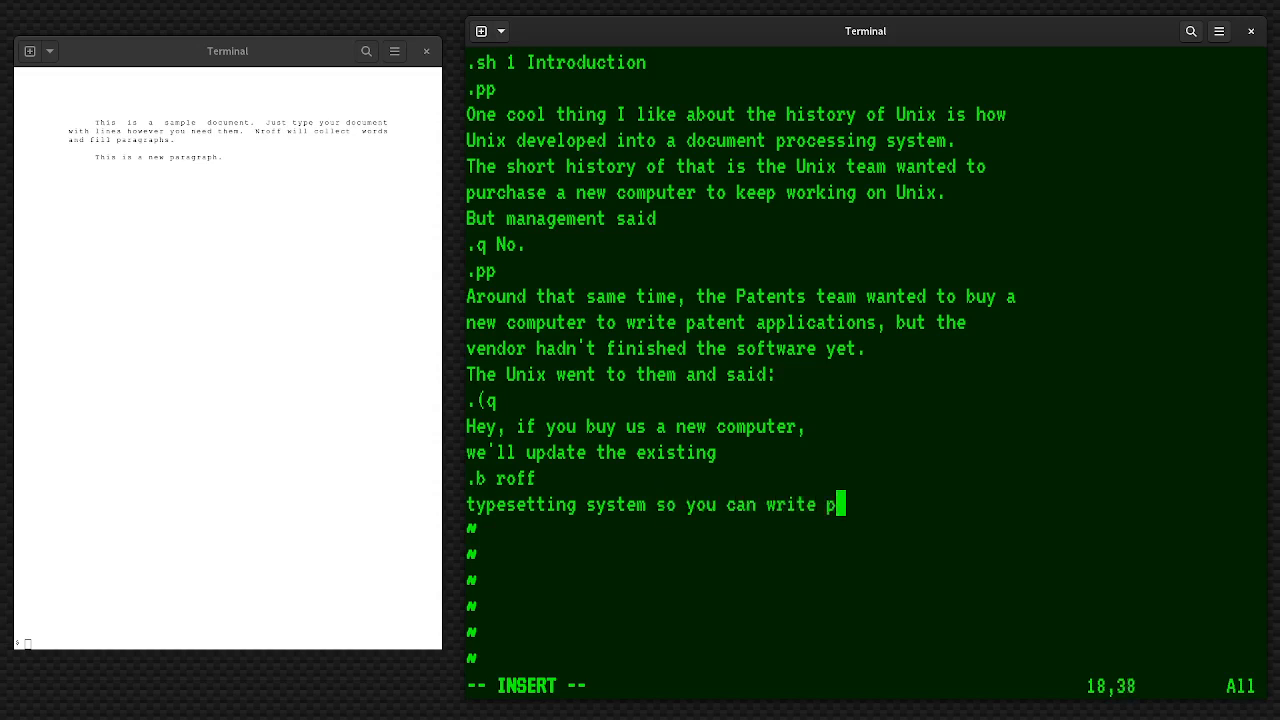
type("atent")
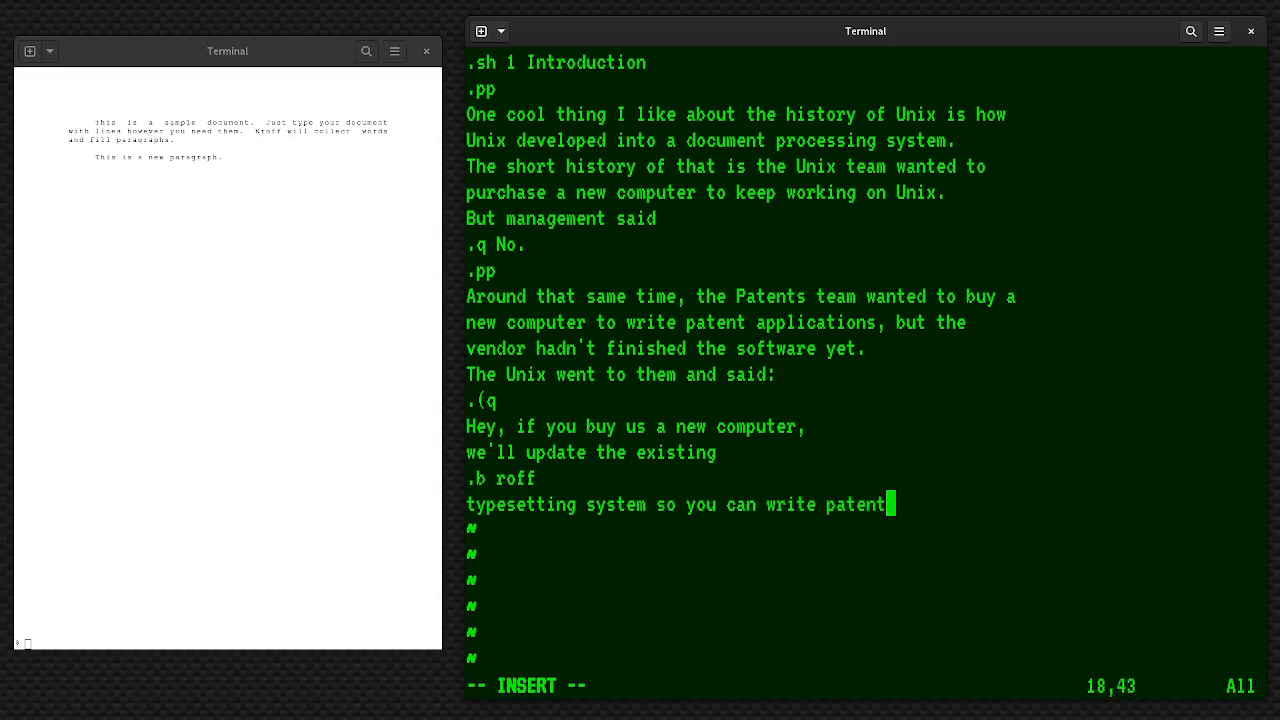
type("applications.")
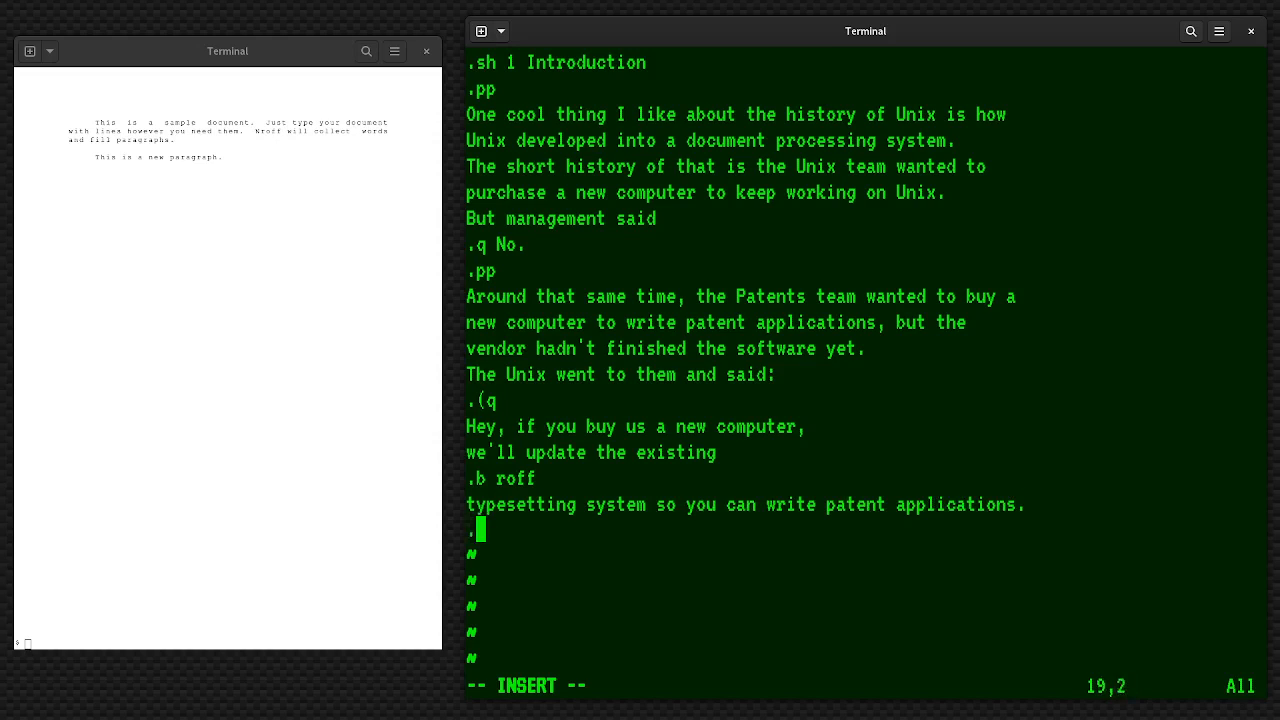
type(")q")
type(".pp")
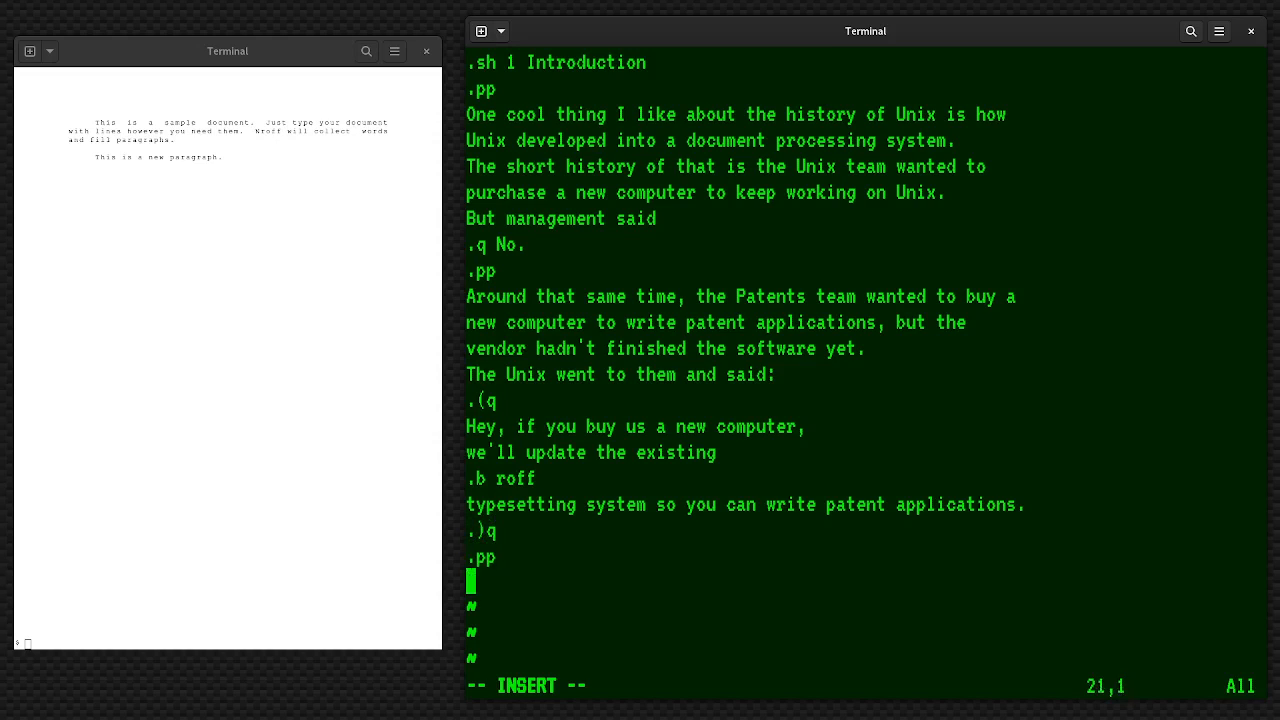
Write that this is how Unix created the .b nroff program, the .i "new roff", and its update
type("That's how")
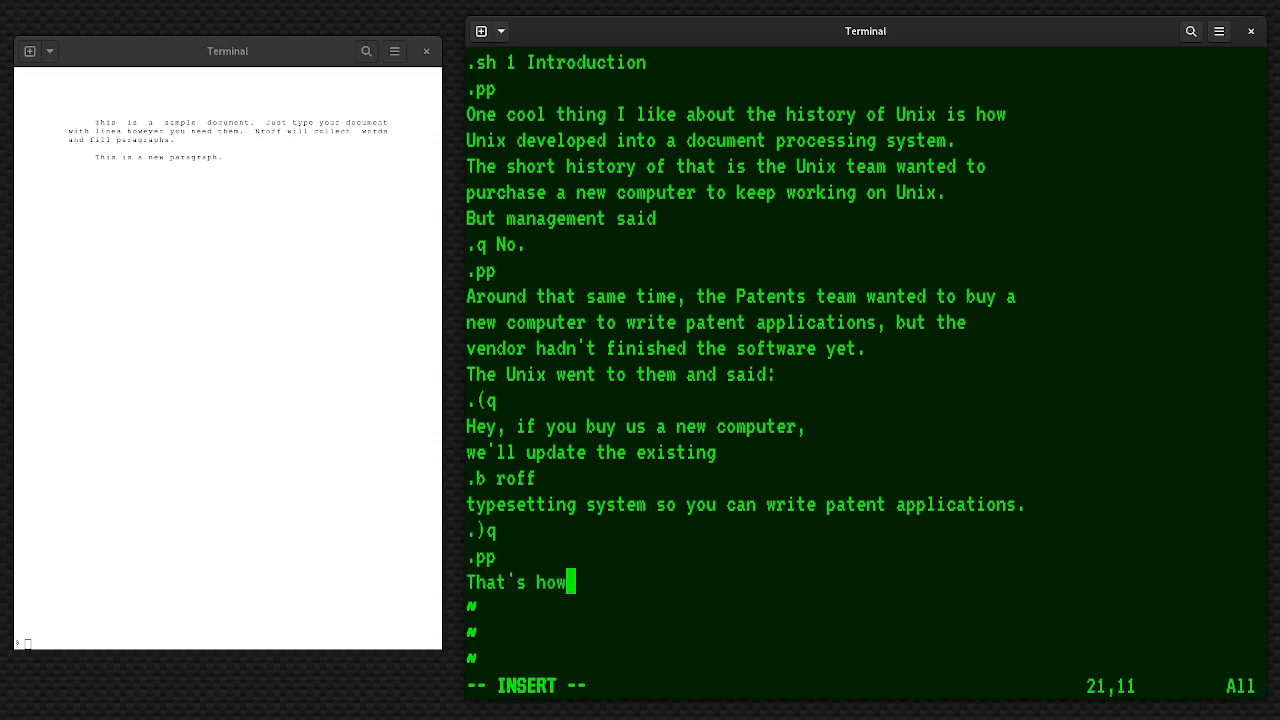
type("UN")
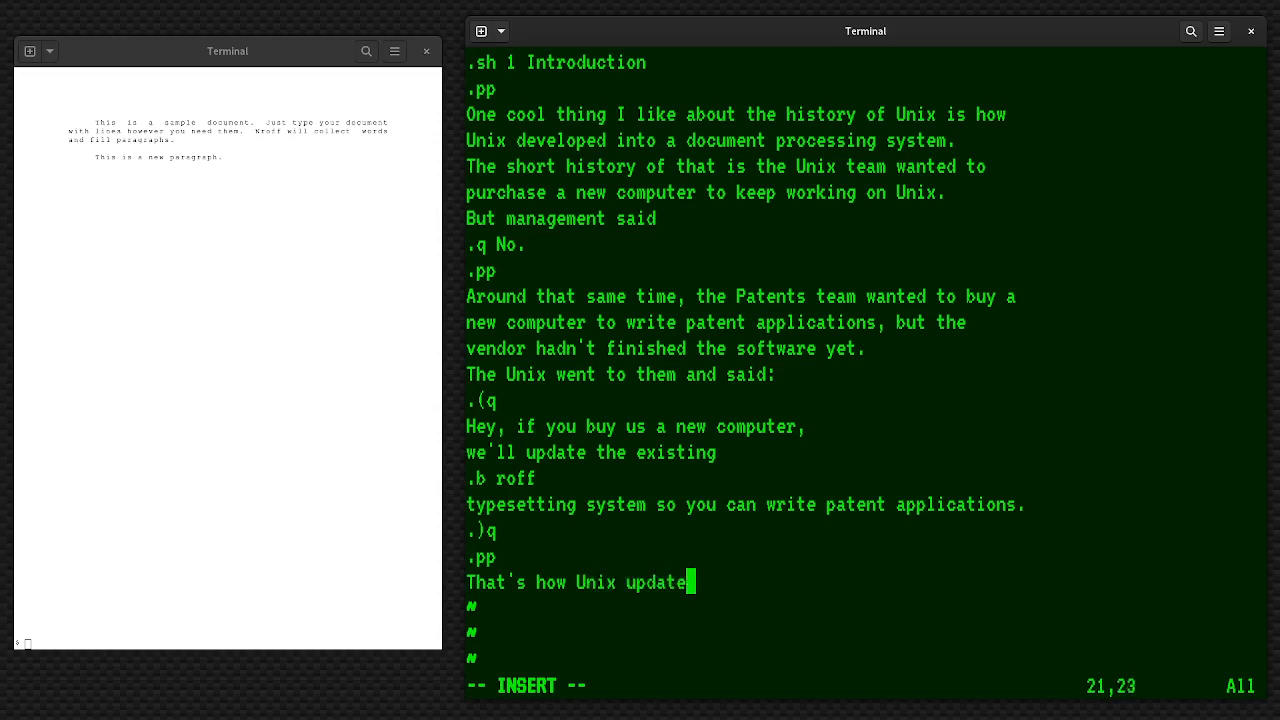
type("created the first")
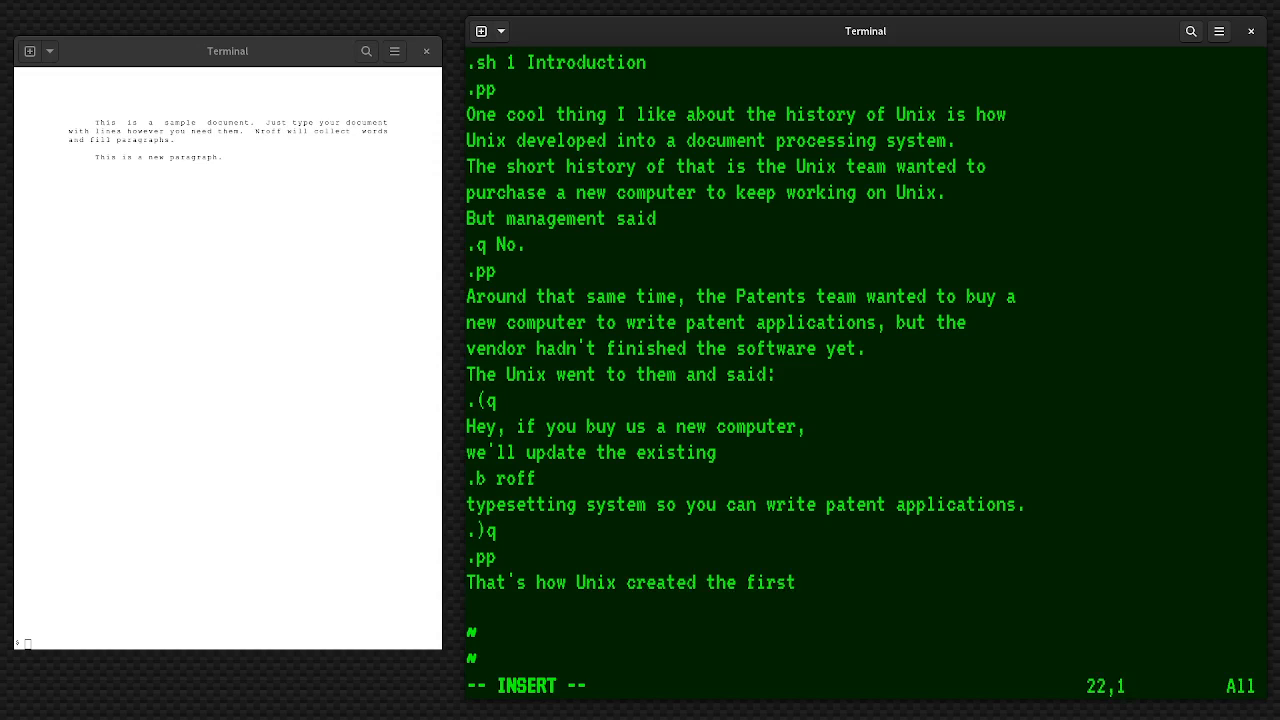
type(".b nroff")
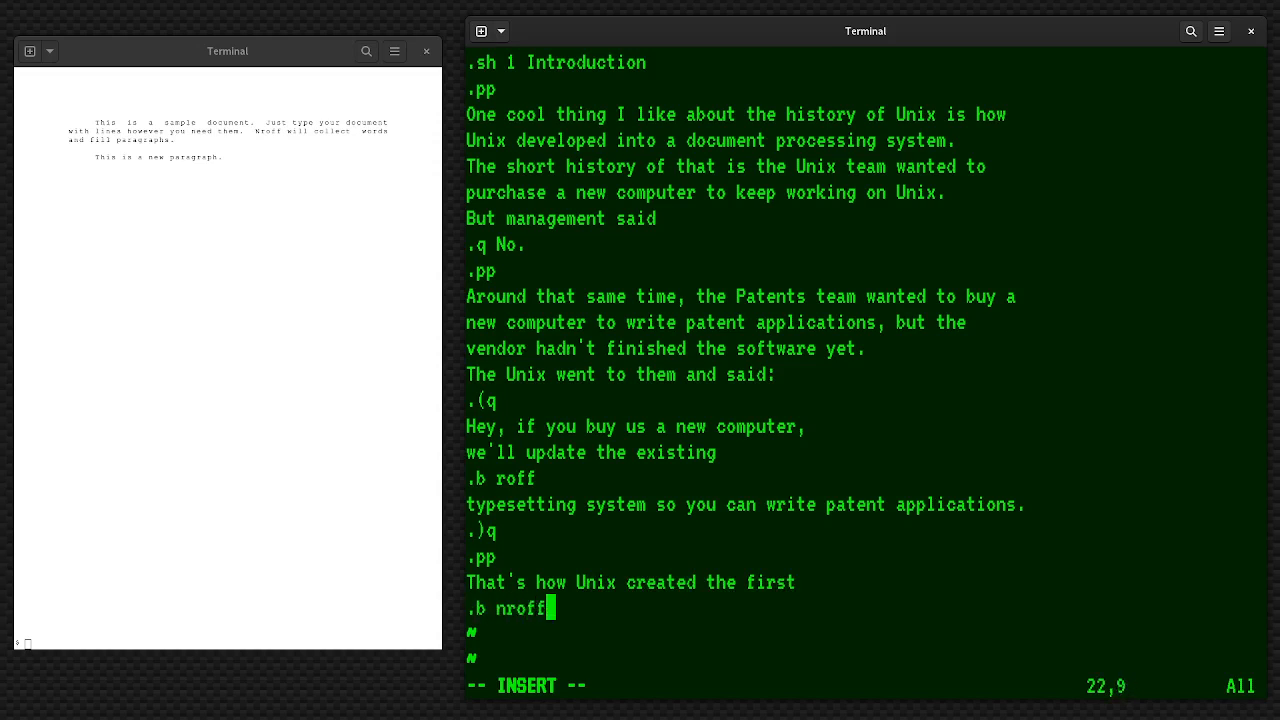
type("pro")
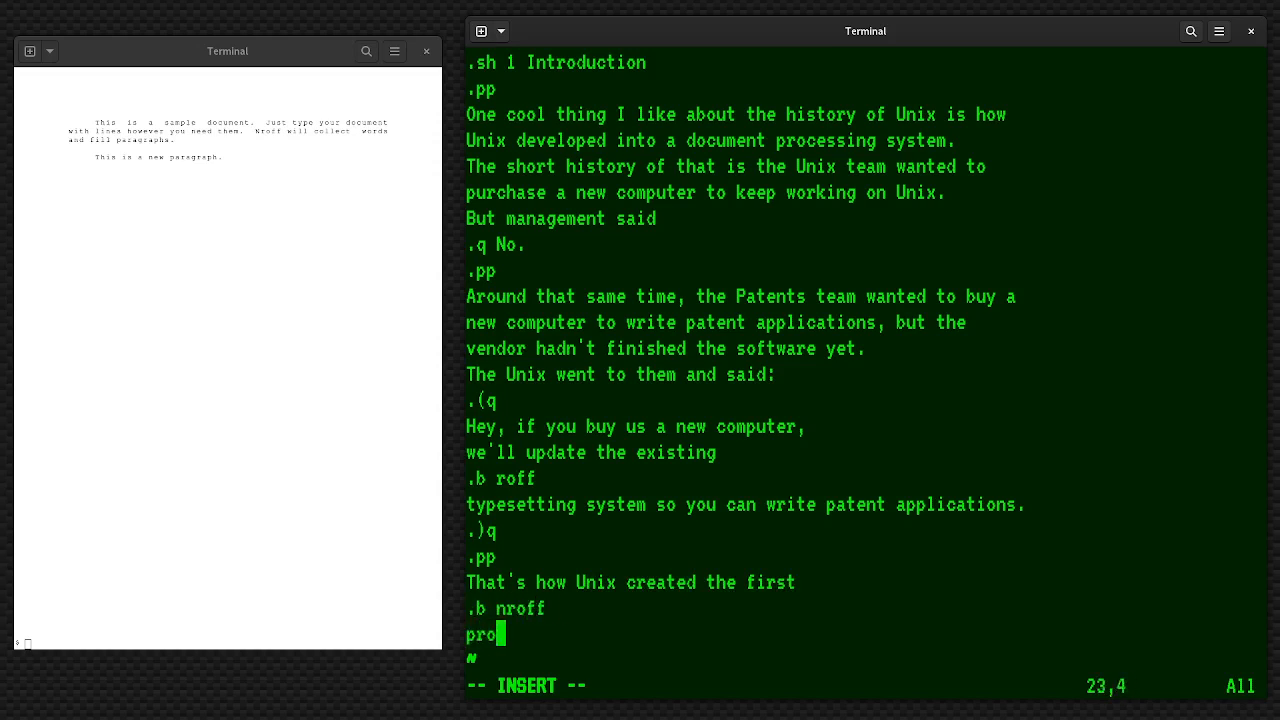
type("gram,")
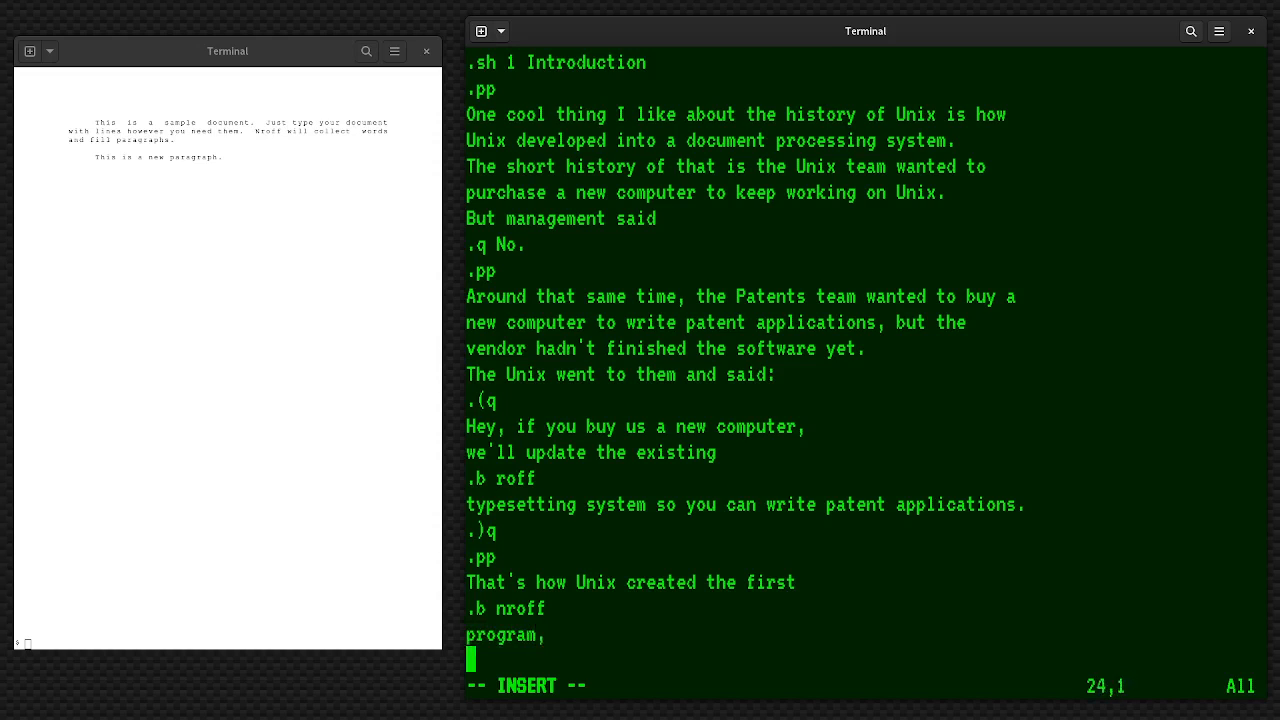
type(".i \"new roff")
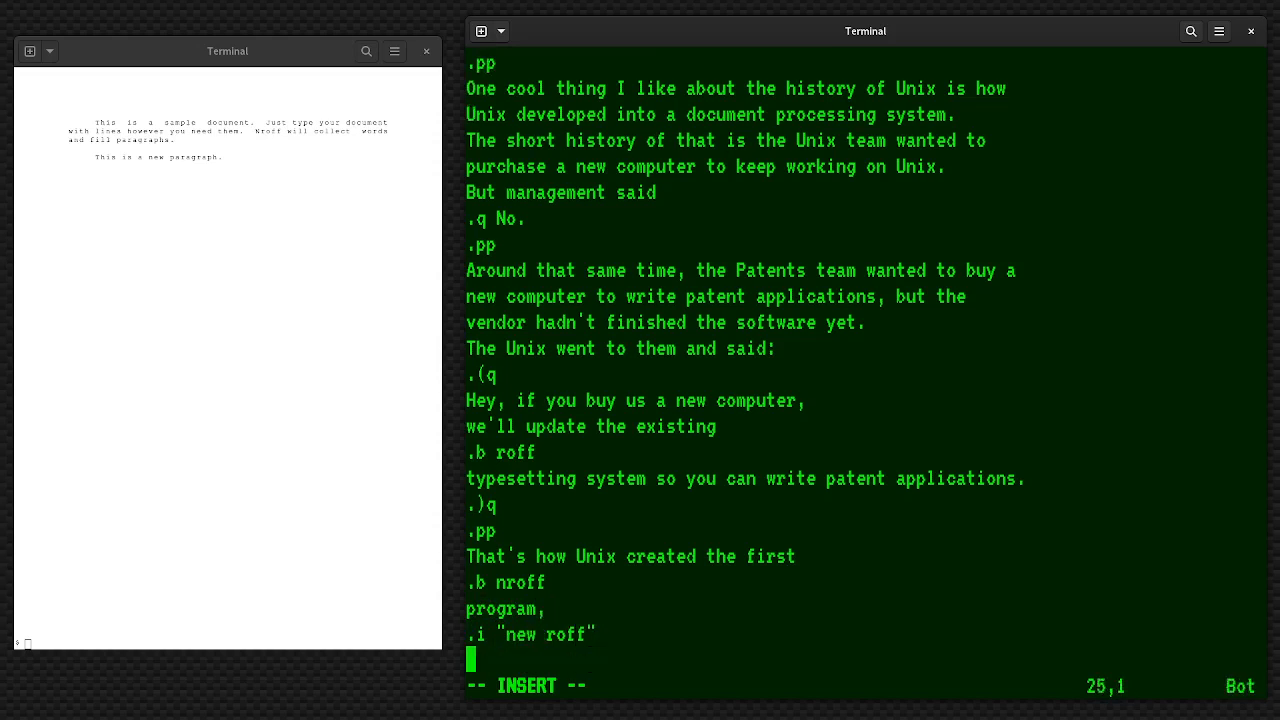
type("ter,")
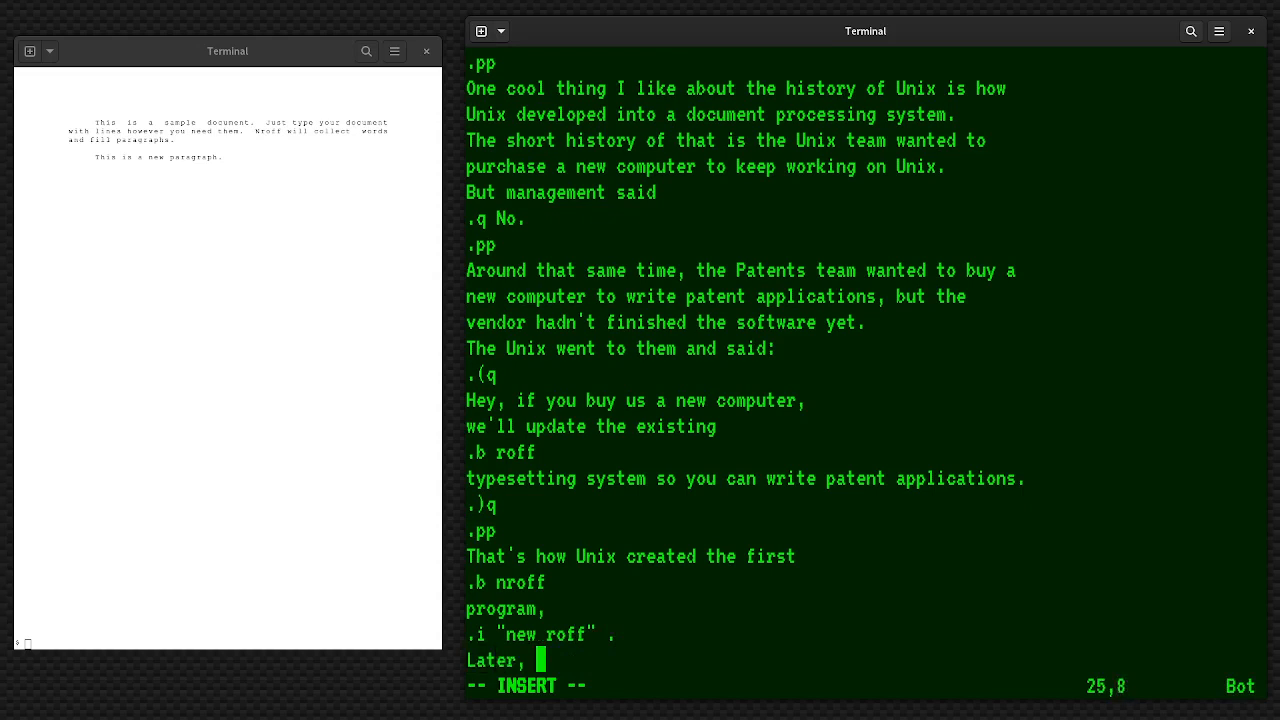
type("the updated")
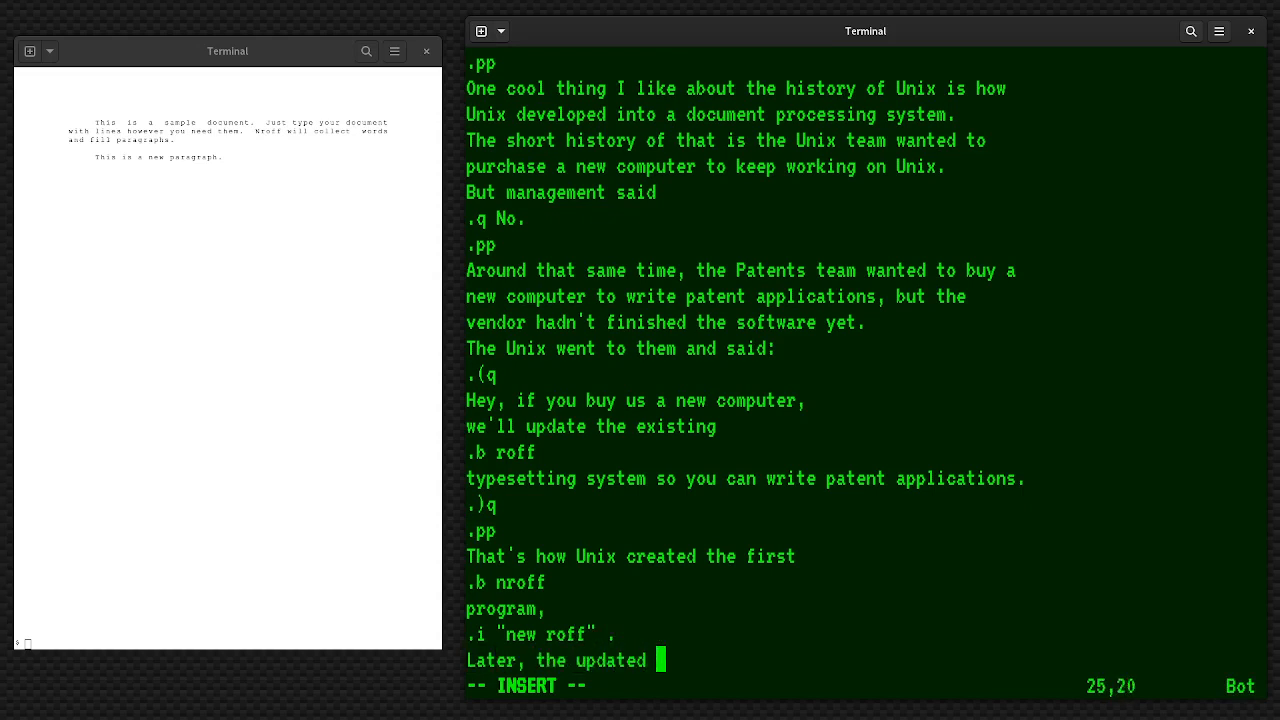
Name .b troff as the .i "typesetter roff" on their own macro lines
type(".b nroff")
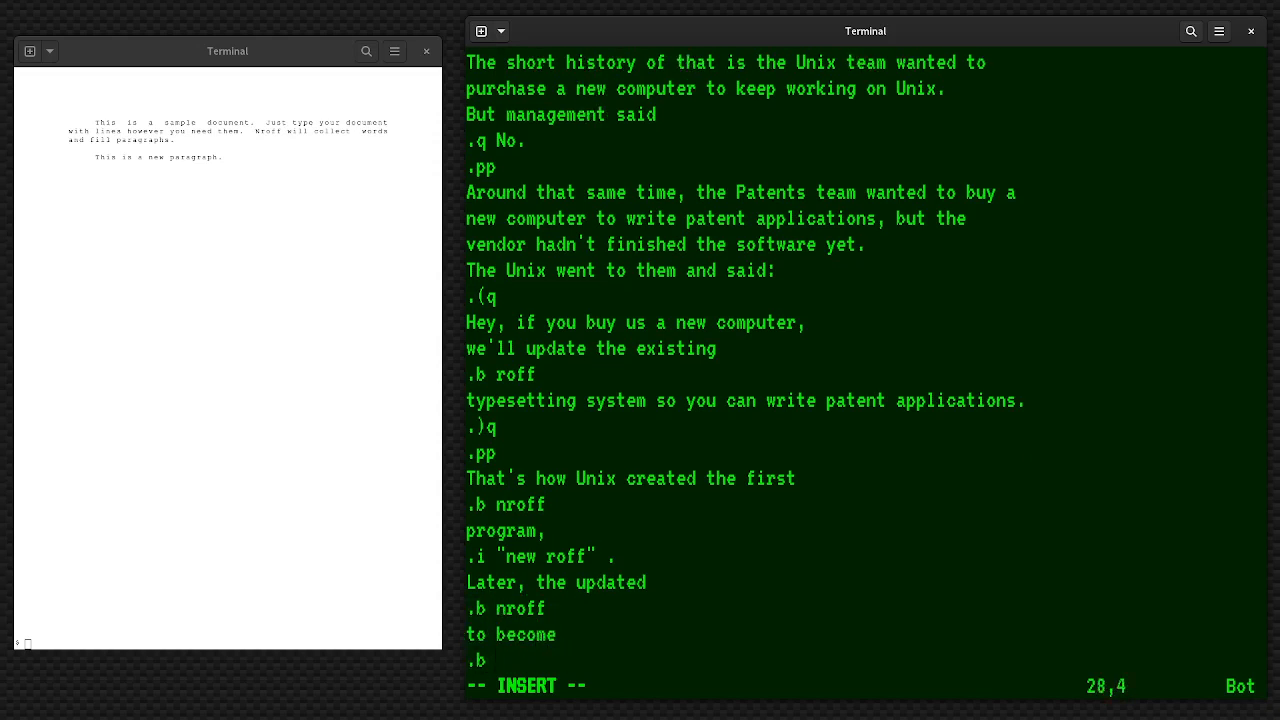
type("troff ,")
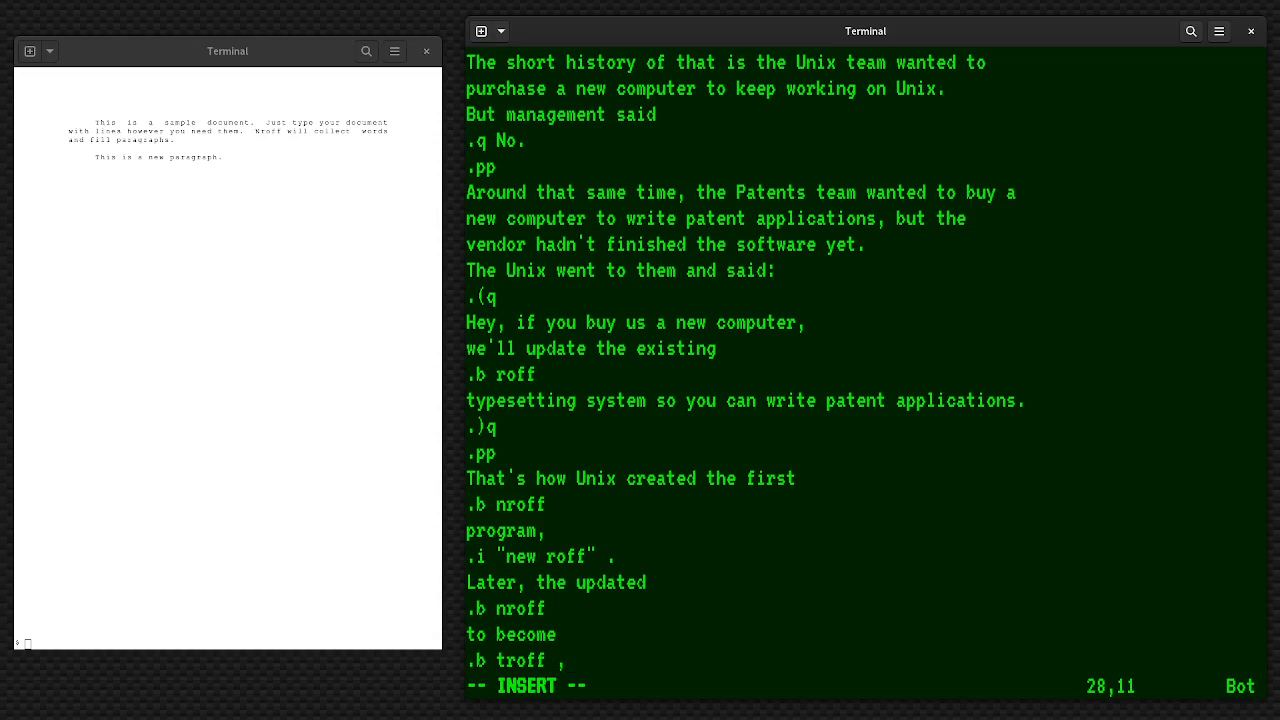
key("BackSpace")
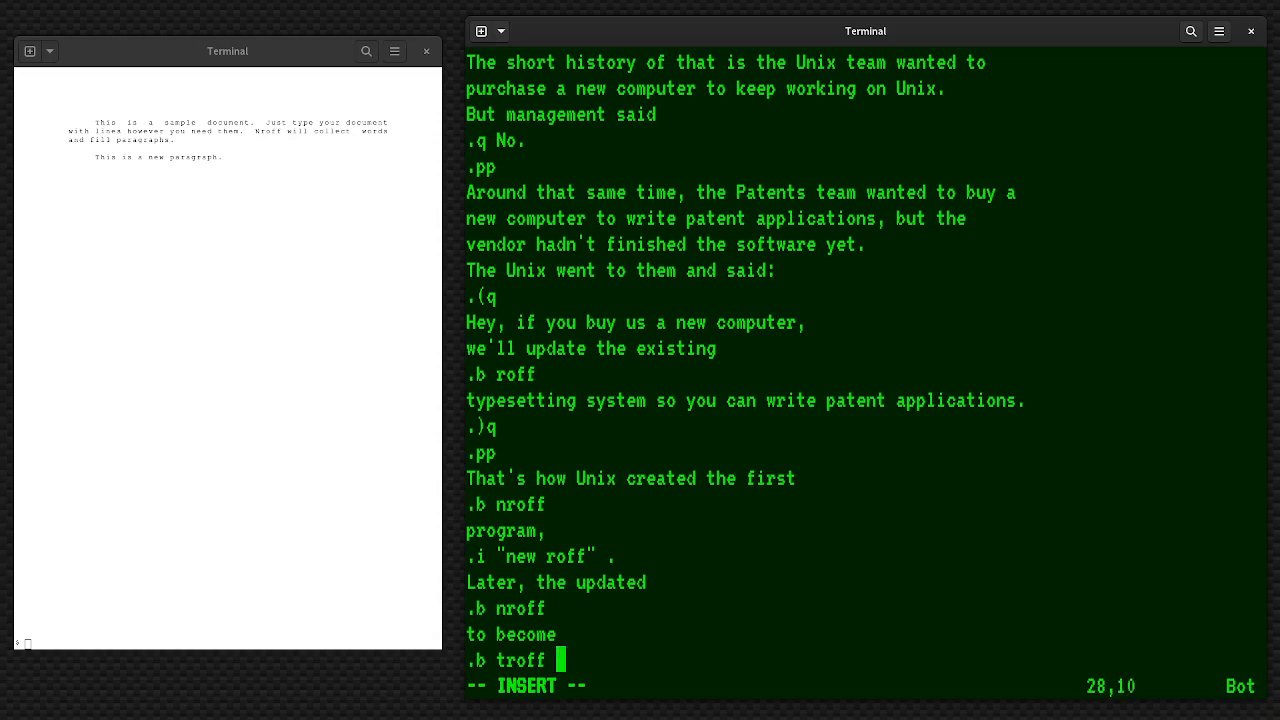
type(",")
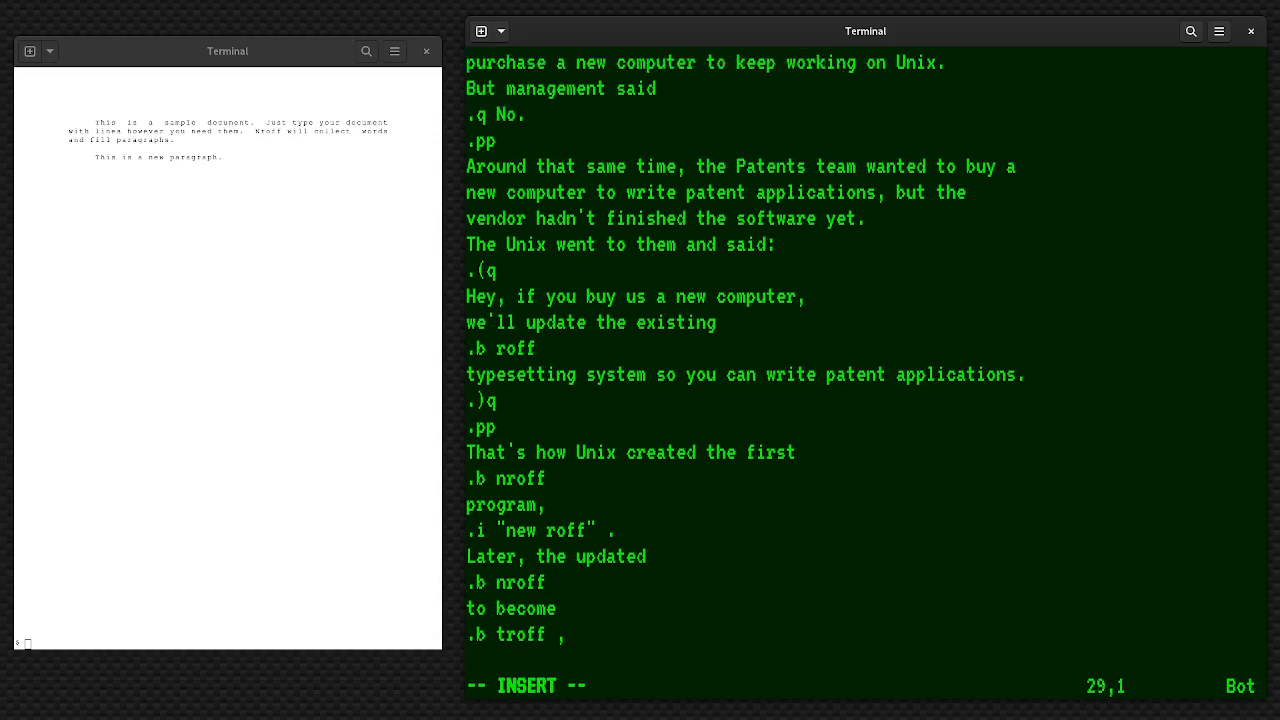
type("the")
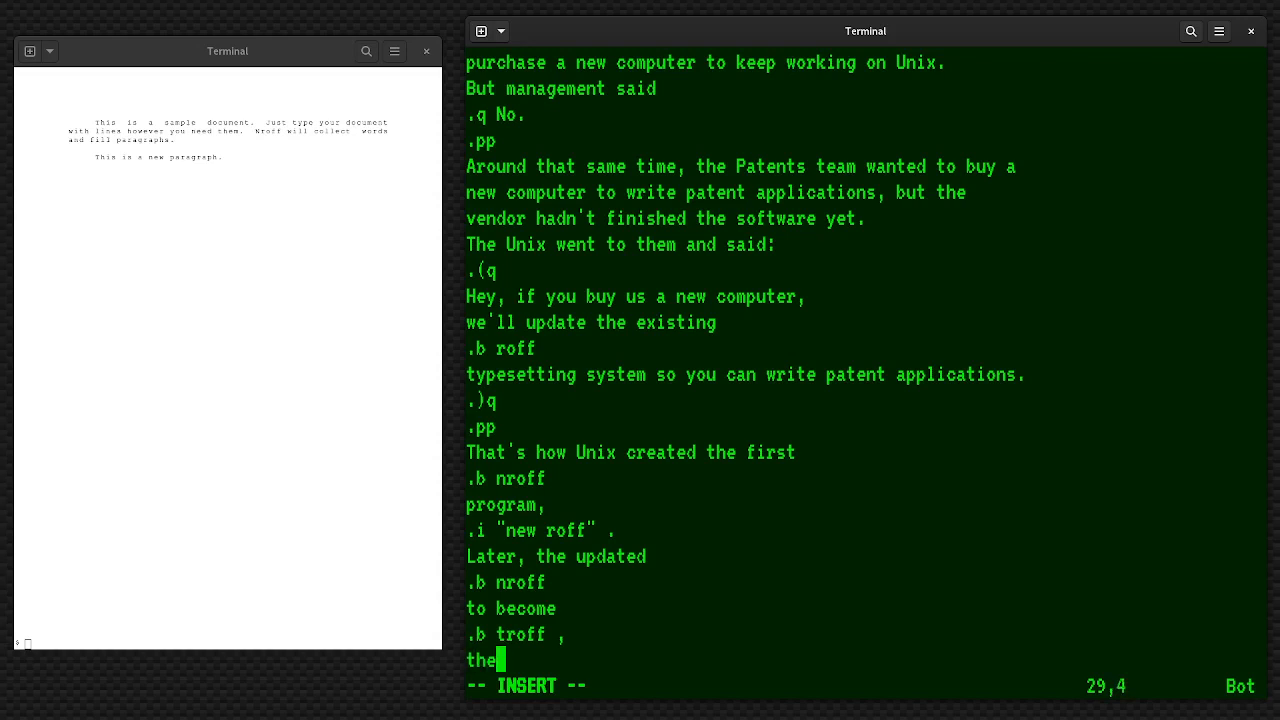
key("enter")
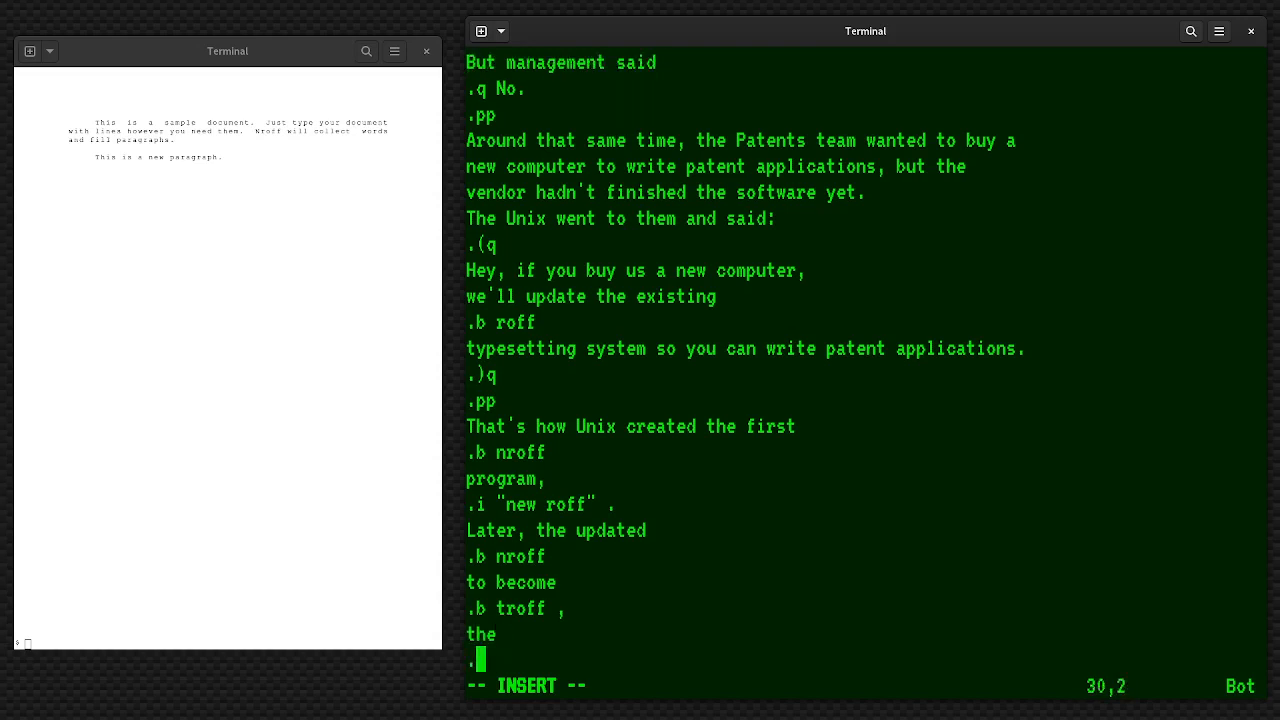
type(".i \"type")
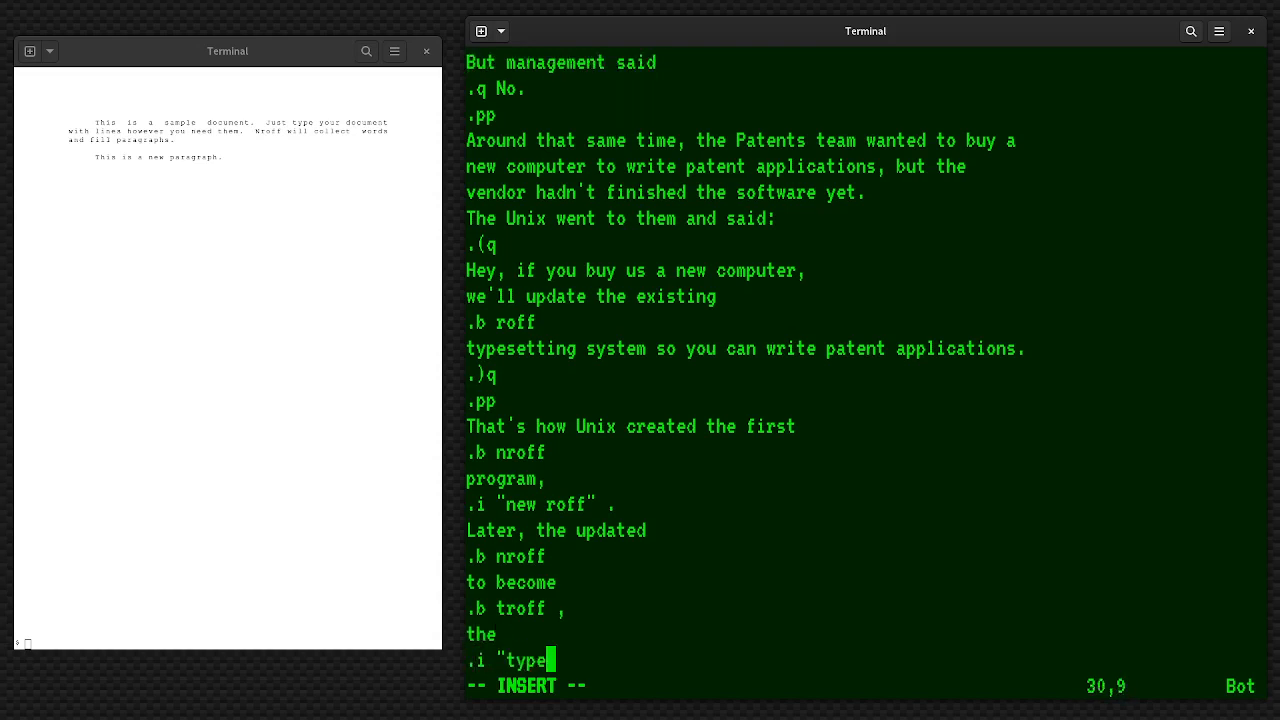
type("setter")
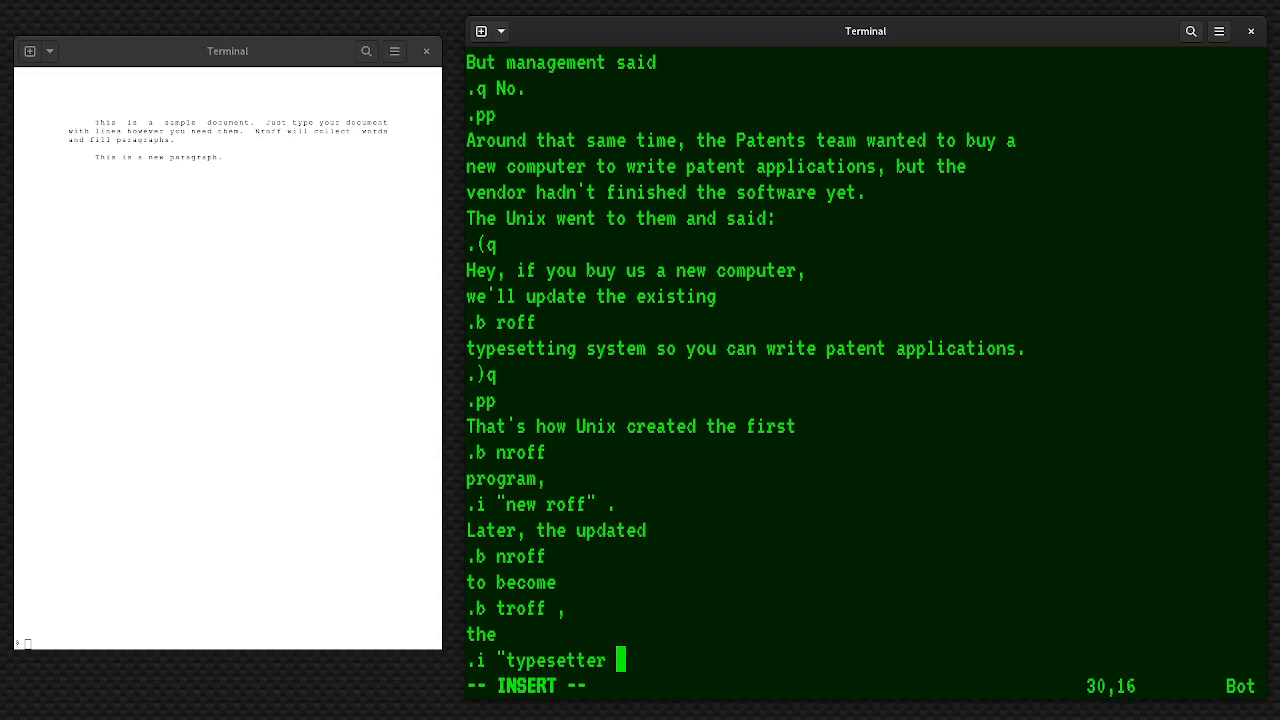
type("roff\" .")
type("and e")
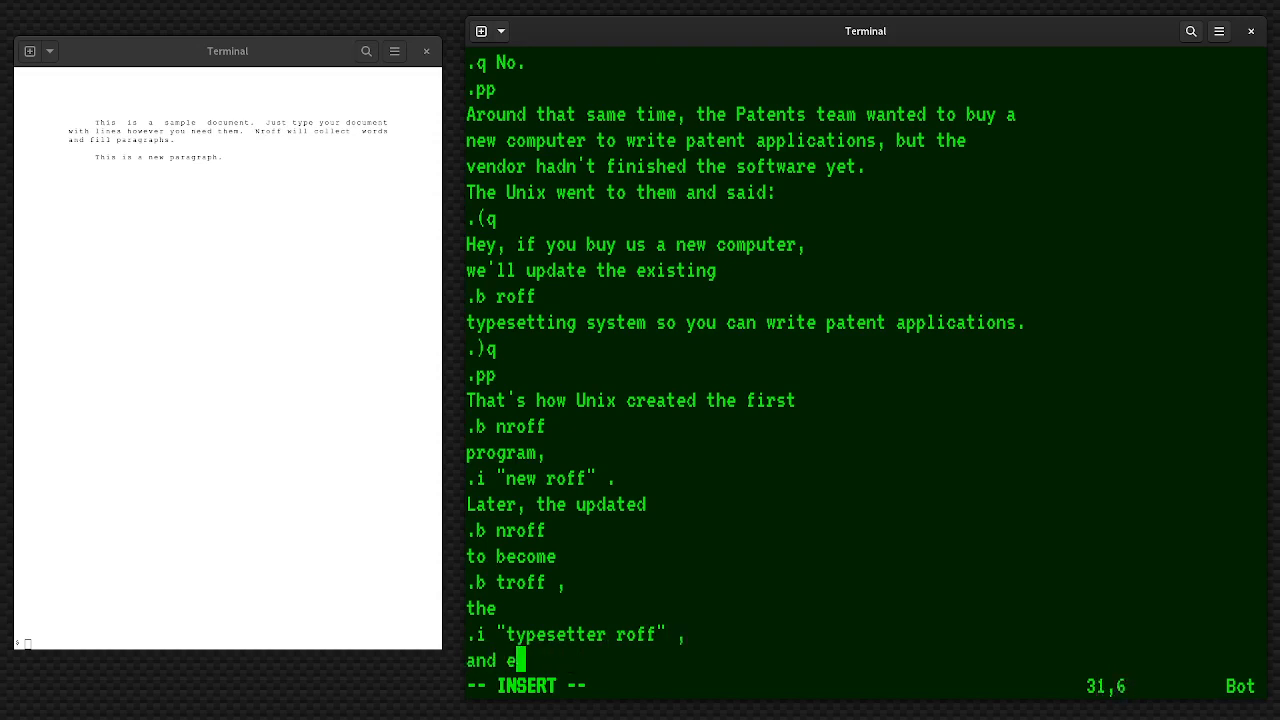
Add .b ditroff as the device independent version
type("h")
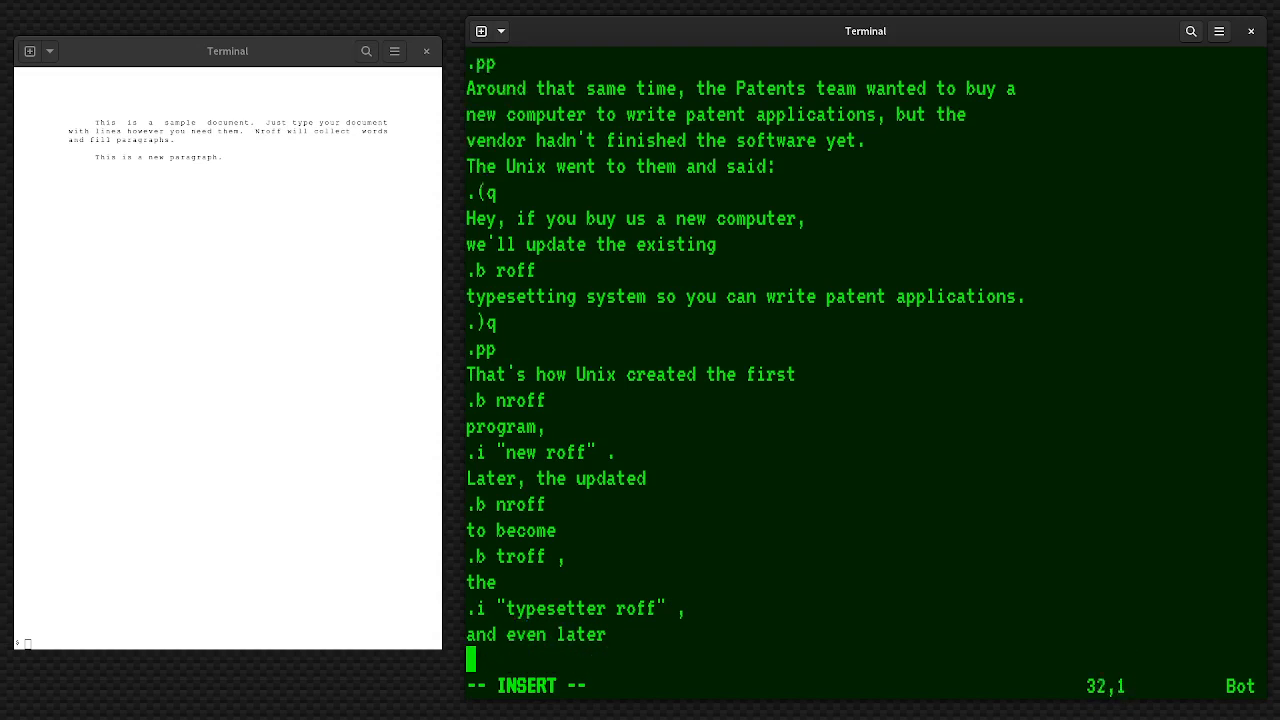
type(".b")
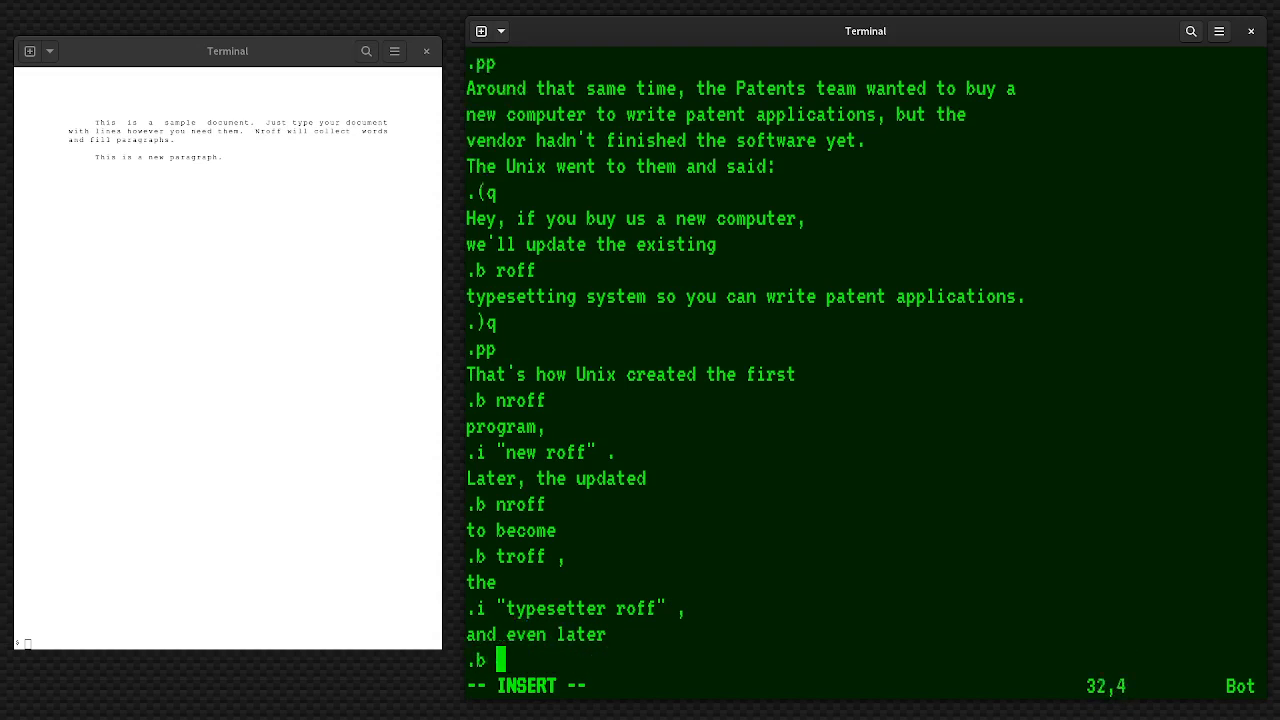
type("ditroff ,")
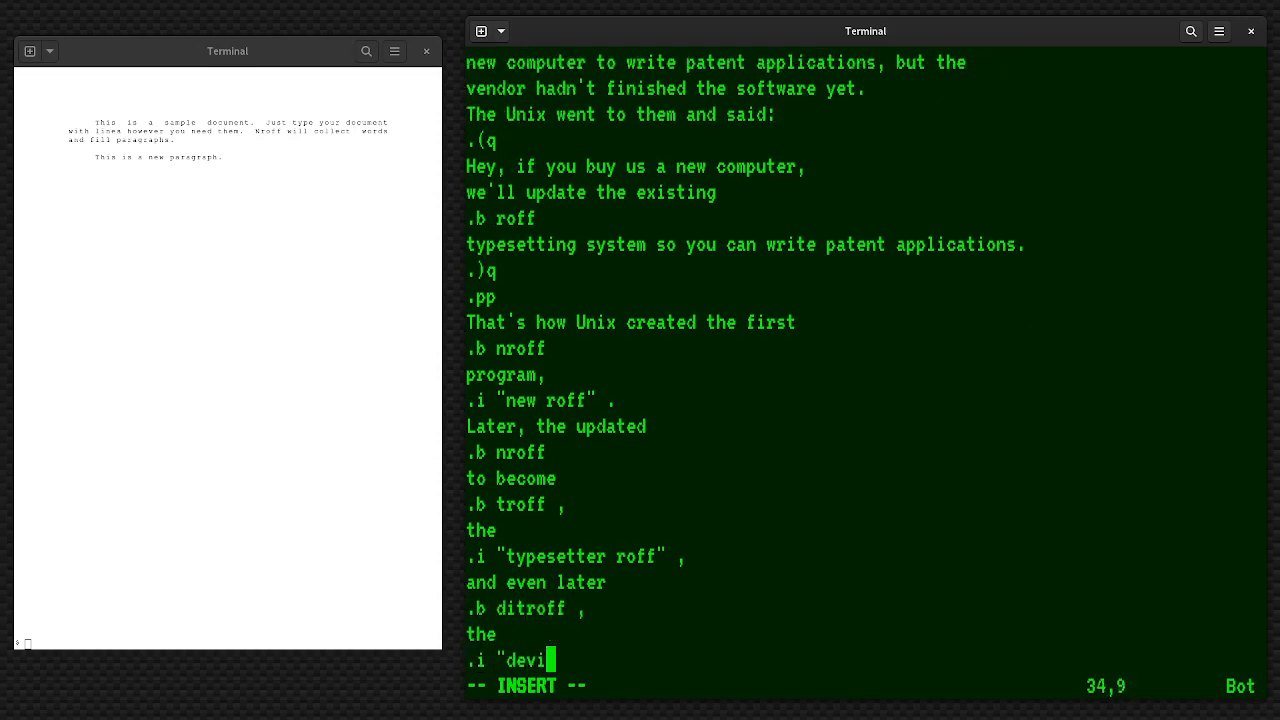
type("ce inden")
type("version of")
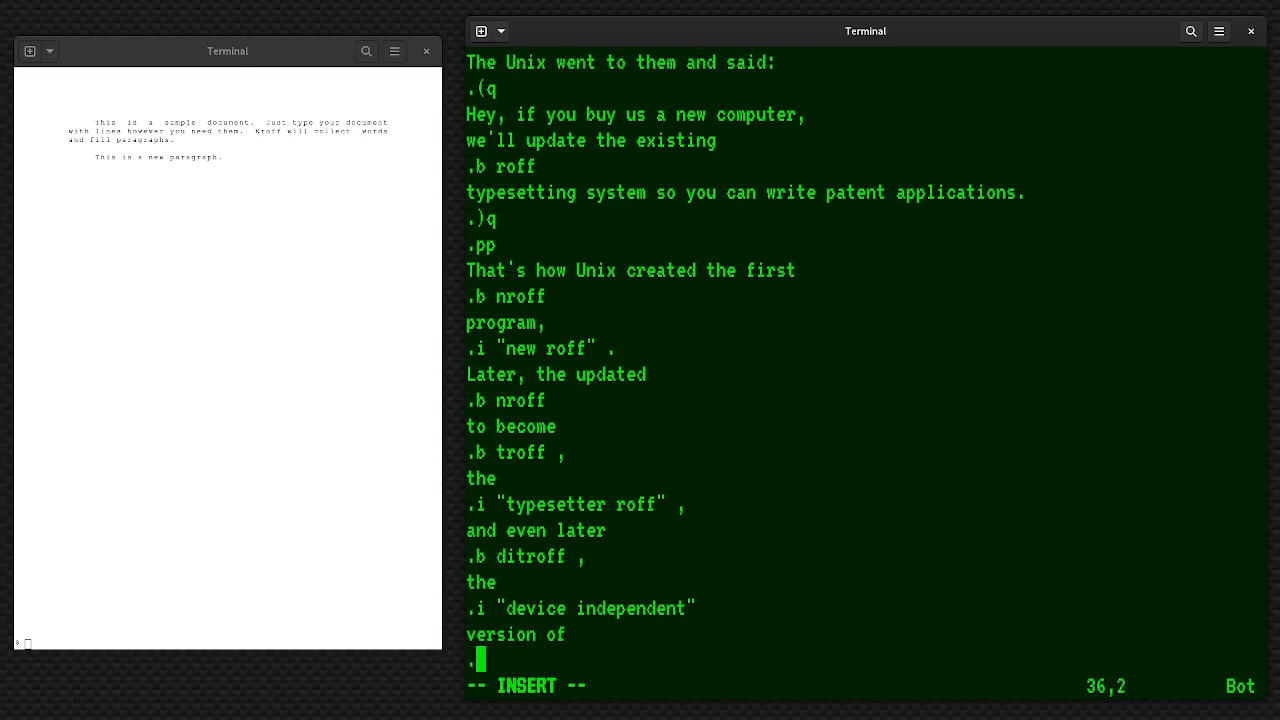
Finish the paragraph with .b troff . and save paper.me, returning to the shell
type(".b troff .")
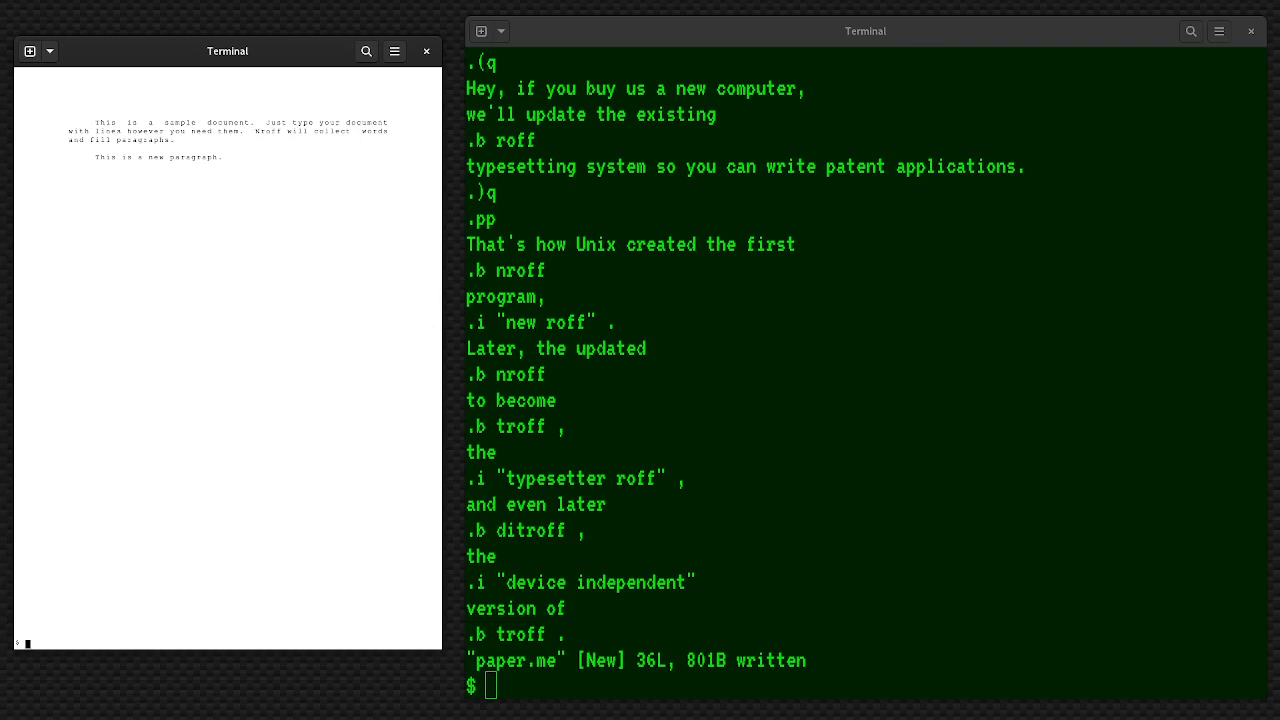
Run nroff -me paper.me to display the formatted Introduction section
type("nroff")
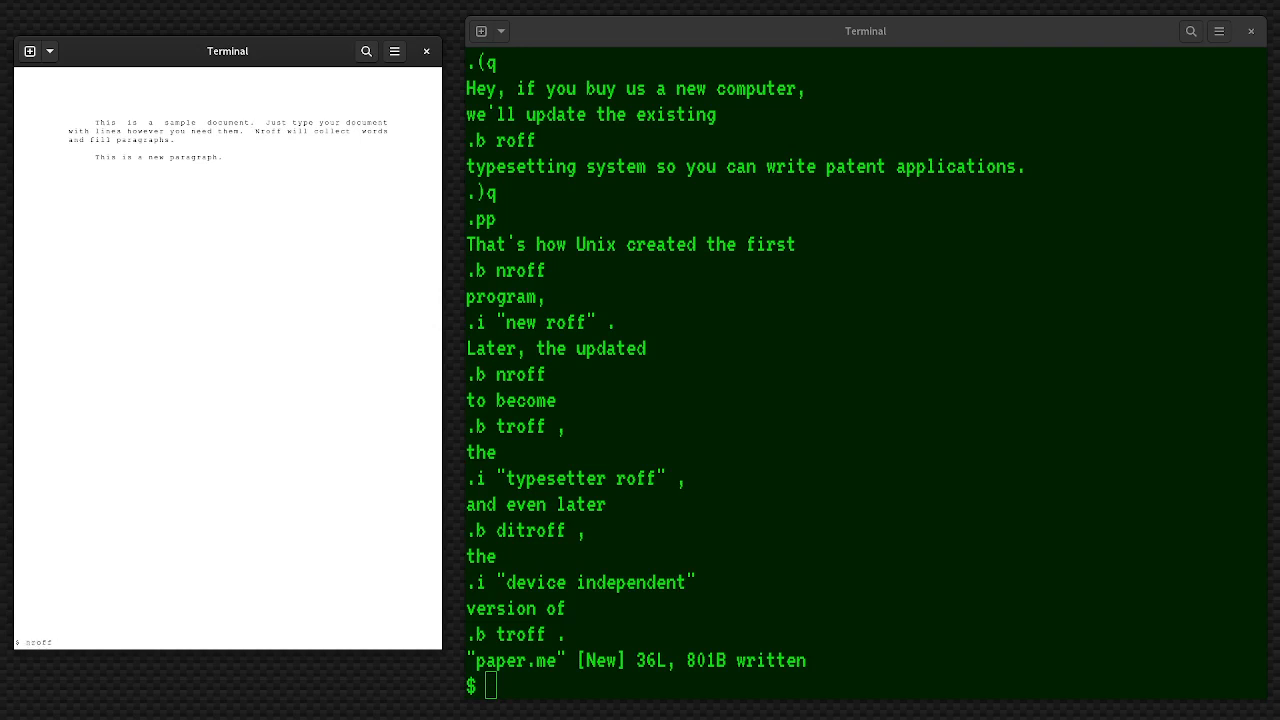
type("me")
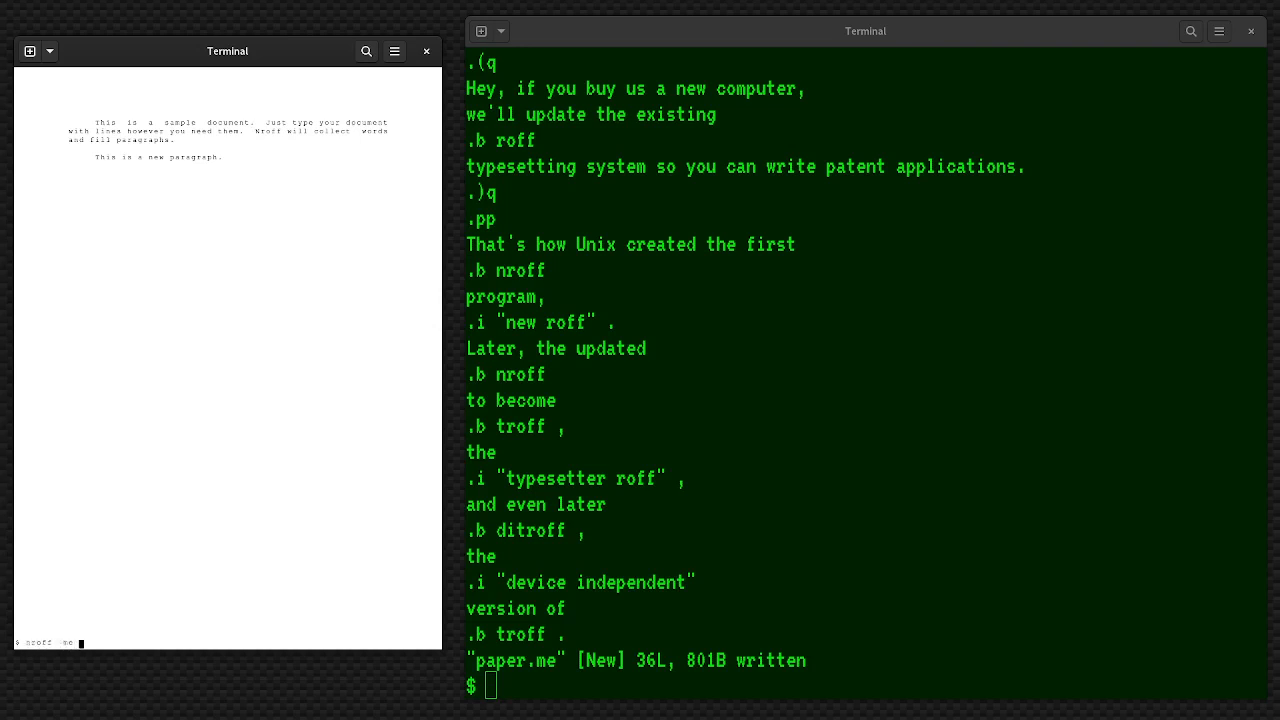
type("paper")
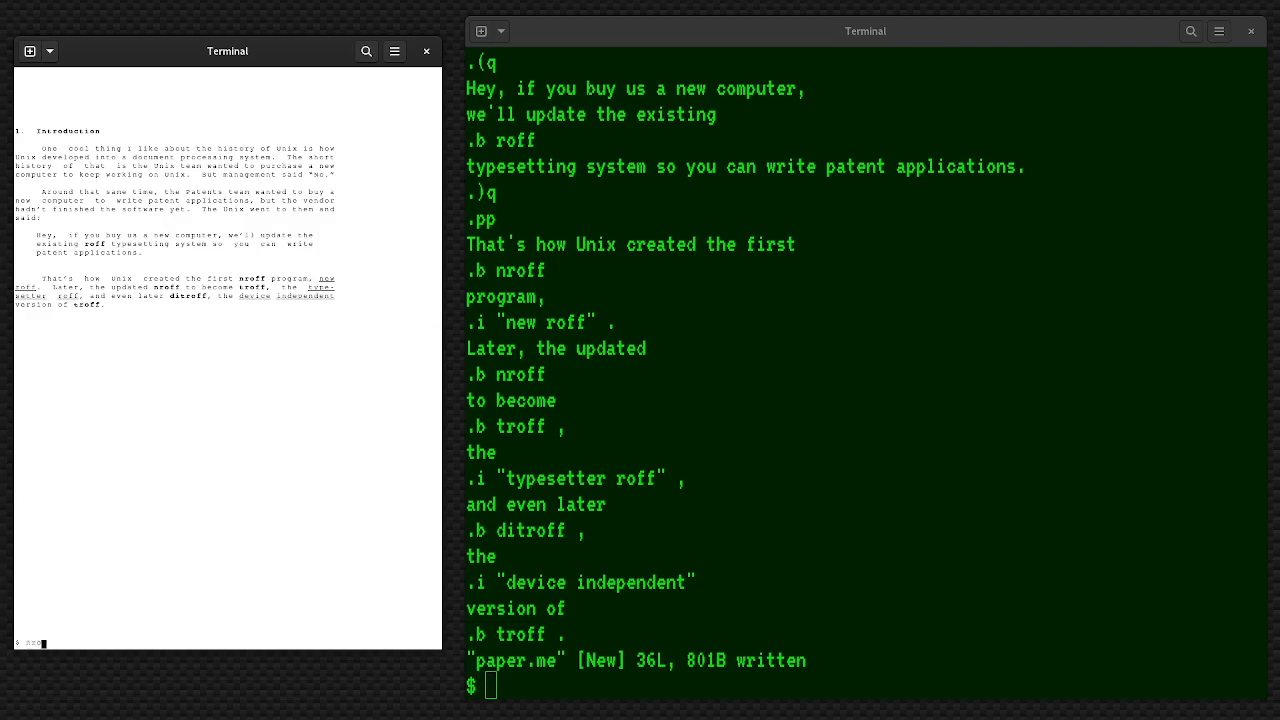
Render paper.me with nroff -me piped into a pager, then begin reopening it in vi
type("nroff -me")
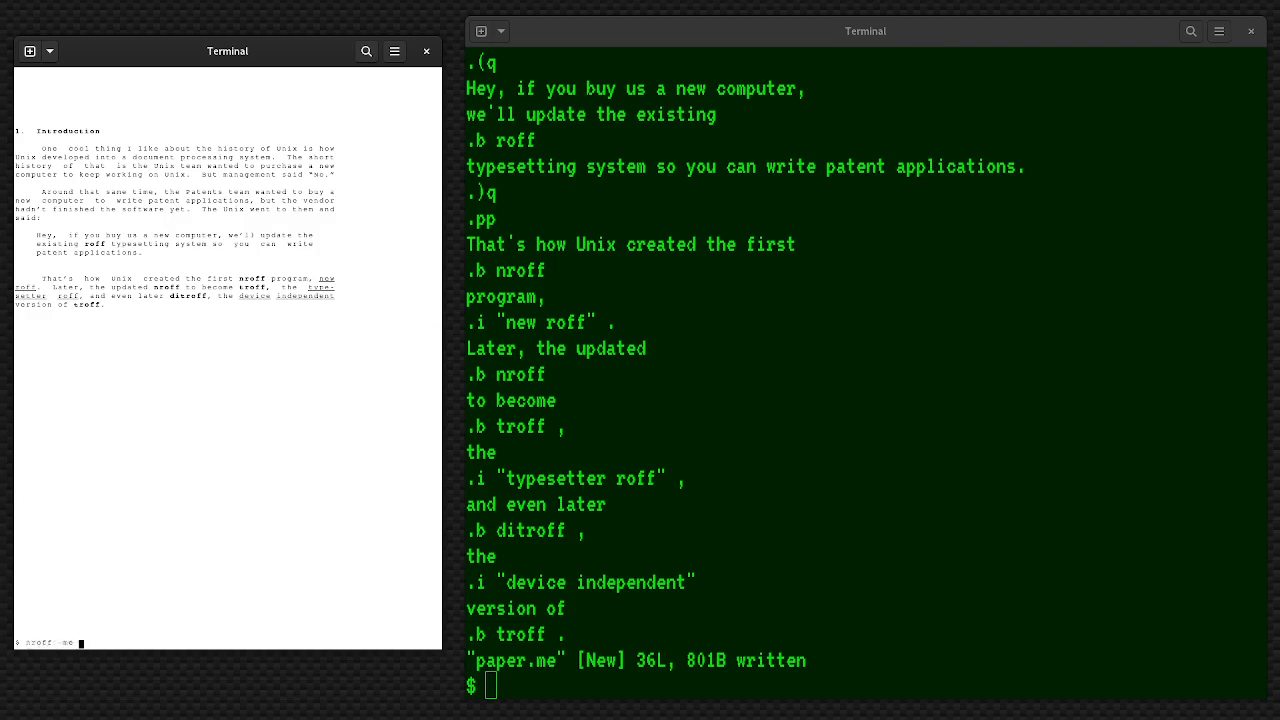
type("page")
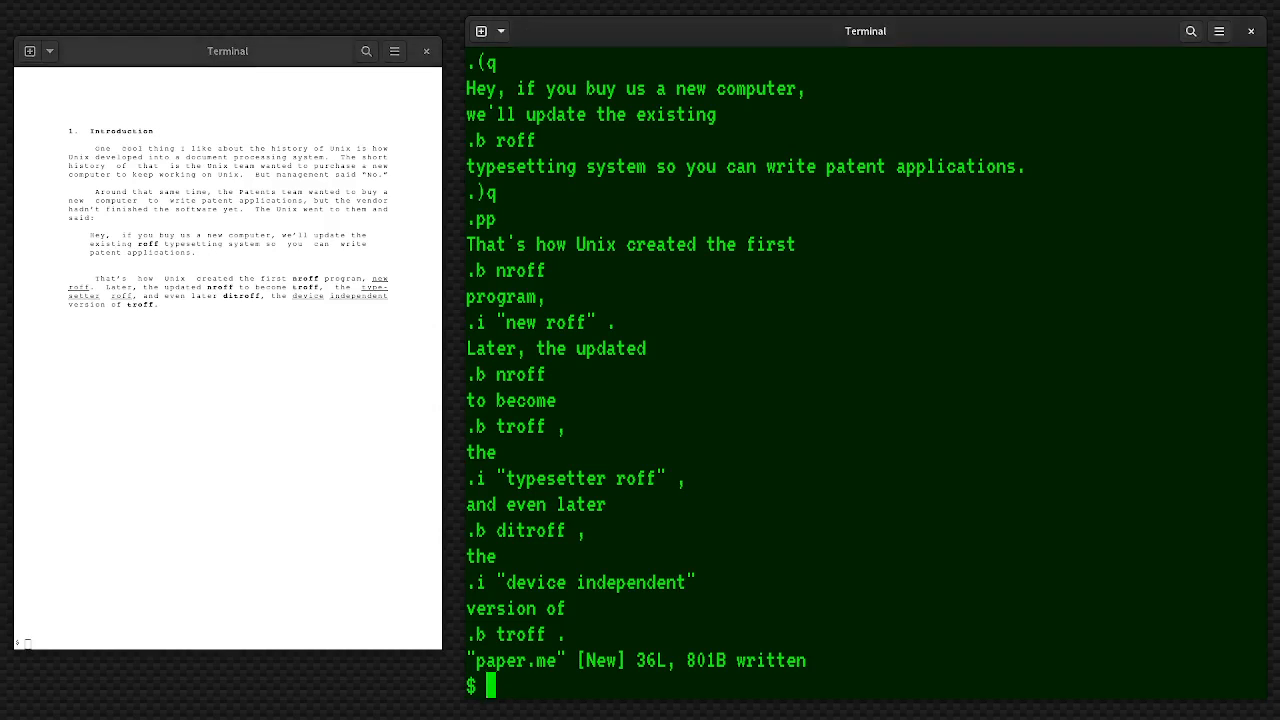
type("vi")
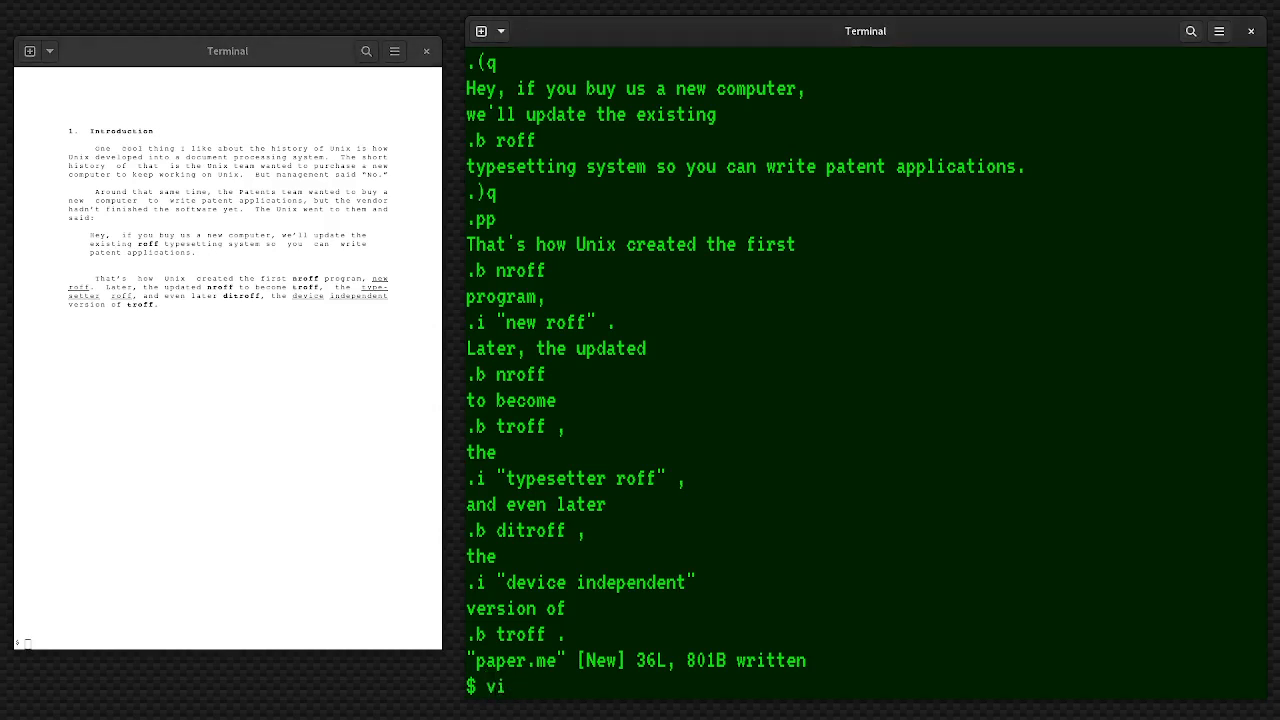
In paper.me, start a .tp title page with the centered bold title "Title of my paper"
type("paper.me")
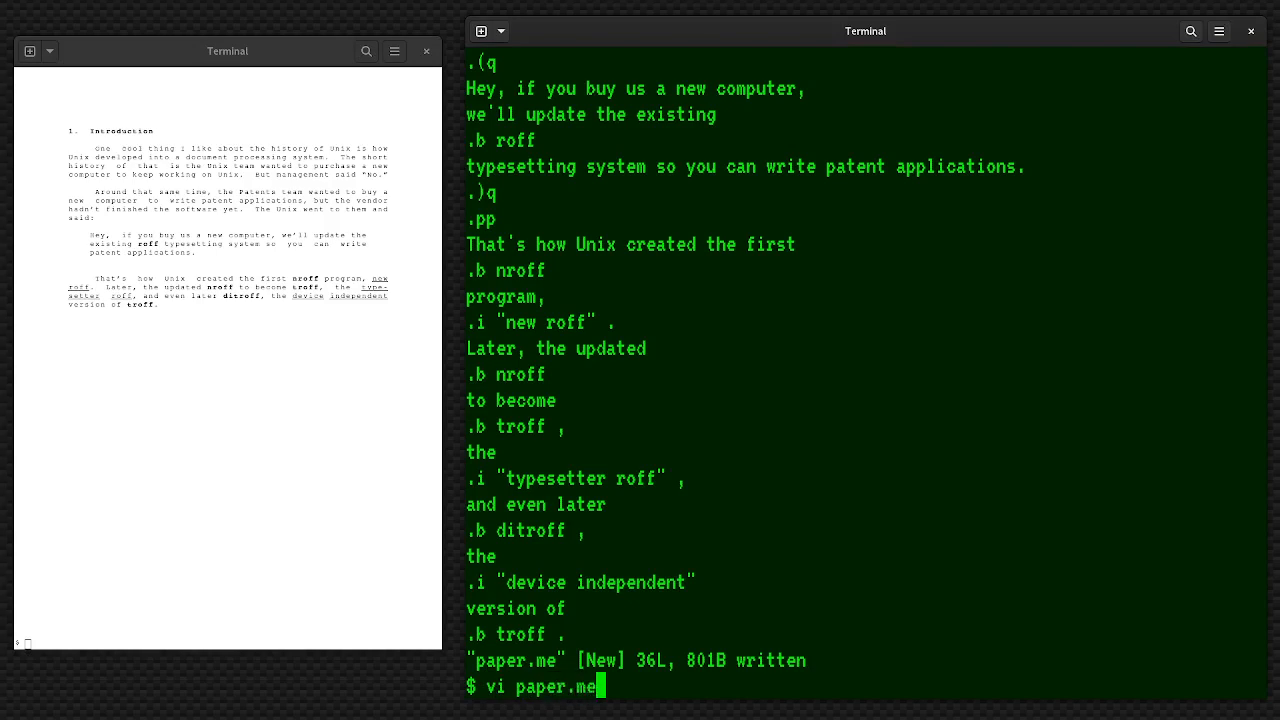
key("Return")
type(".")
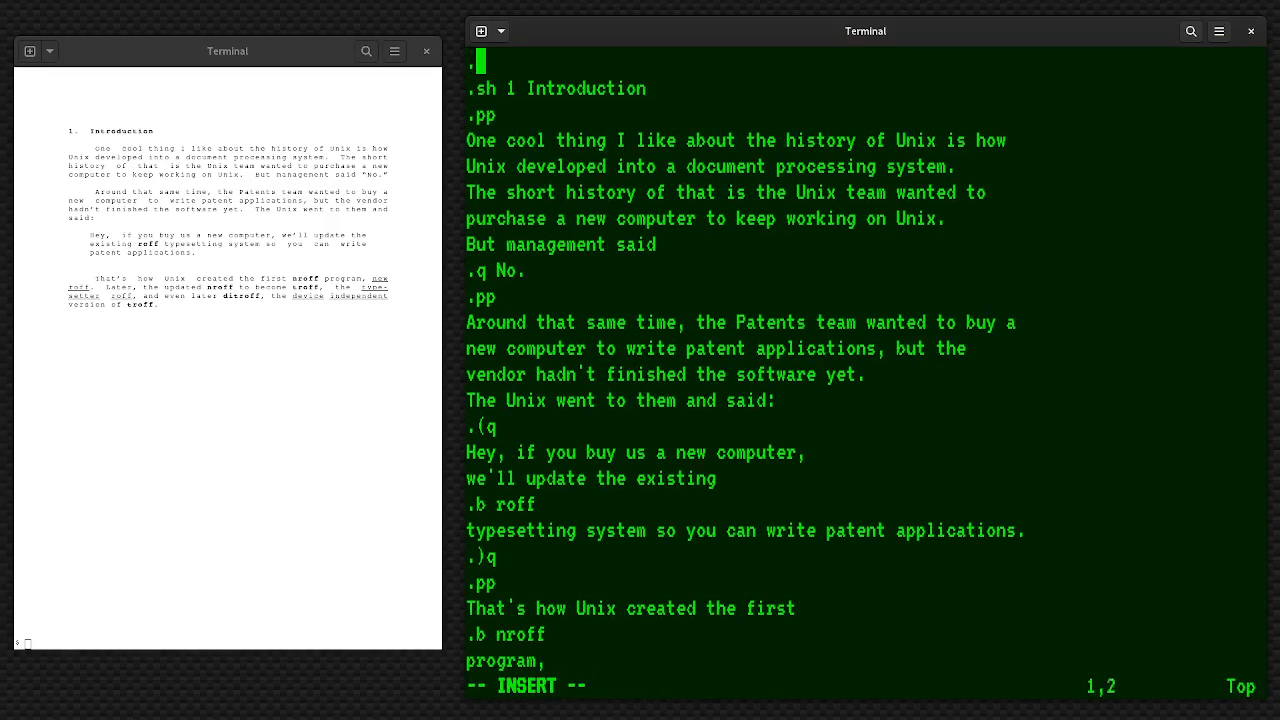
type("tp")
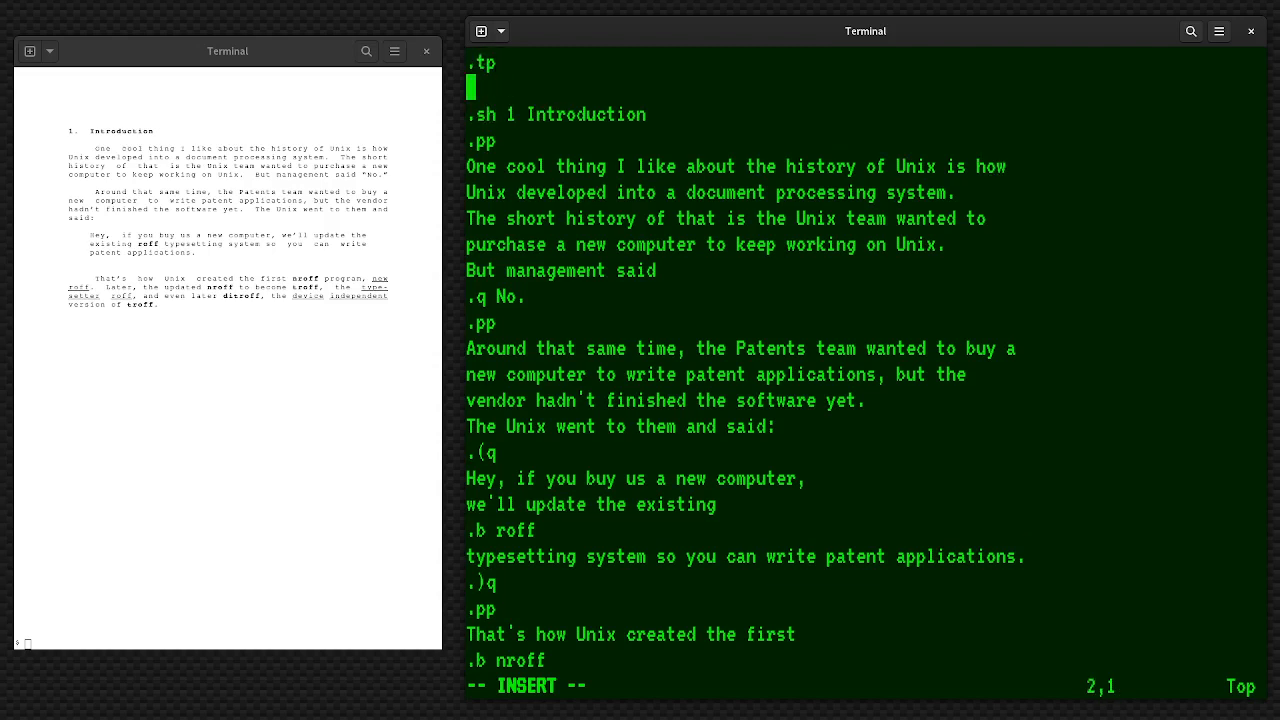
type(".ce 5")
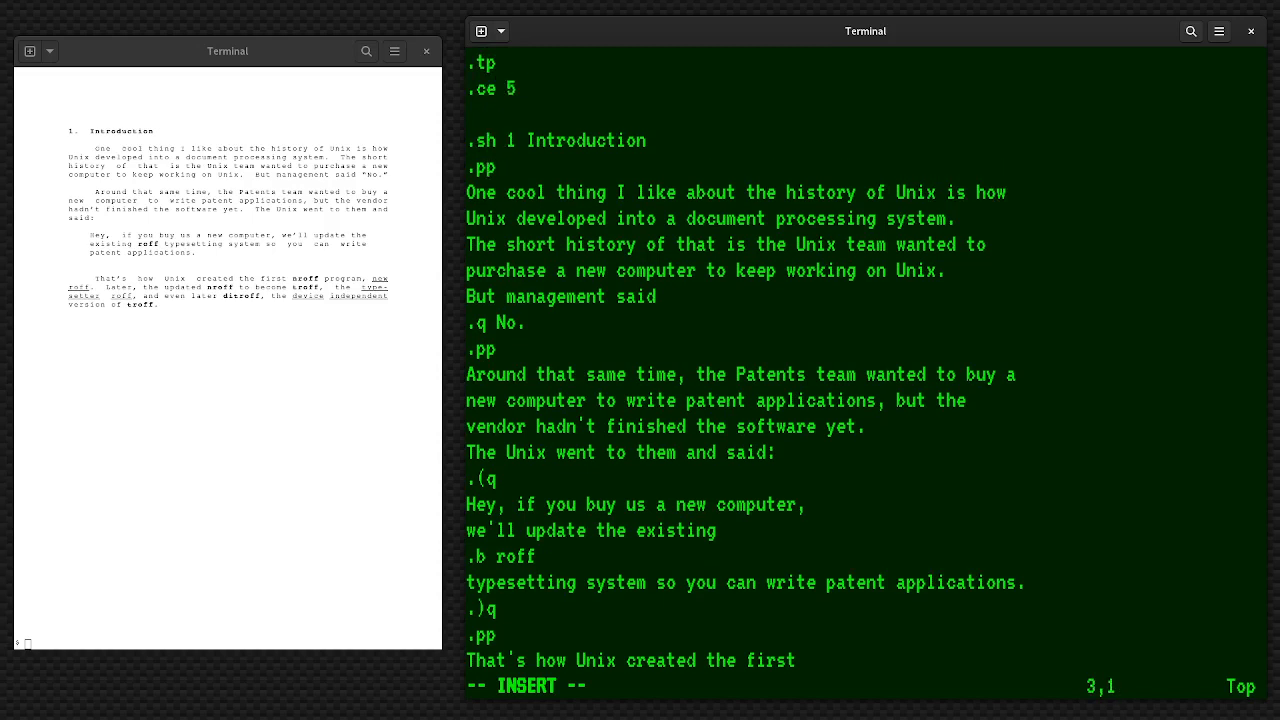
type(".b \"")
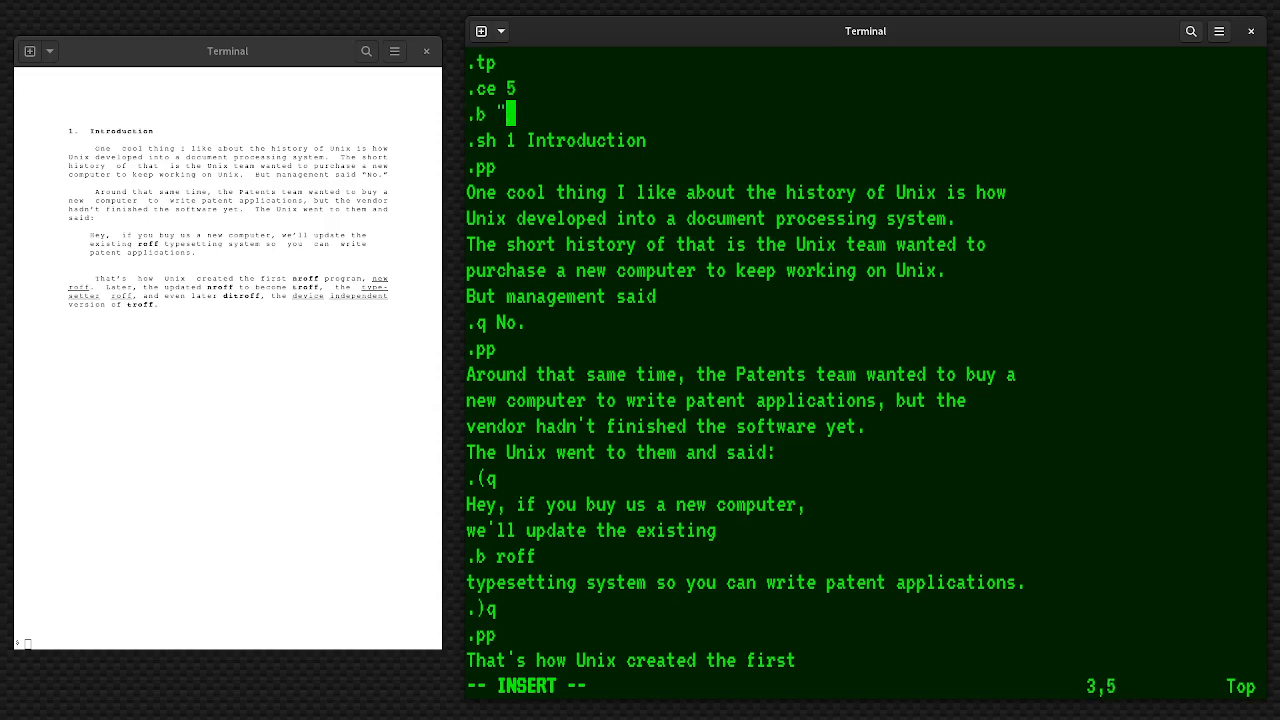
type("Title of my")
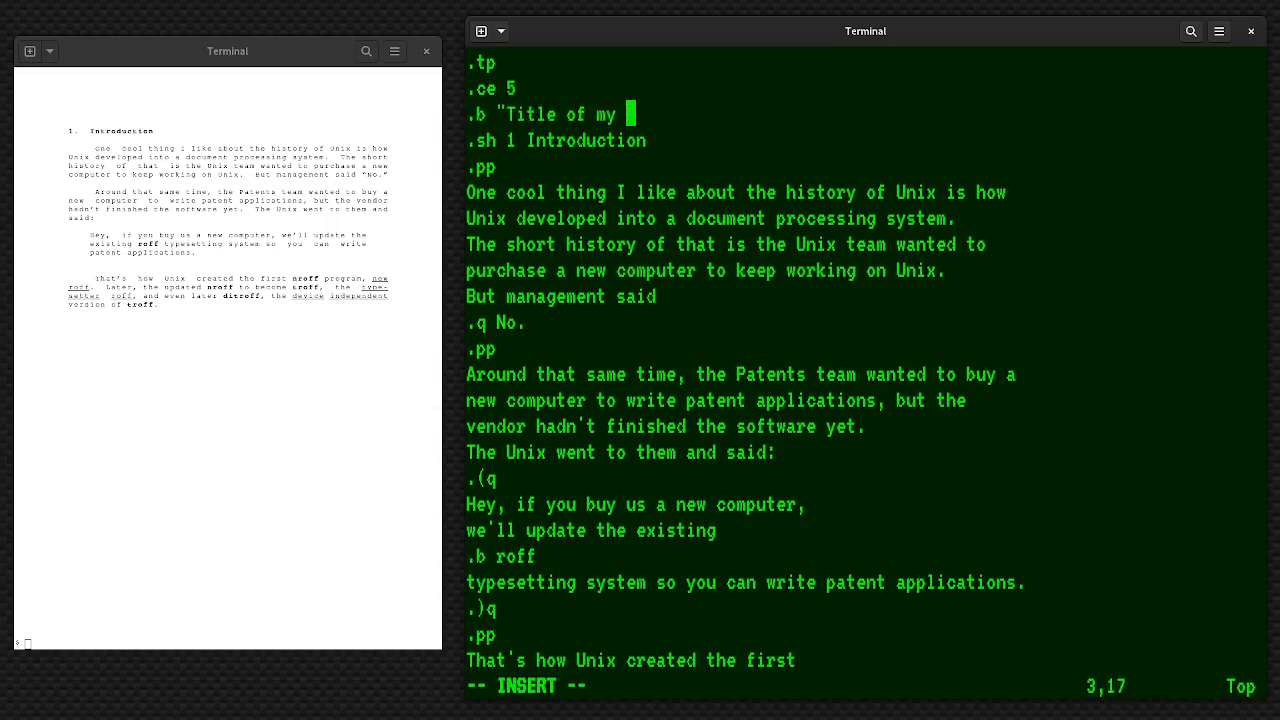
type("paper\"")
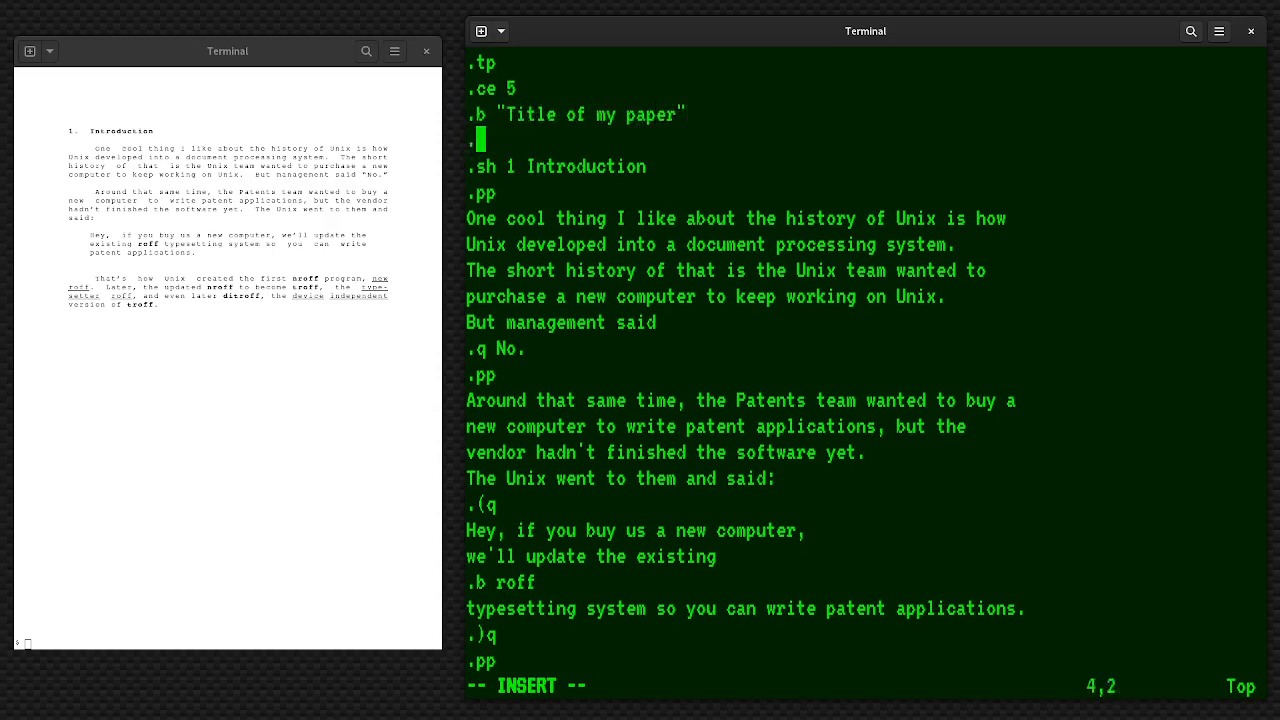
Add spaced author Jim Hall, class, Instructor and Date lines, then a .bp page break
type("sp")
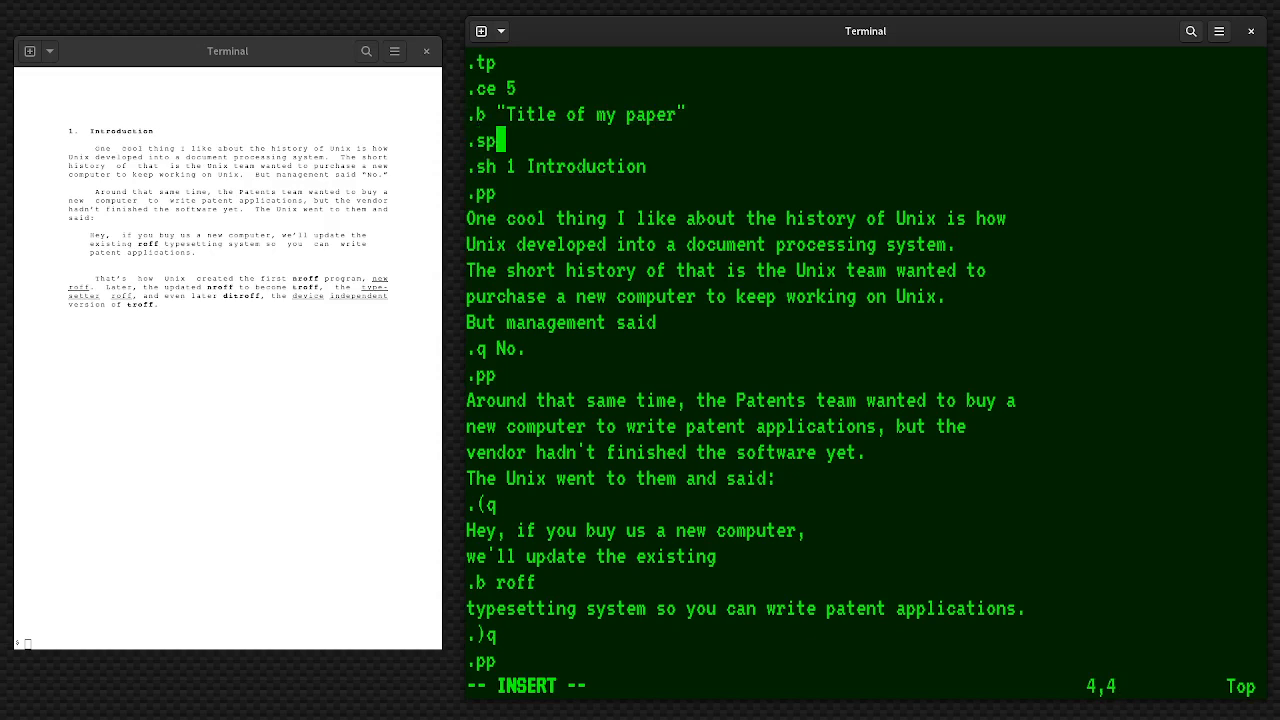
type("2")
type(".sp 6")
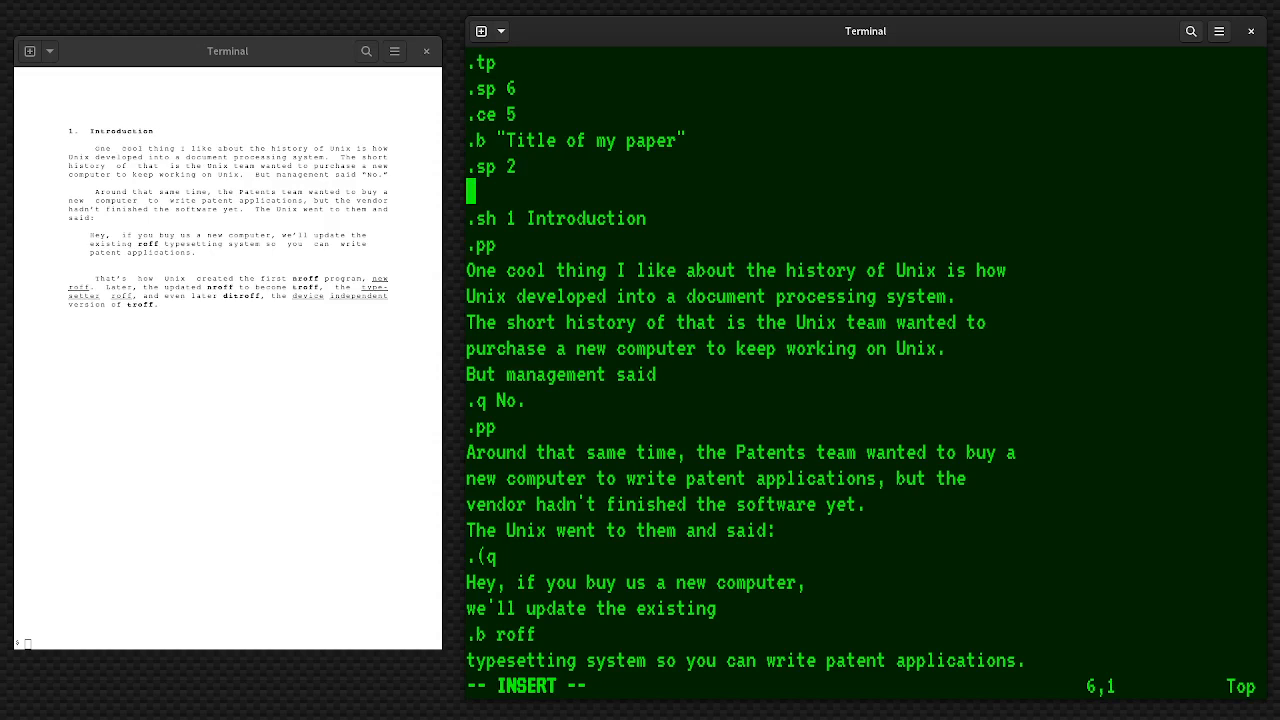
type("Jim Hall")
type(".sp")
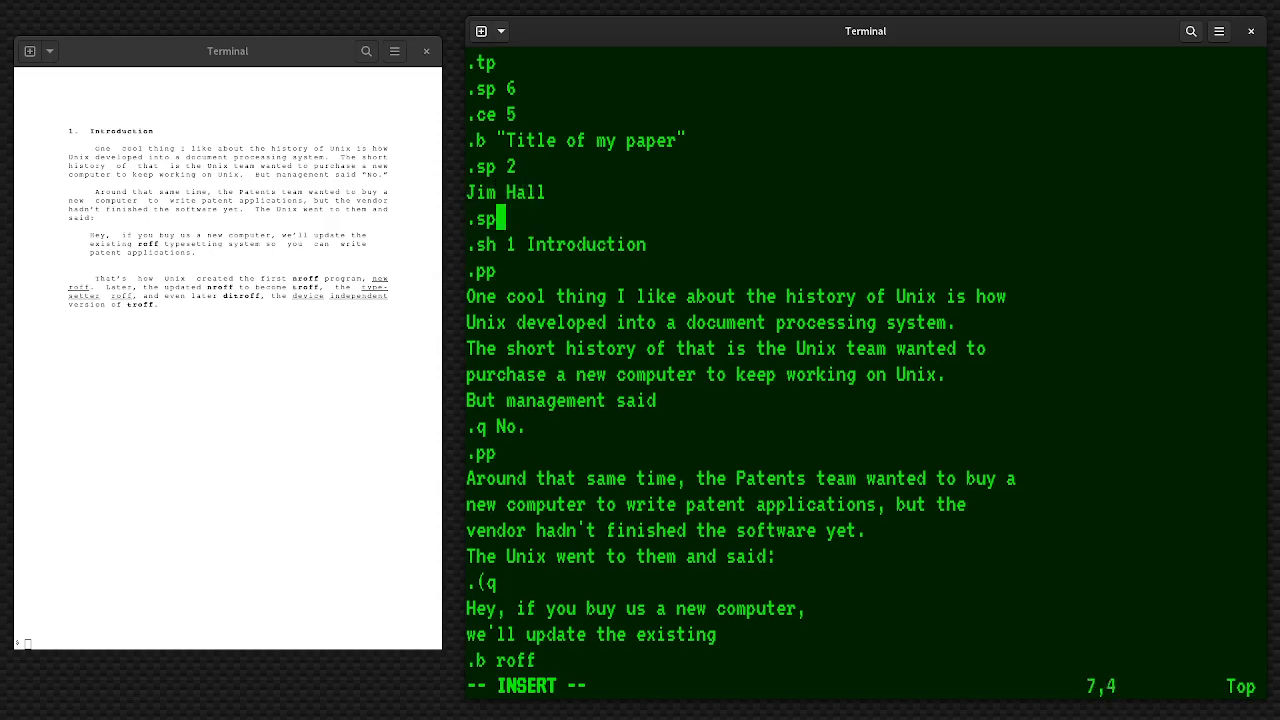
type("Class")
type(".sp")
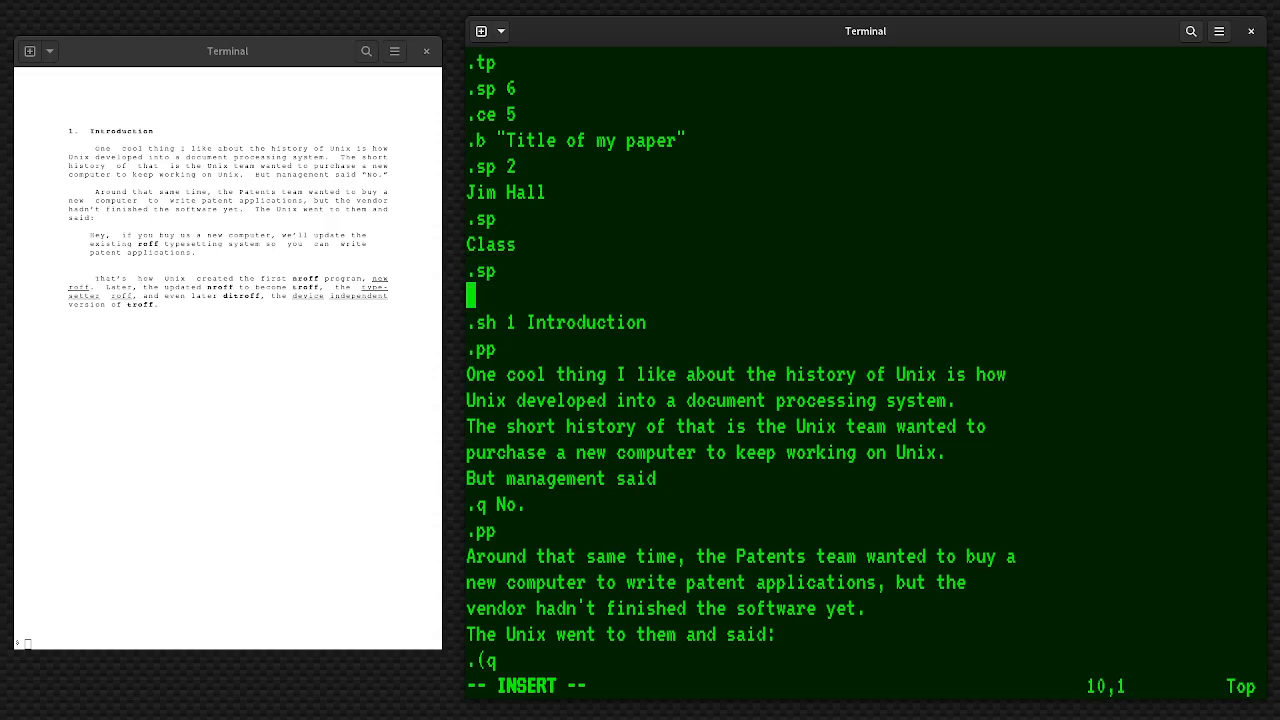
type("Instructor")
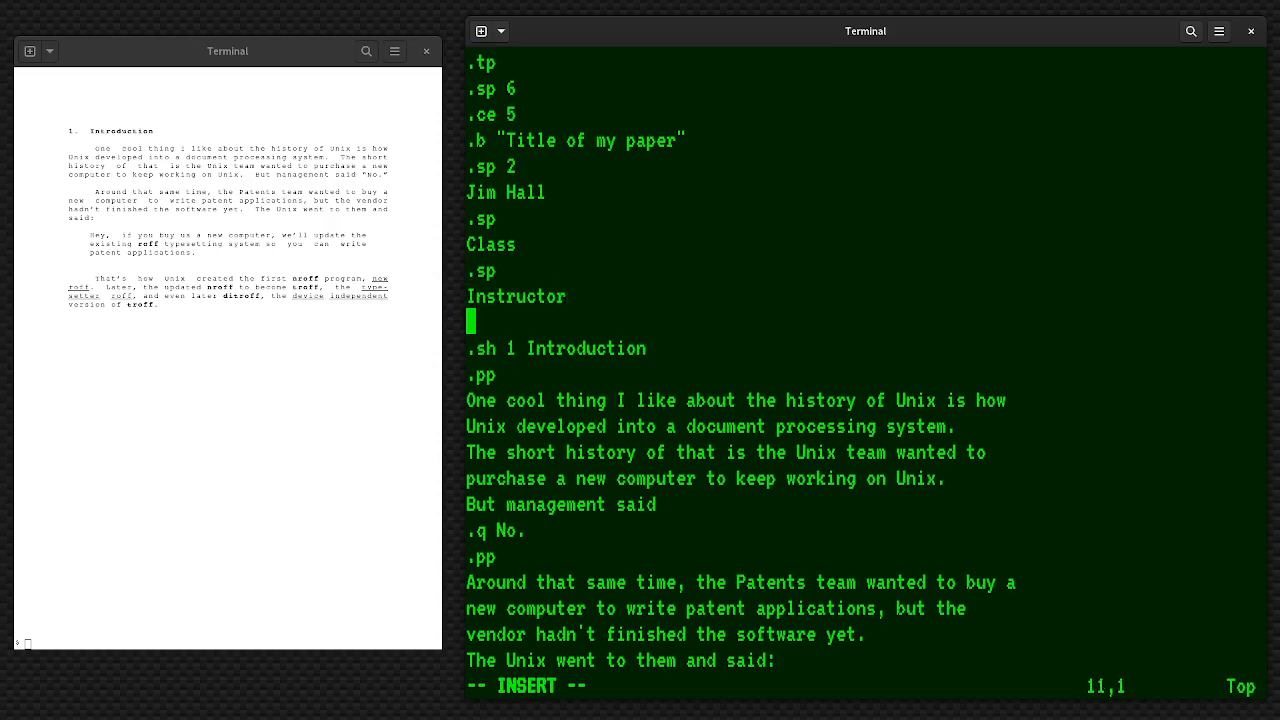
type(".sp")
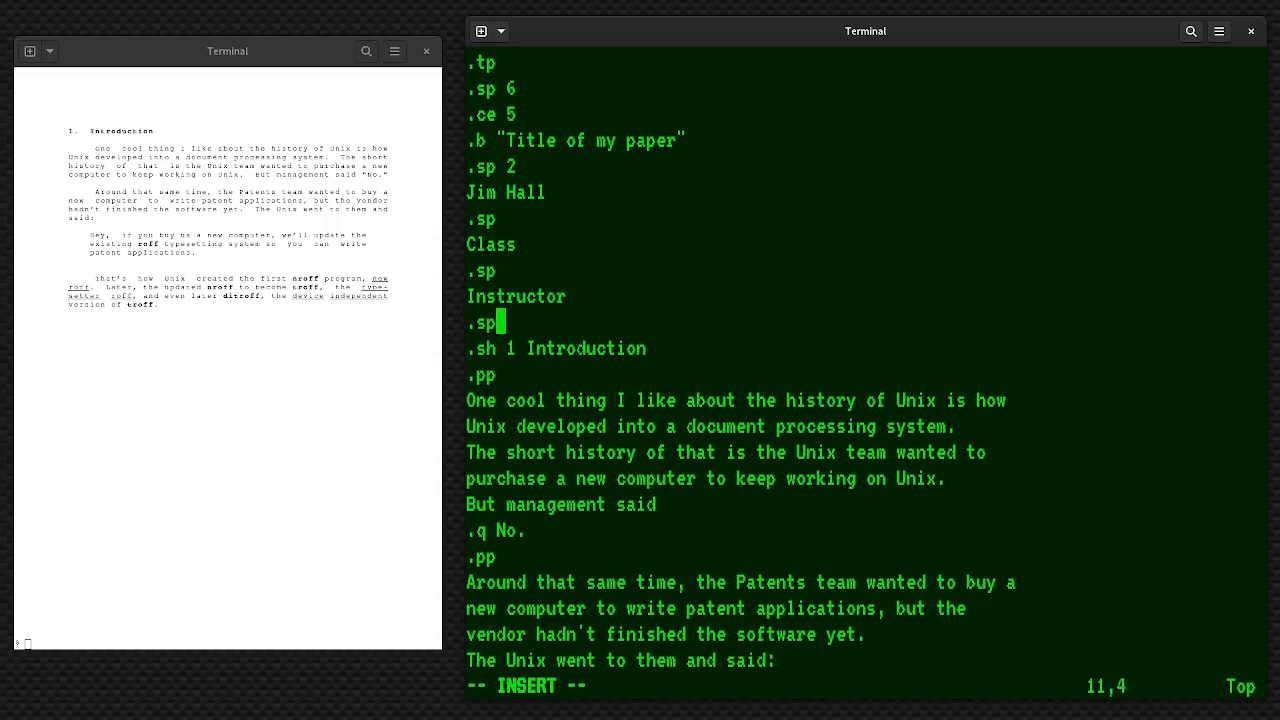
type("Date")
type(".")
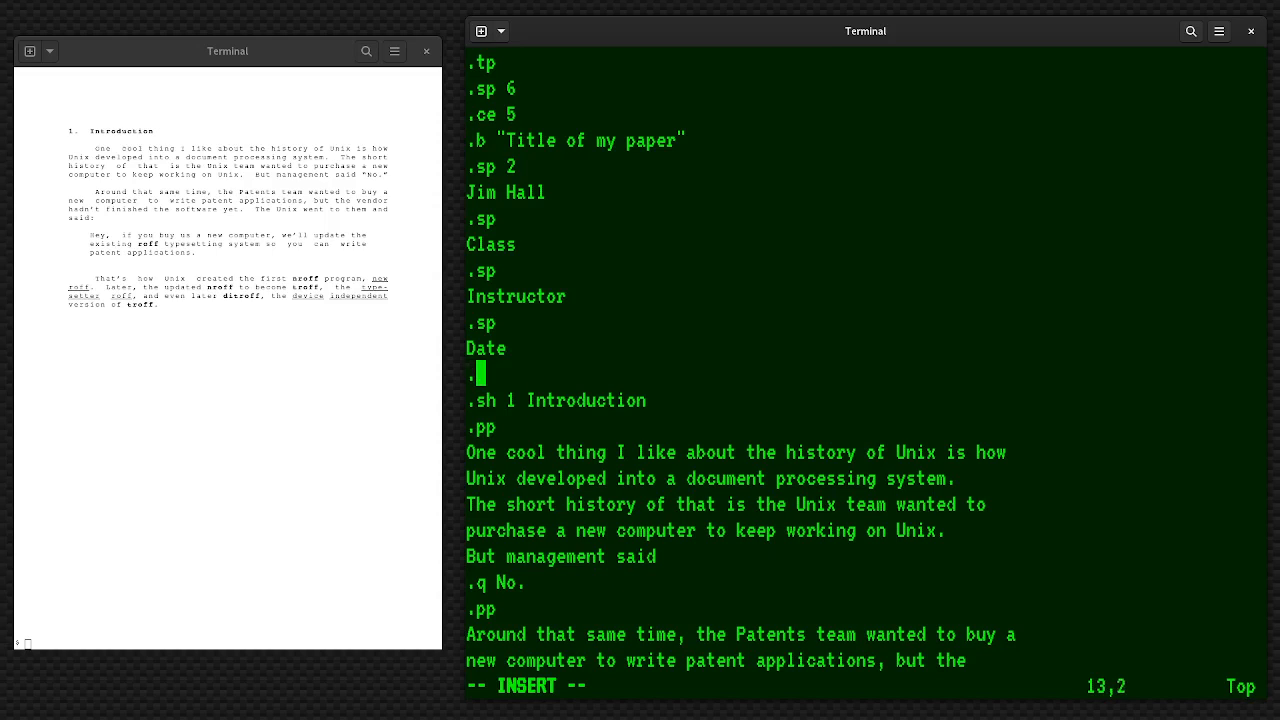
type("bp")
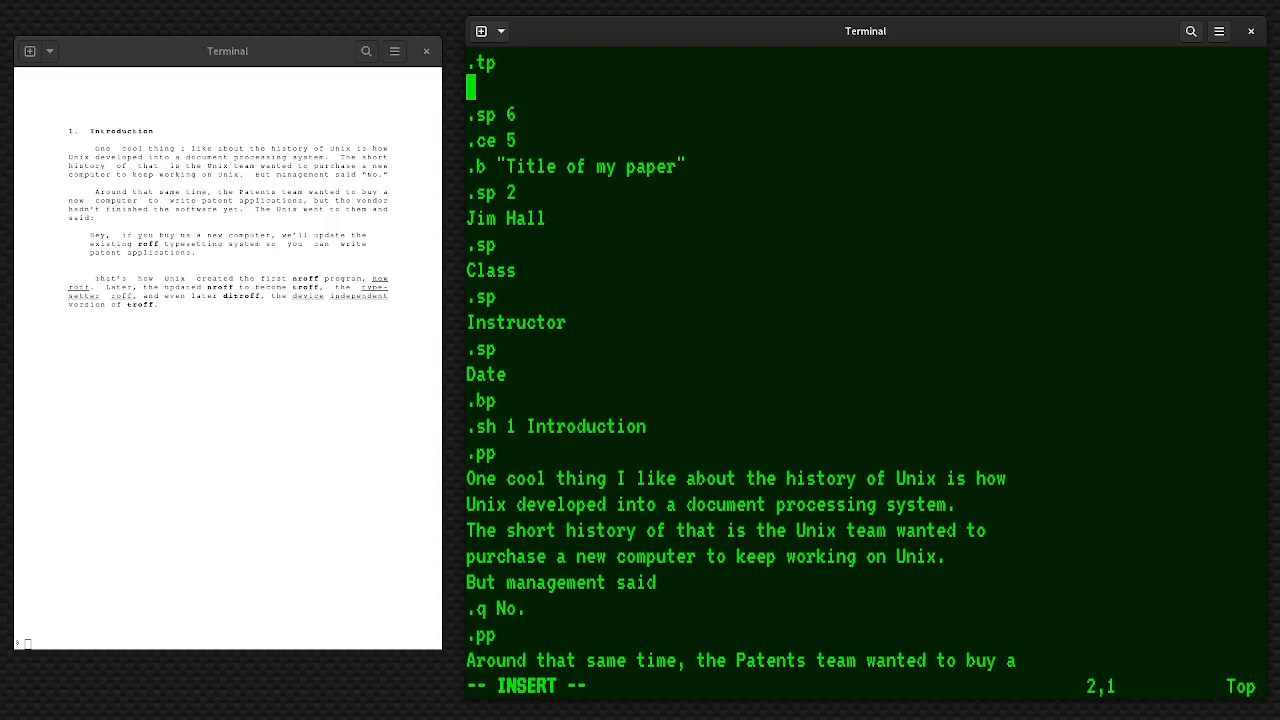
Add the header request .he 'left'center'right' near the top of paper.me
type("he")
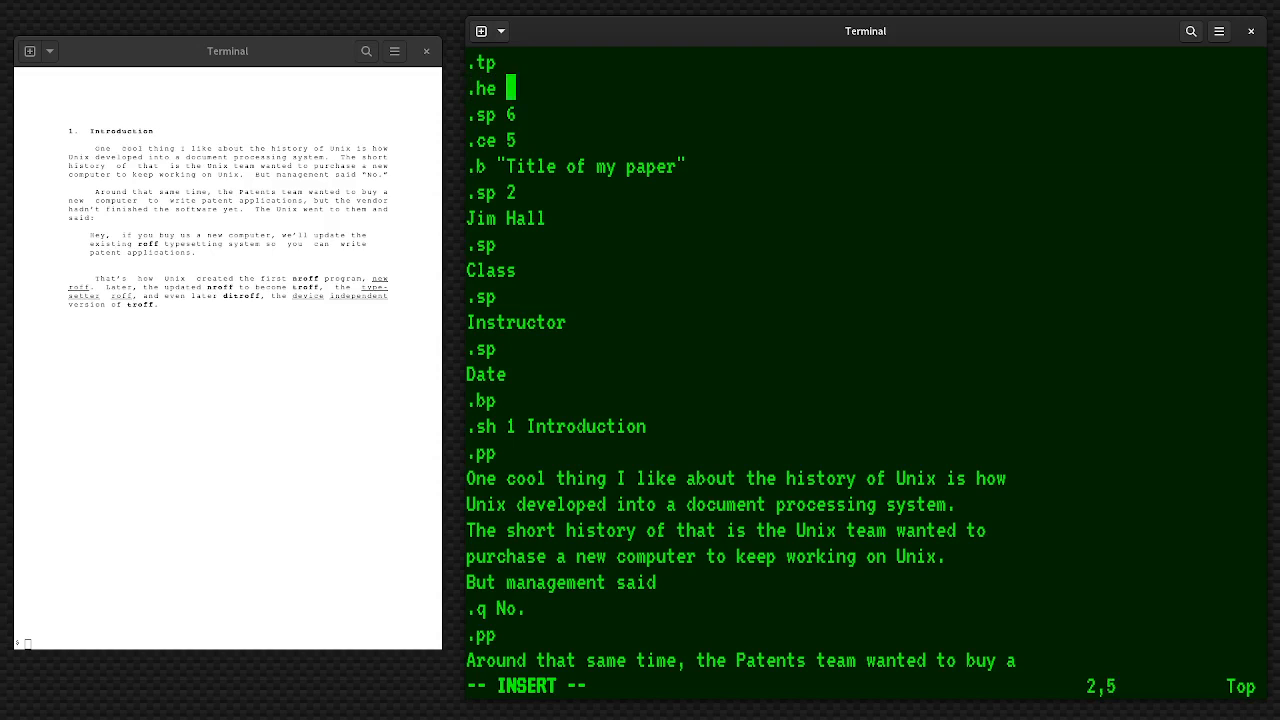
type("'")
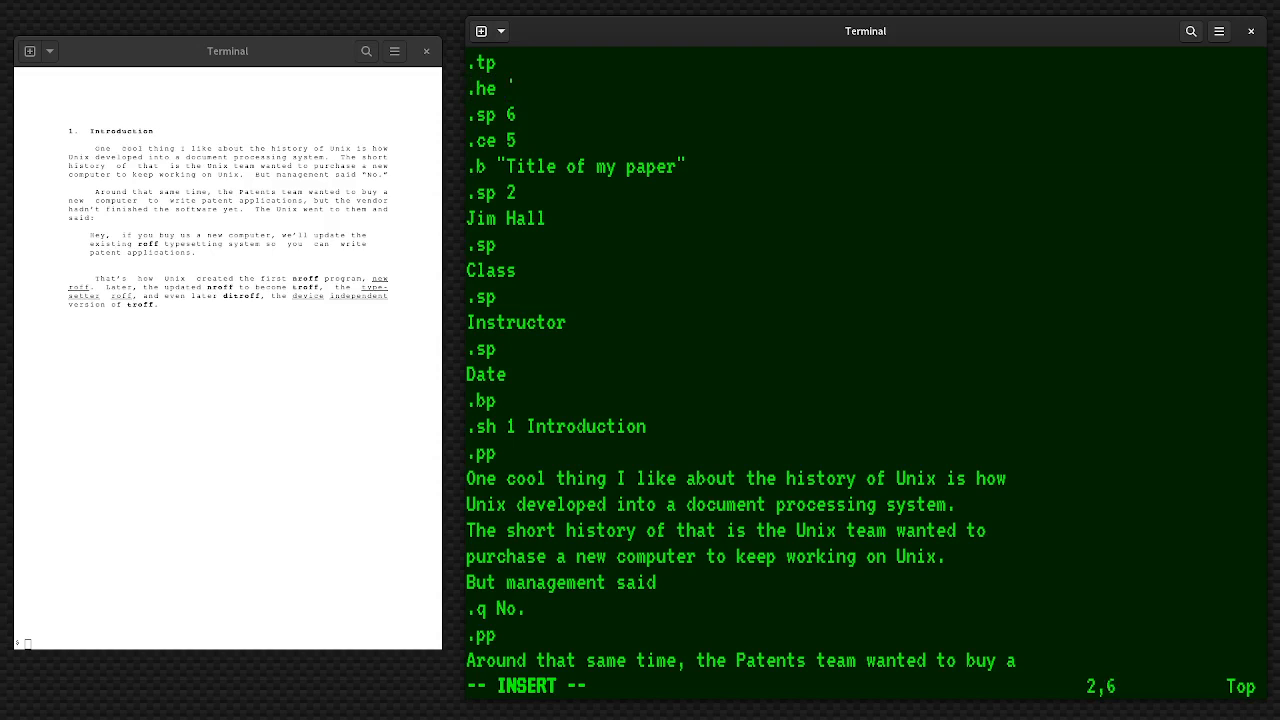
type("ce")
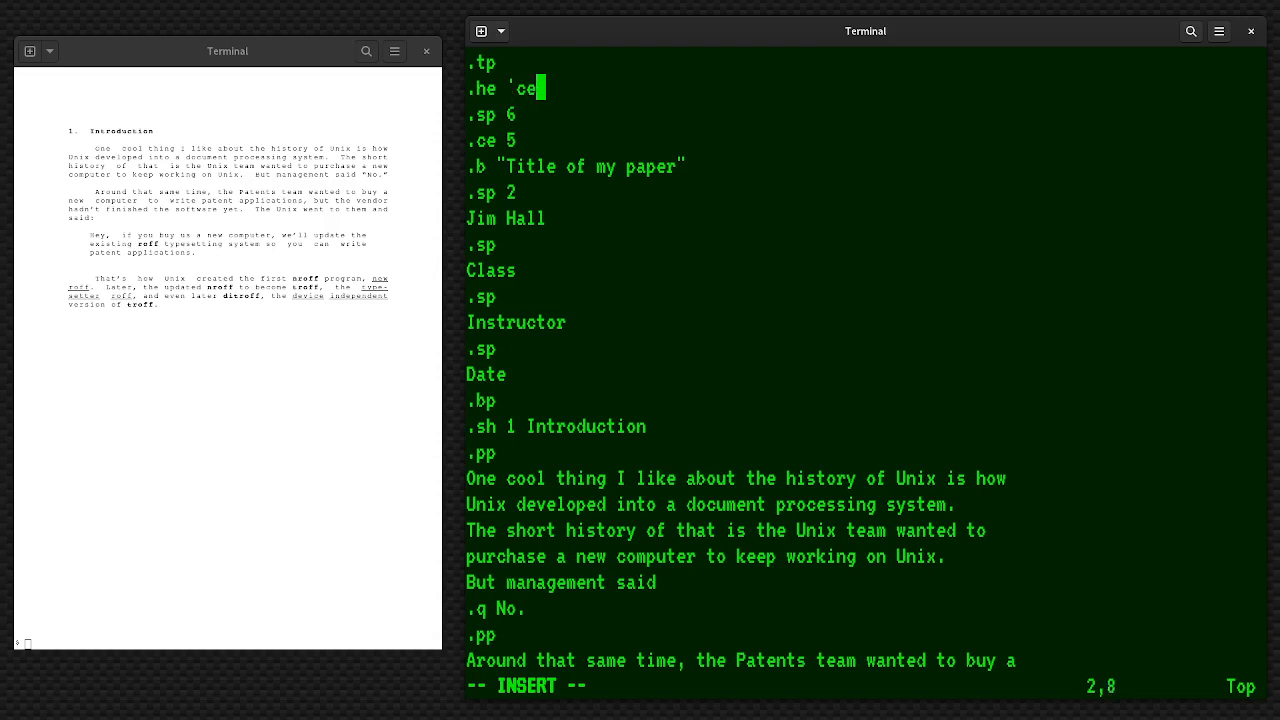
type("left'")
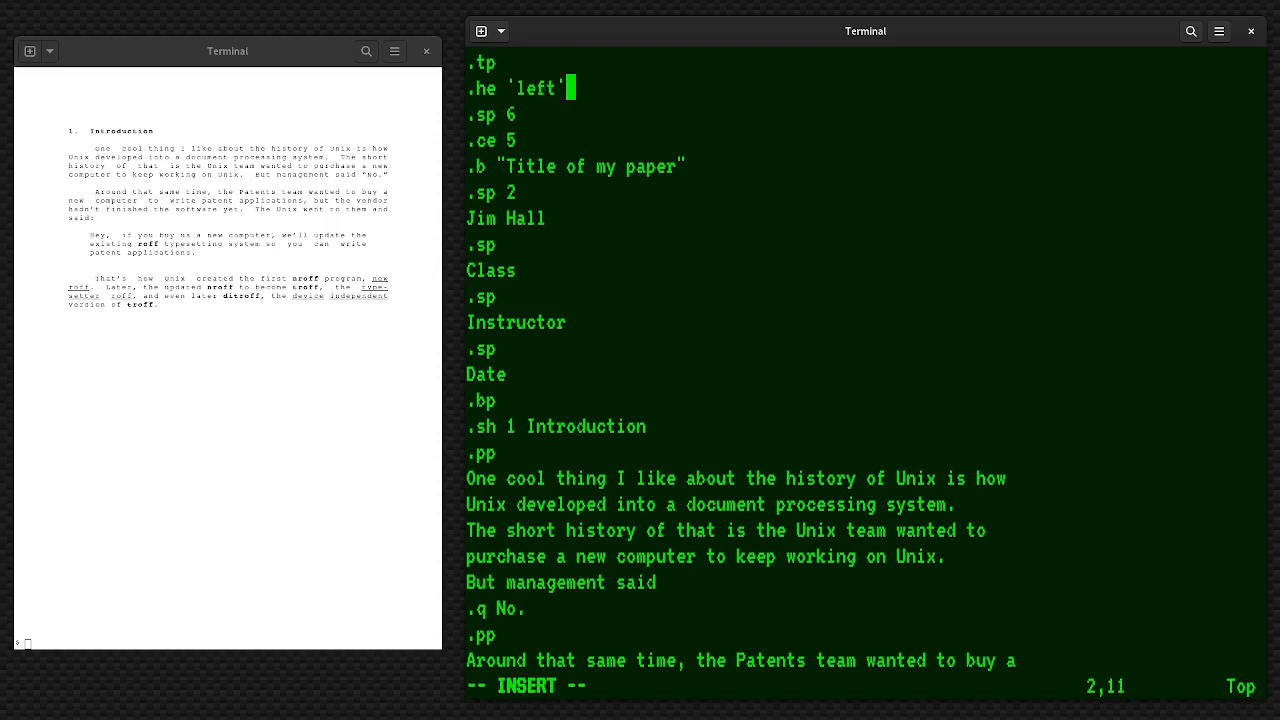
type("center'right")
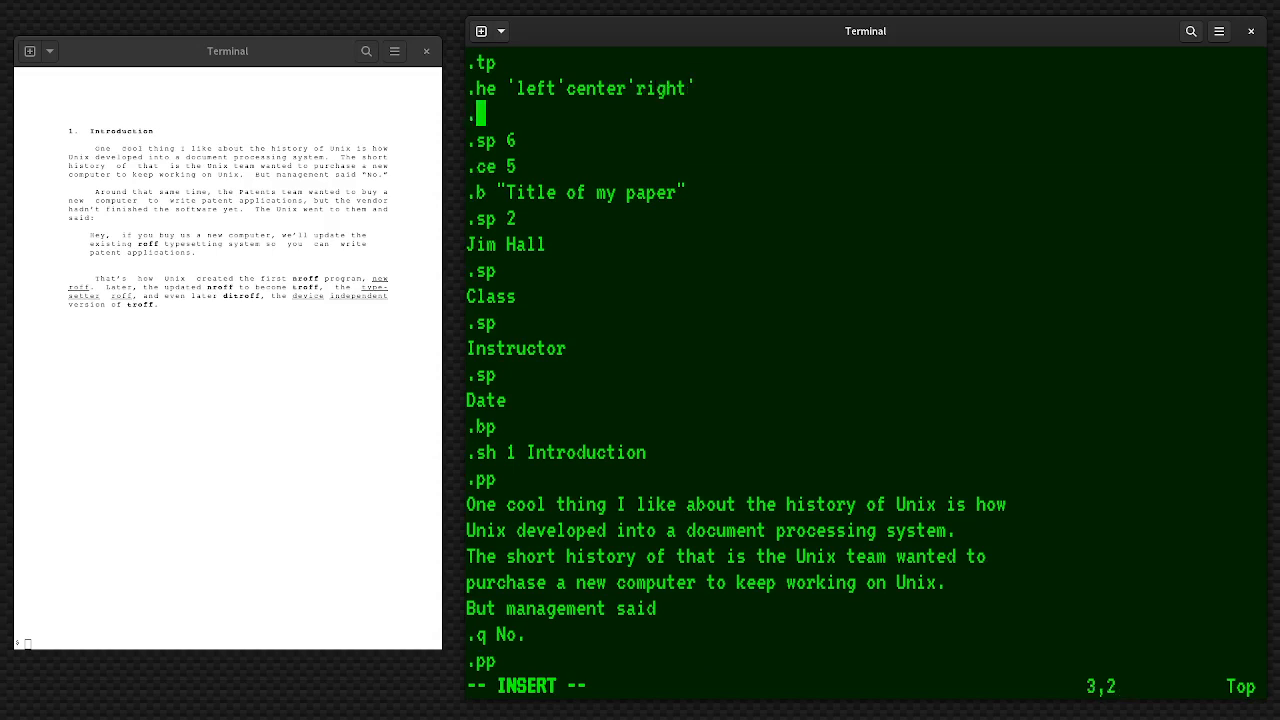
Add the footer request .fo 'left''%' showing left text and the page number
type("o")
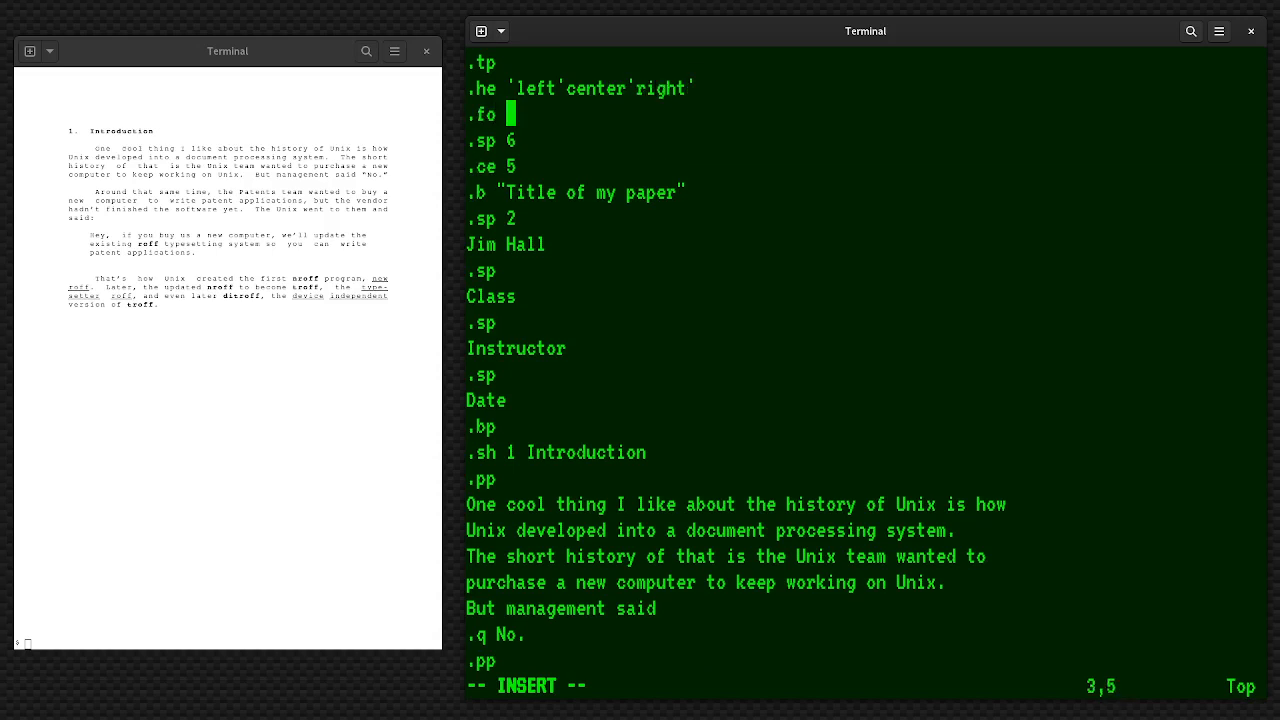
type("'left")
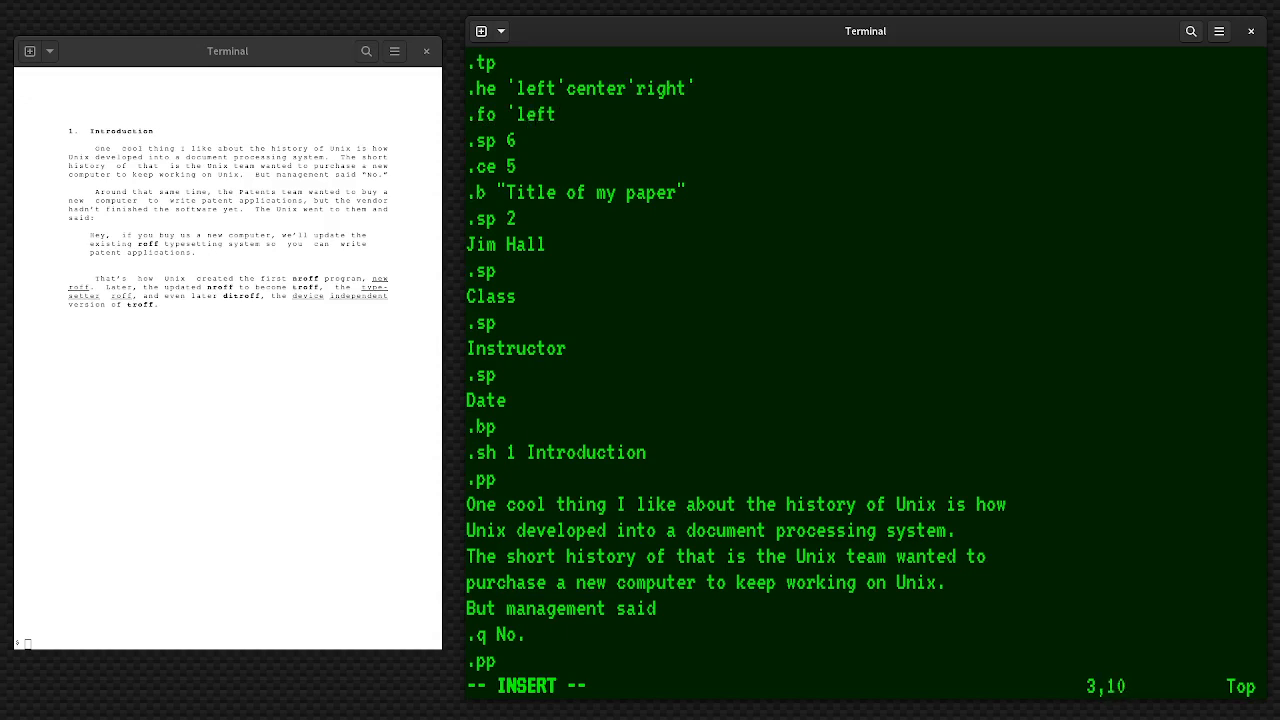
type("''")
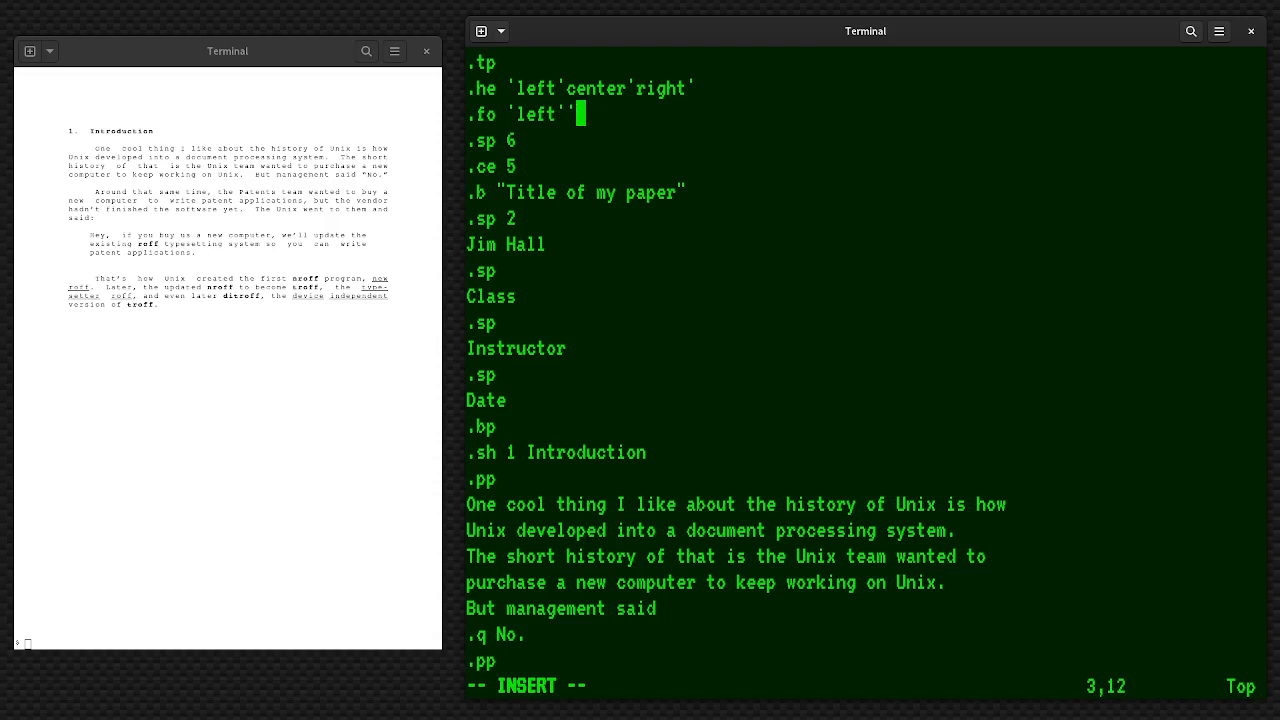
type("%'")
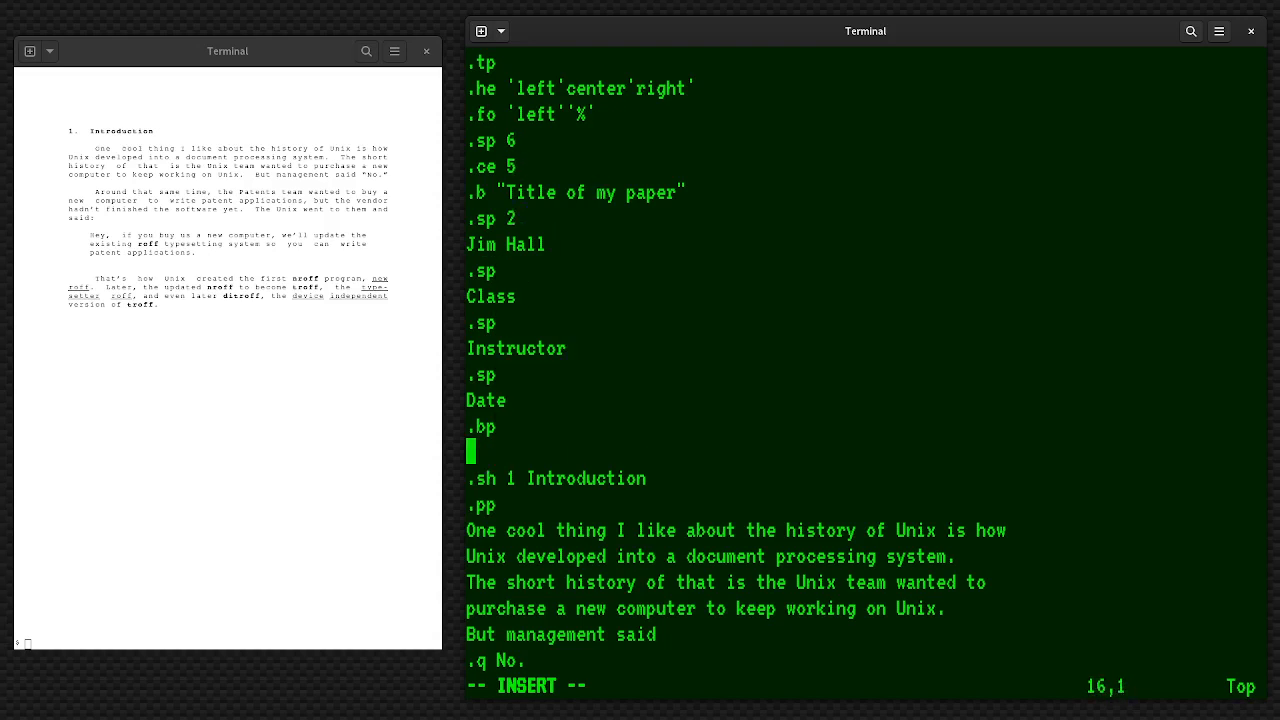
Add .ls 2 double spacing, save paper.me and re-render it with nroff
type("ls")
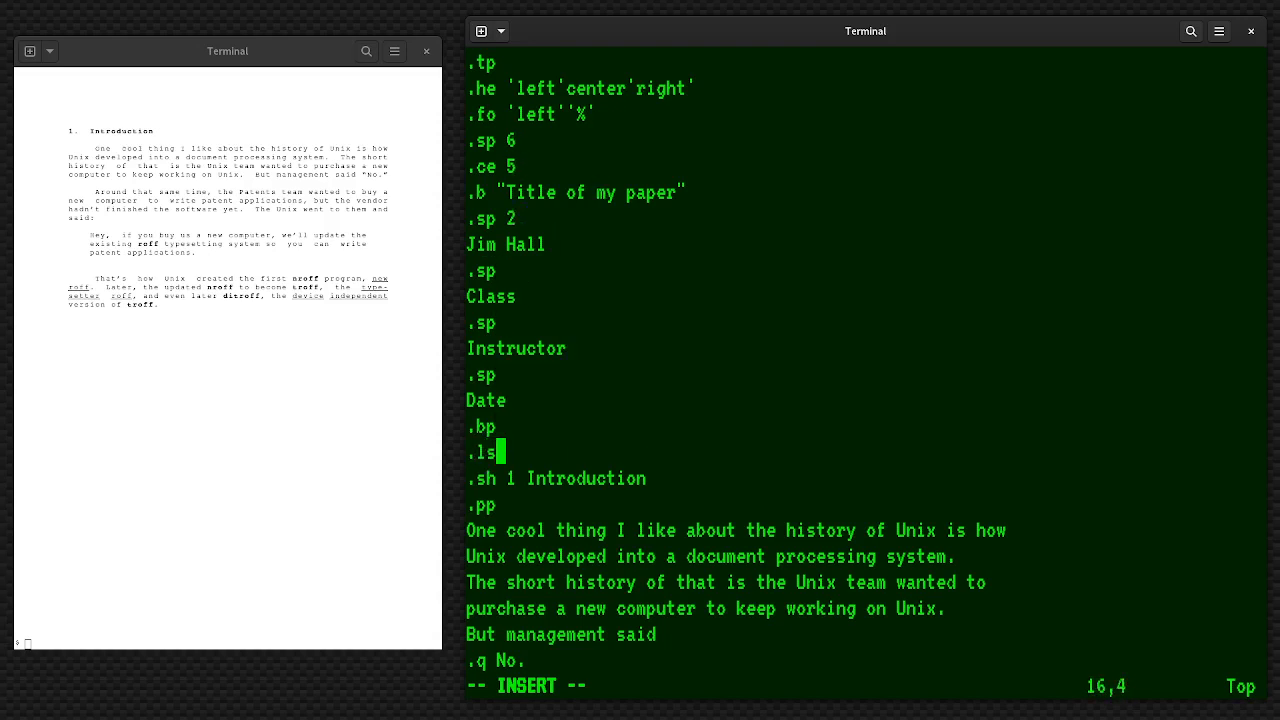
type("2")
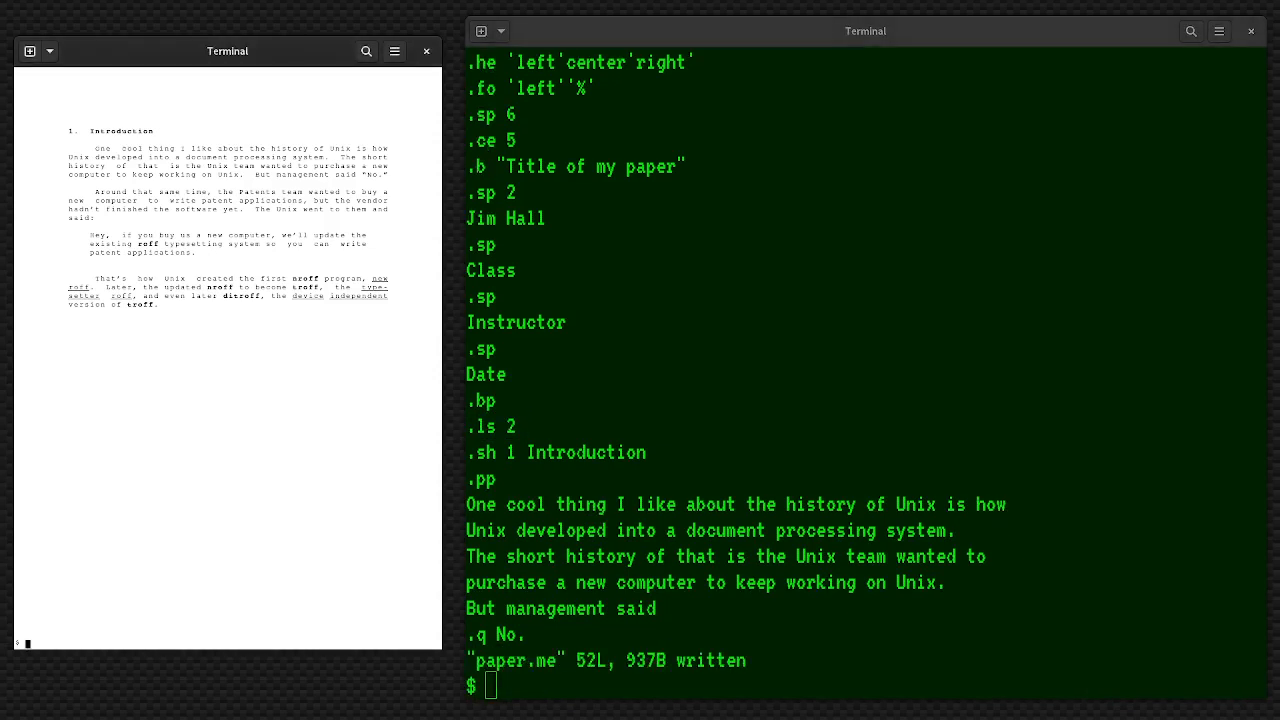
type("nroff -mo pagemargins paper.me")
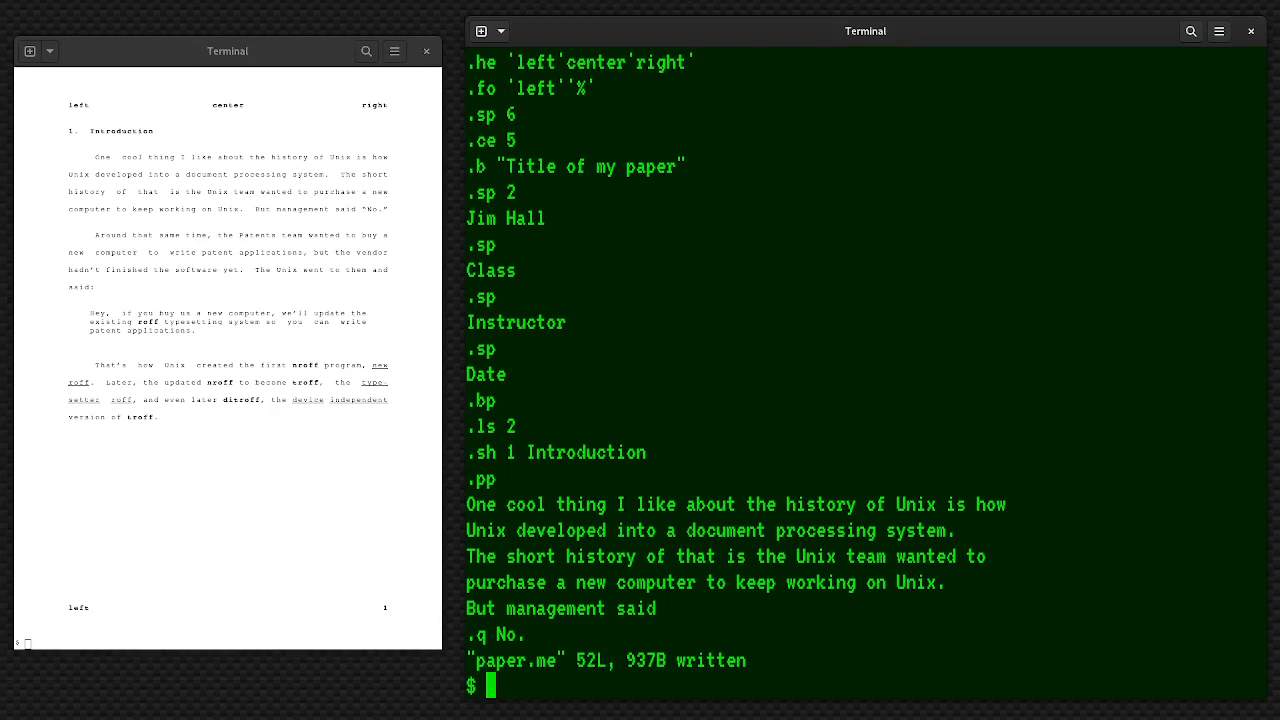
Run groff -me -Tps paper.me > paper.ps, then begin launching evince on it
type("groff")
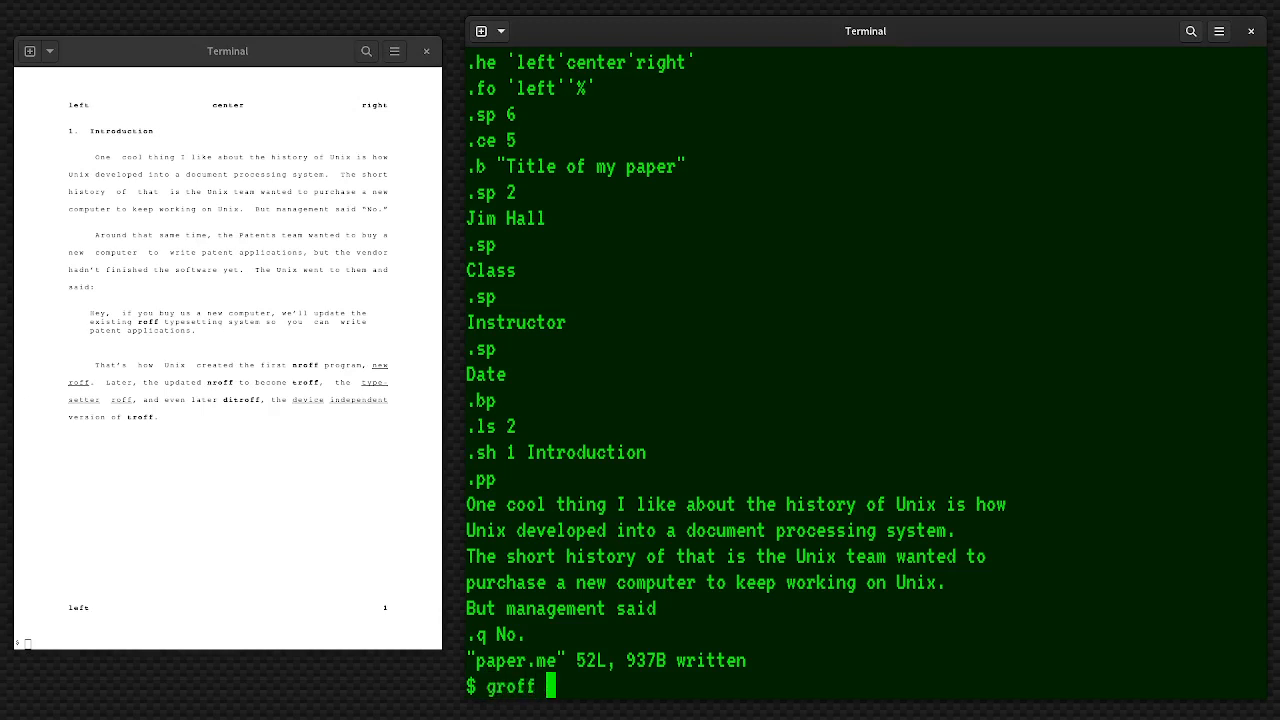
type("-me")
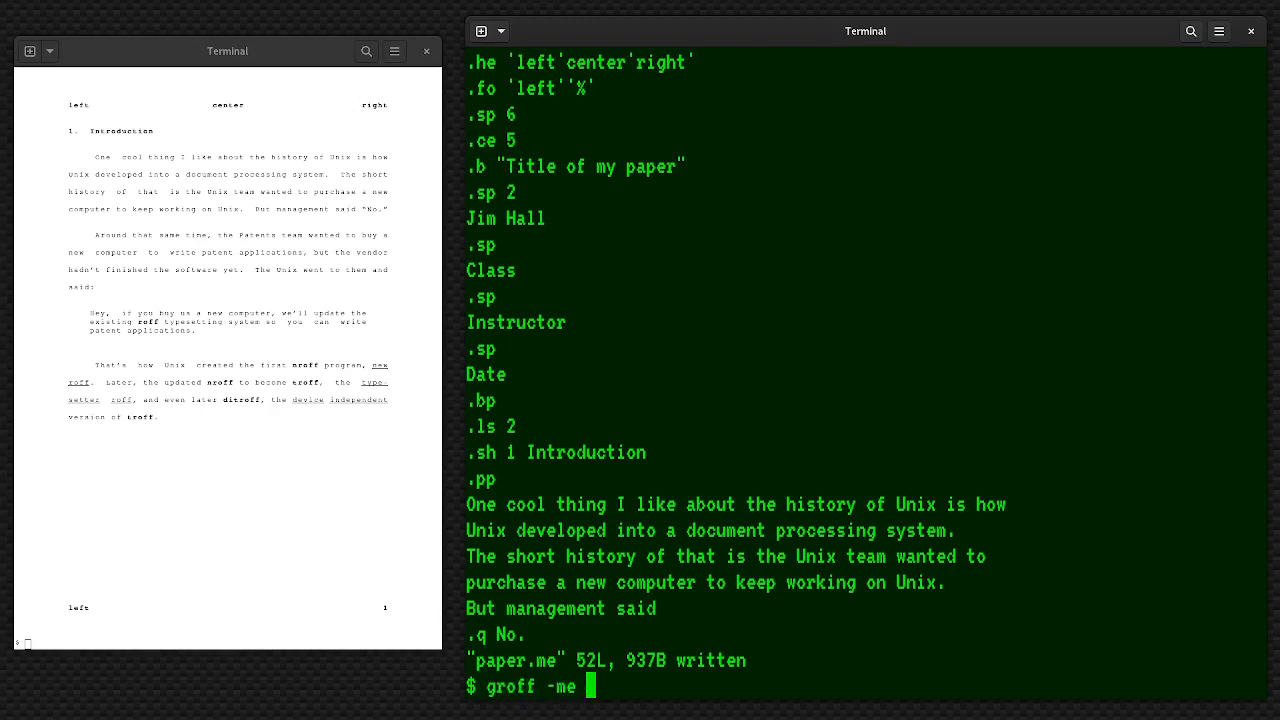
type("-")
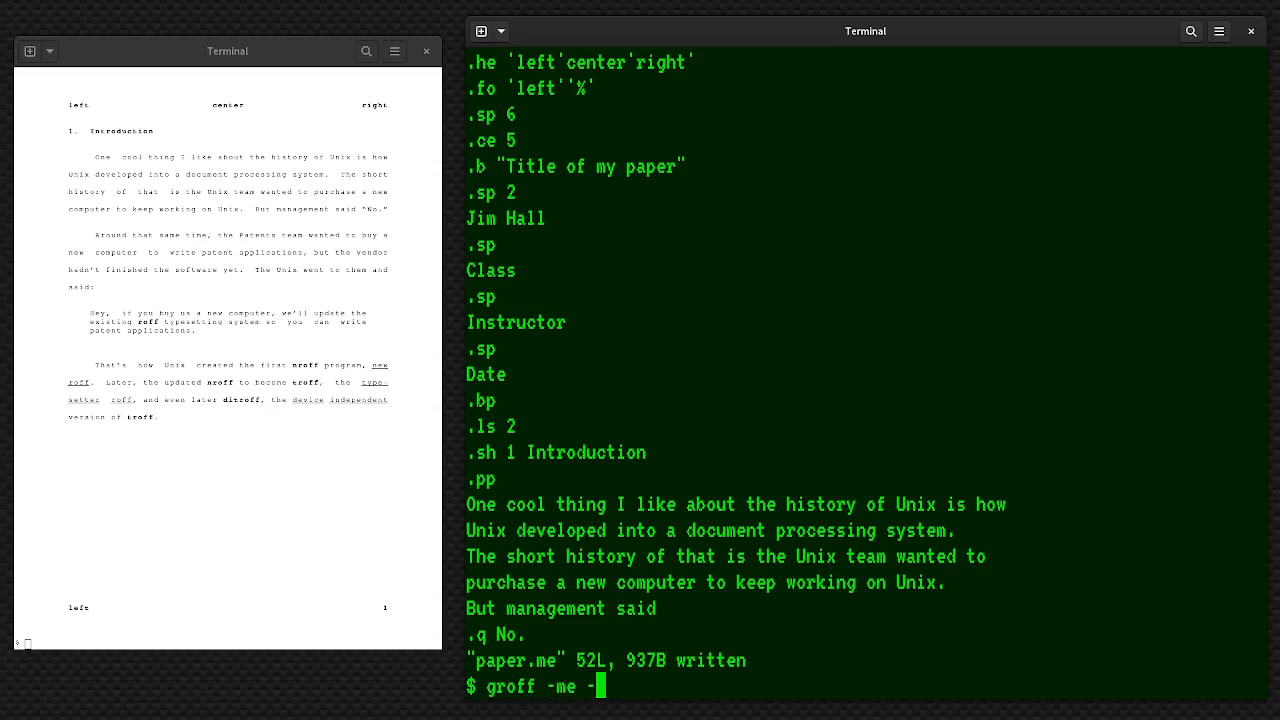
type("Tp")
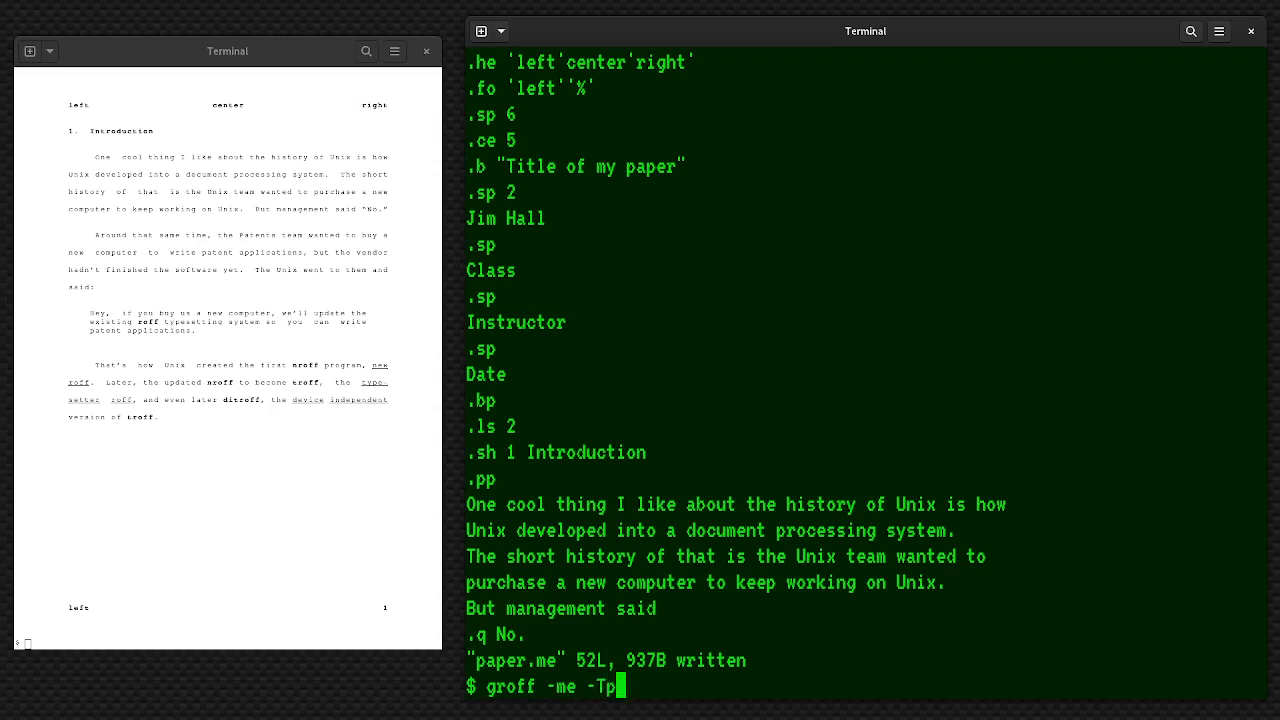
type("s")
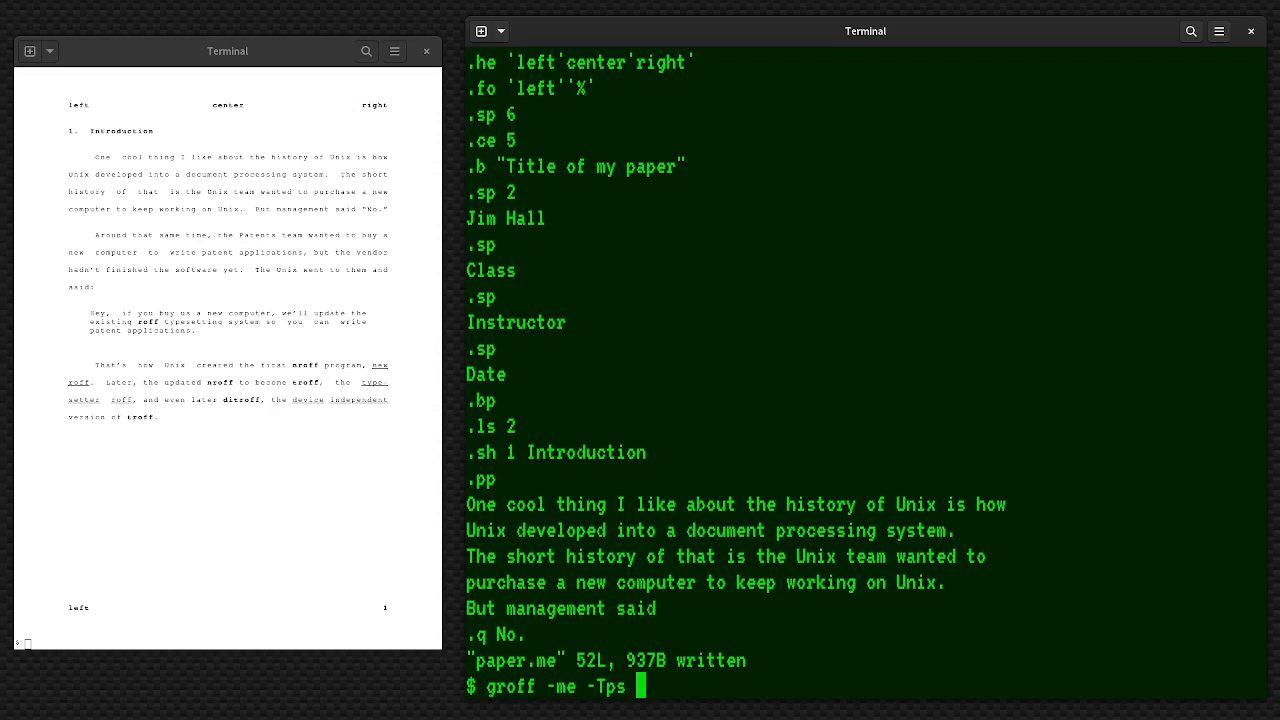
type("paper.me >")
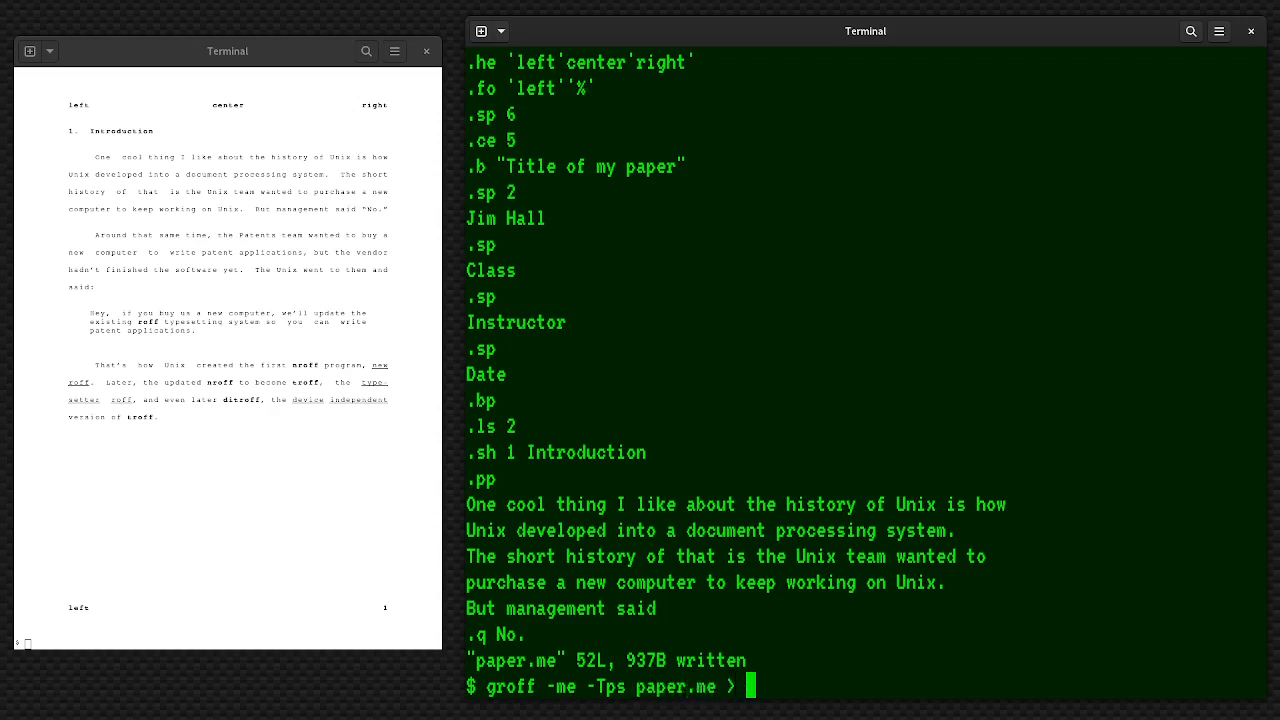
type("paper")
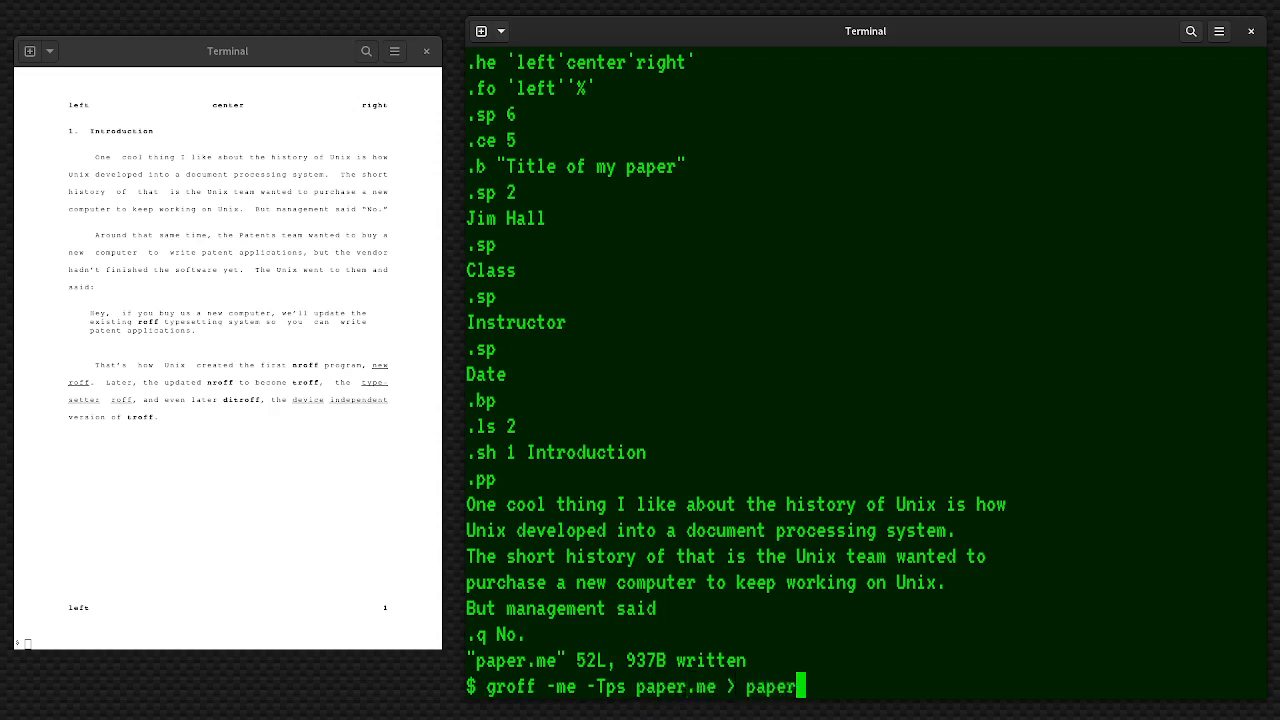
type(".")
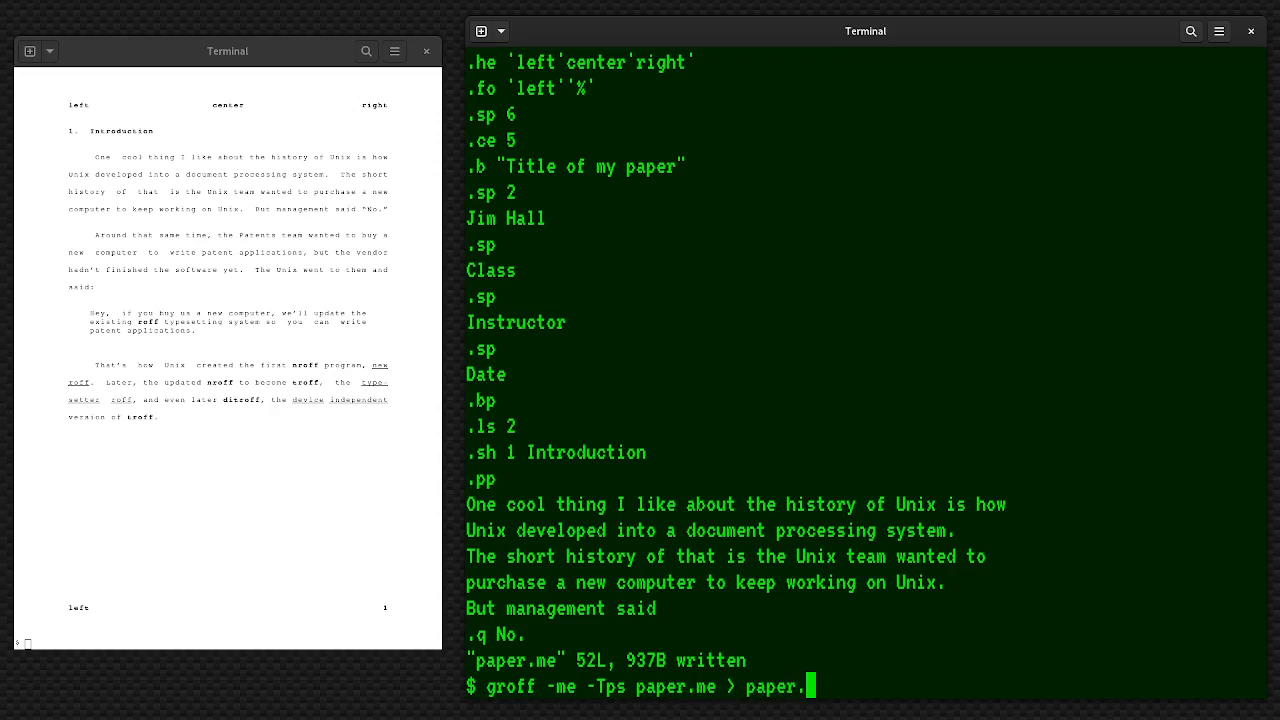
key("Return")
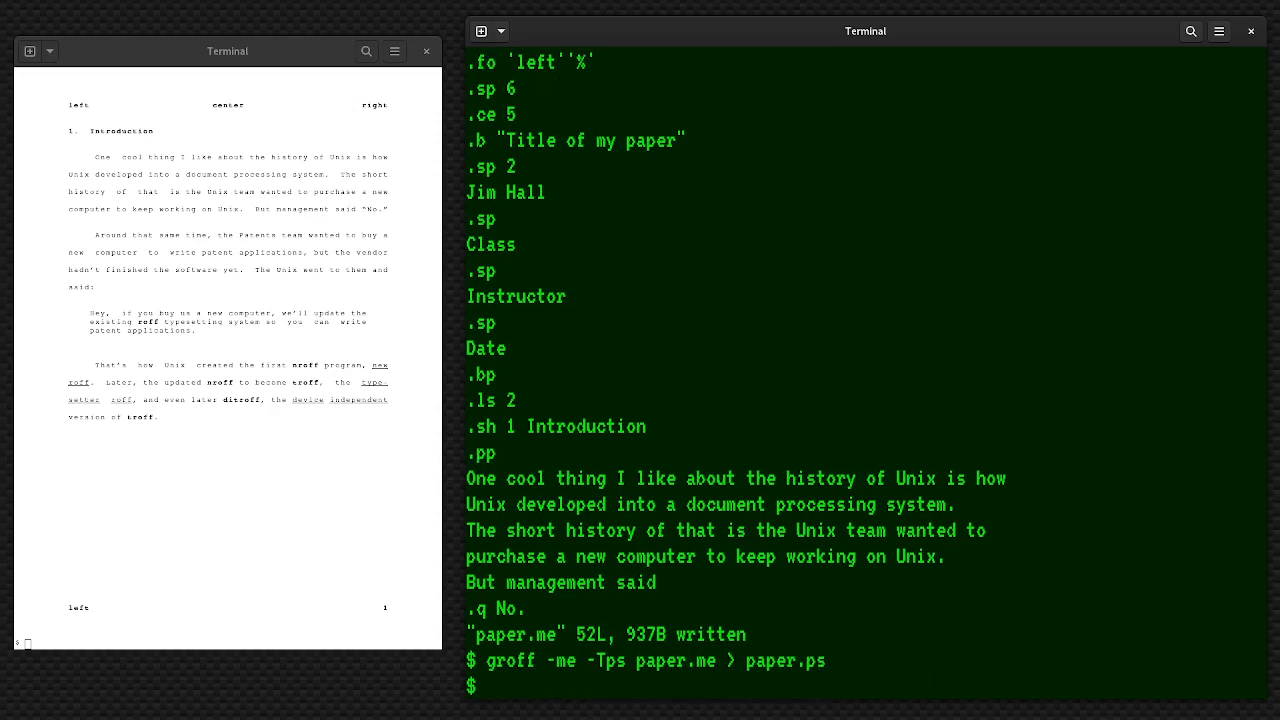
type("evice")
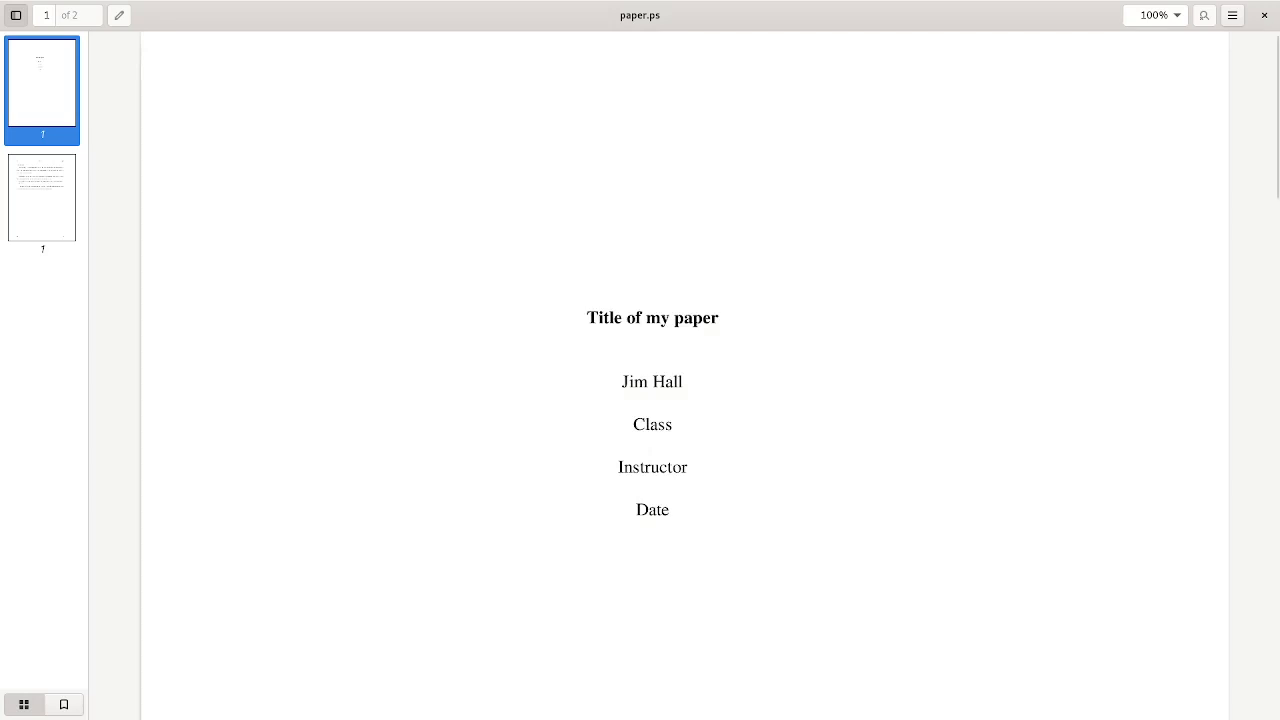
Zoom paper.ps to Fit Page and scroll to the Introduction on page 2
left_click(1156, 16)
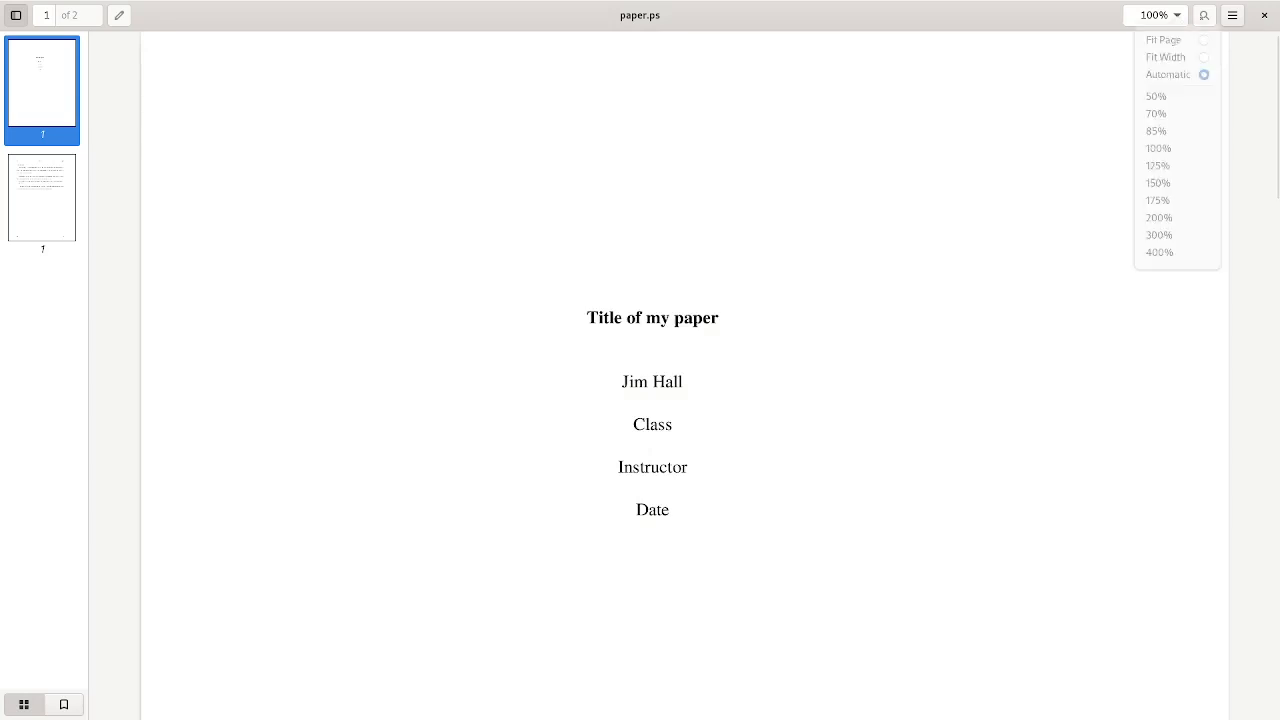
left_click(1164, 44)
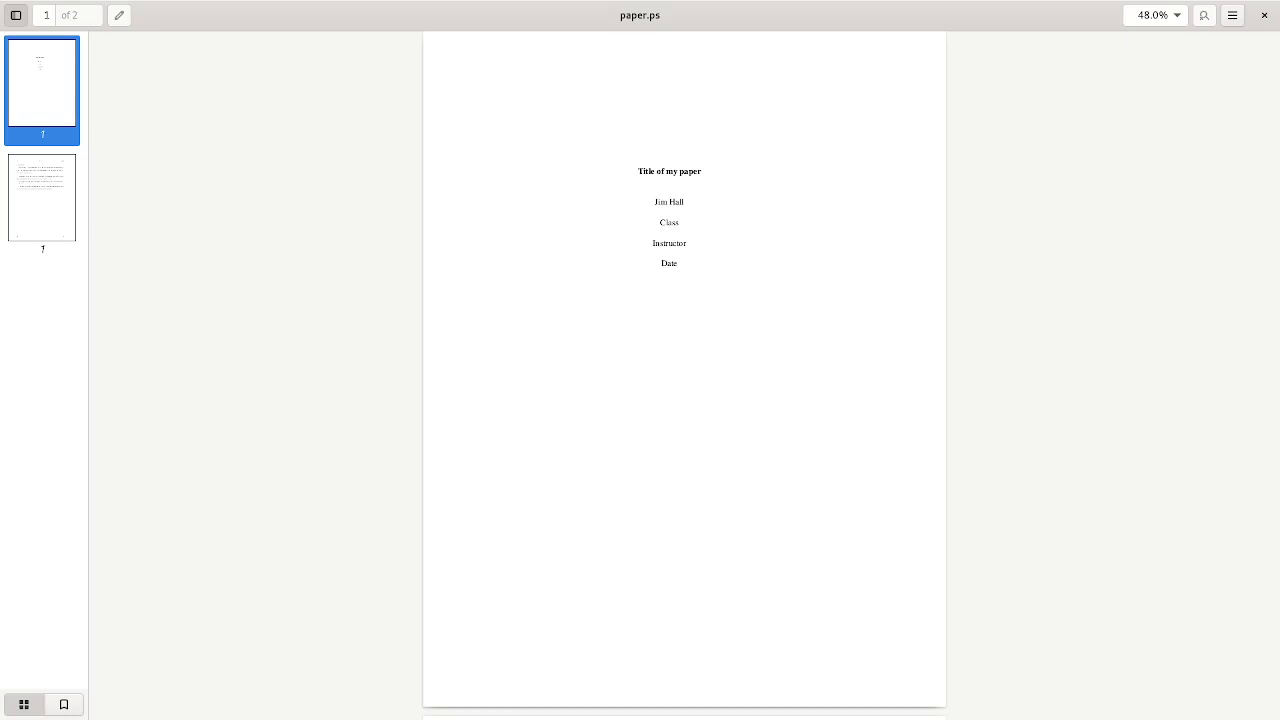
scroll("down", 3)
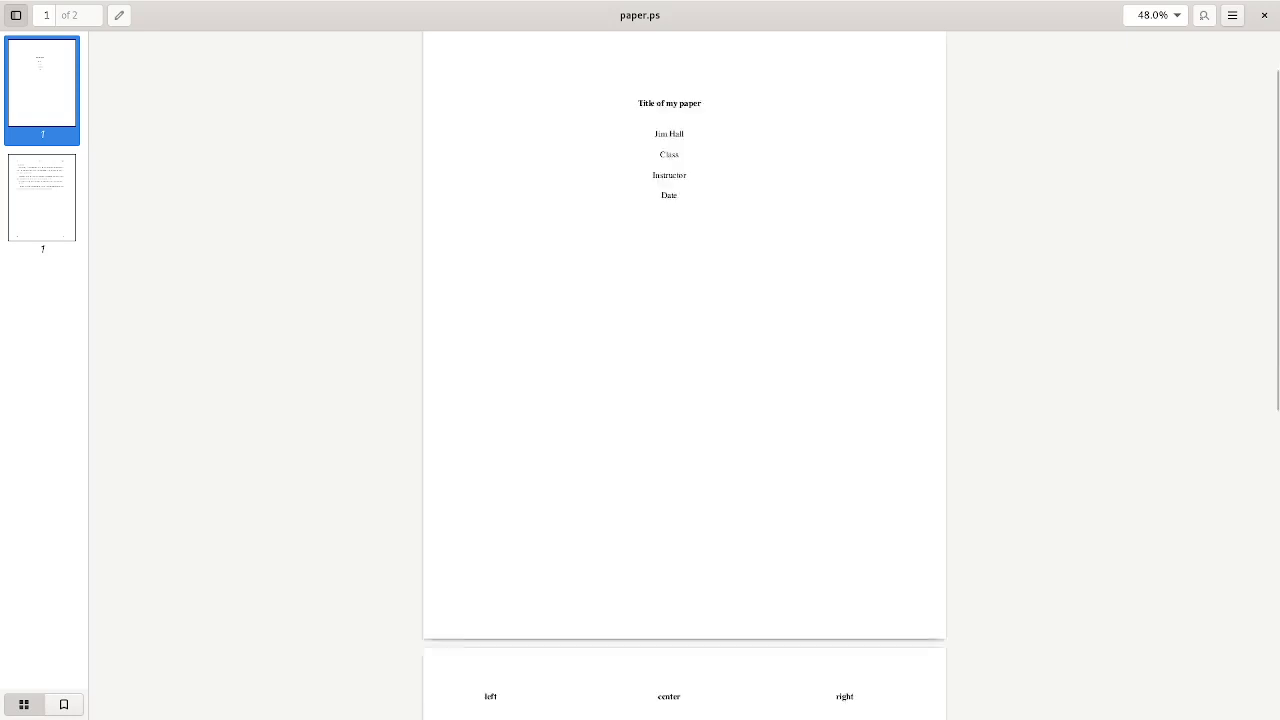
scroll("down", 3)
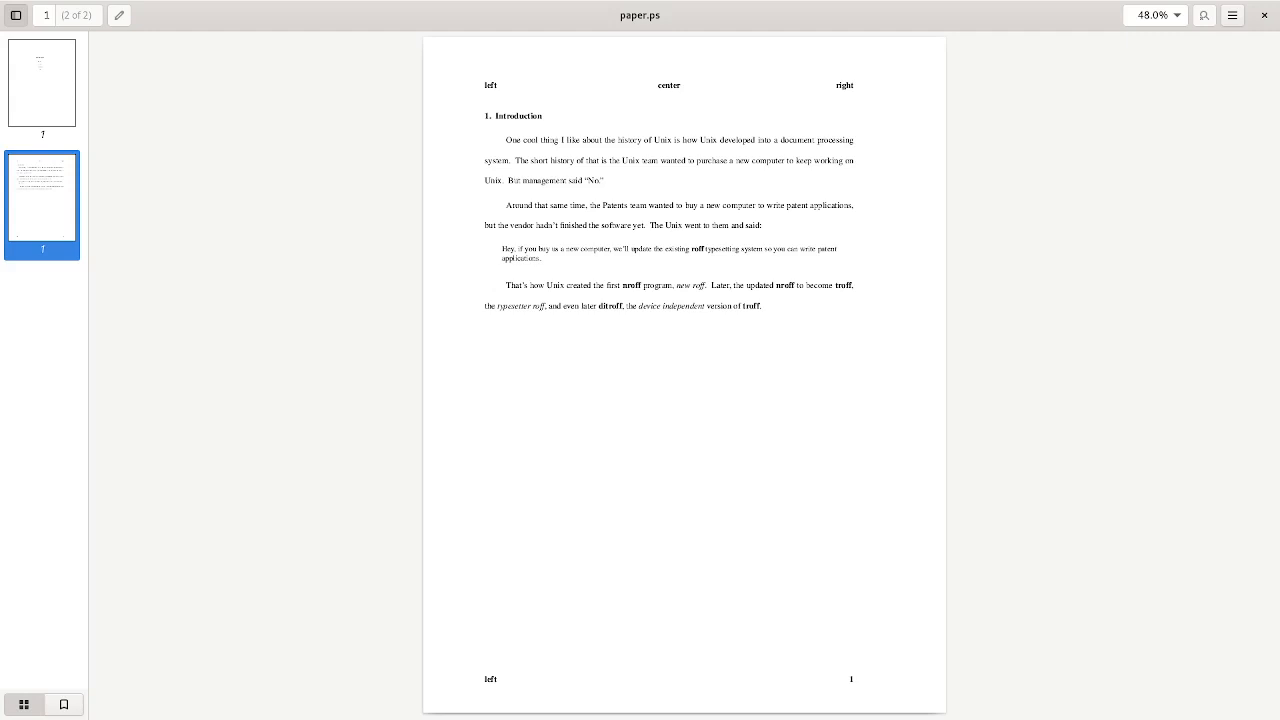
left_click(1156, 16)
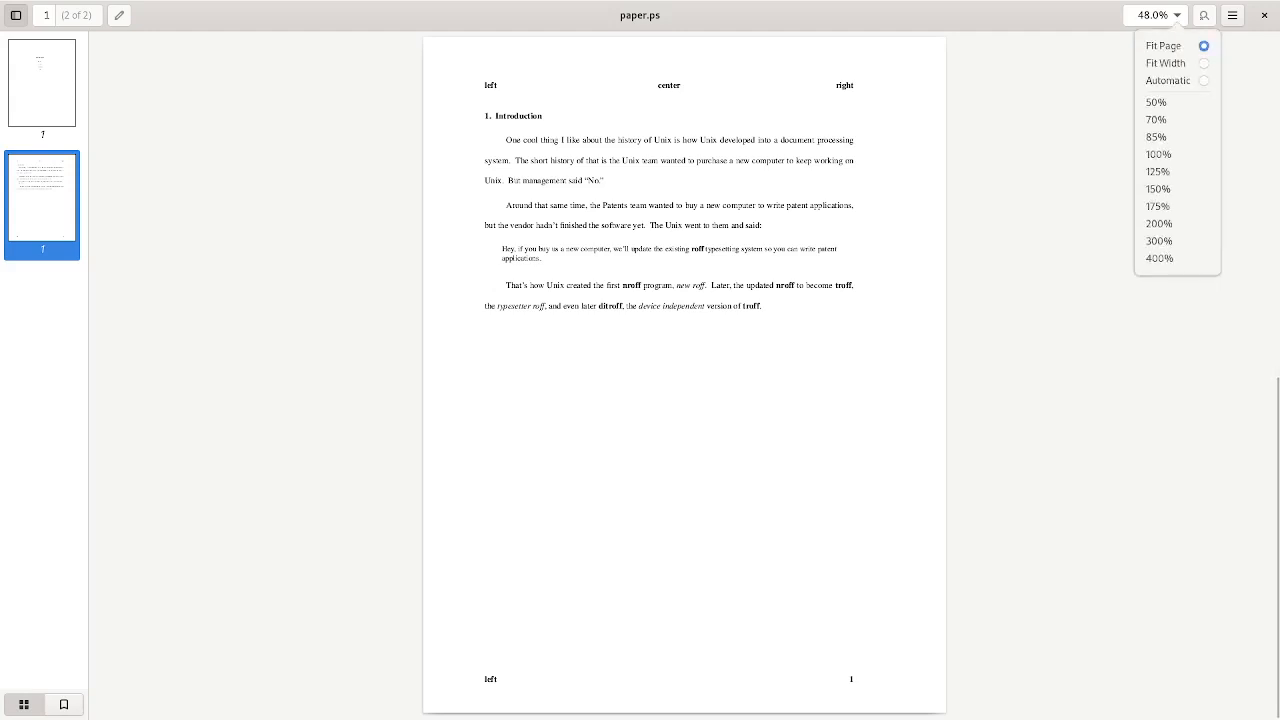